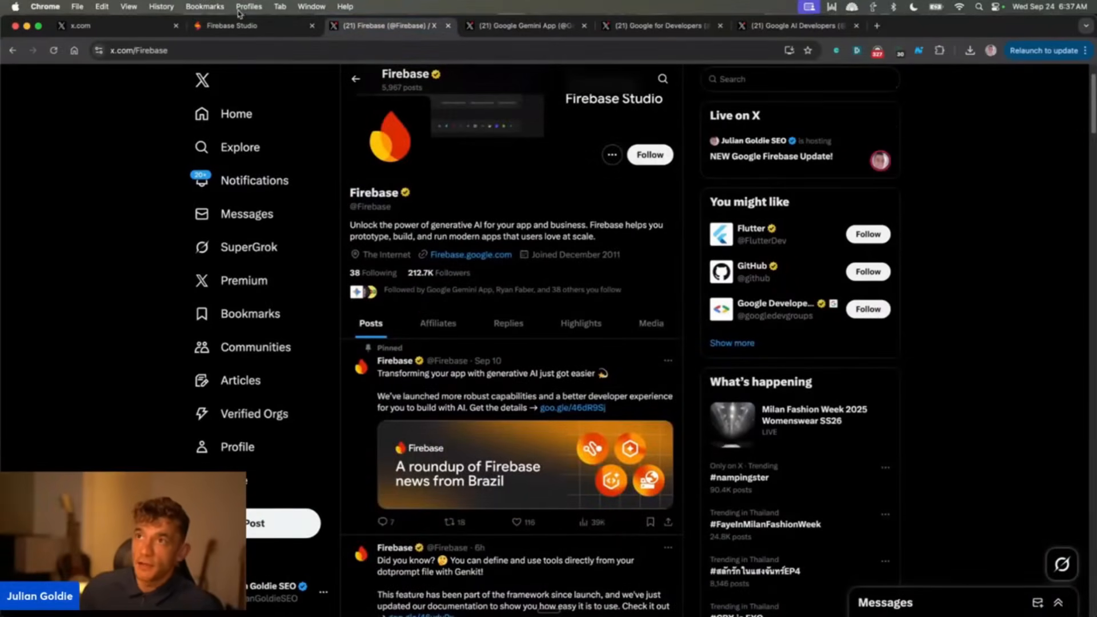
Browse the Firebase Studio homepage, highlighting 'The full stack AI workspace' headline and its Gemini features.
left_click(236, 25)
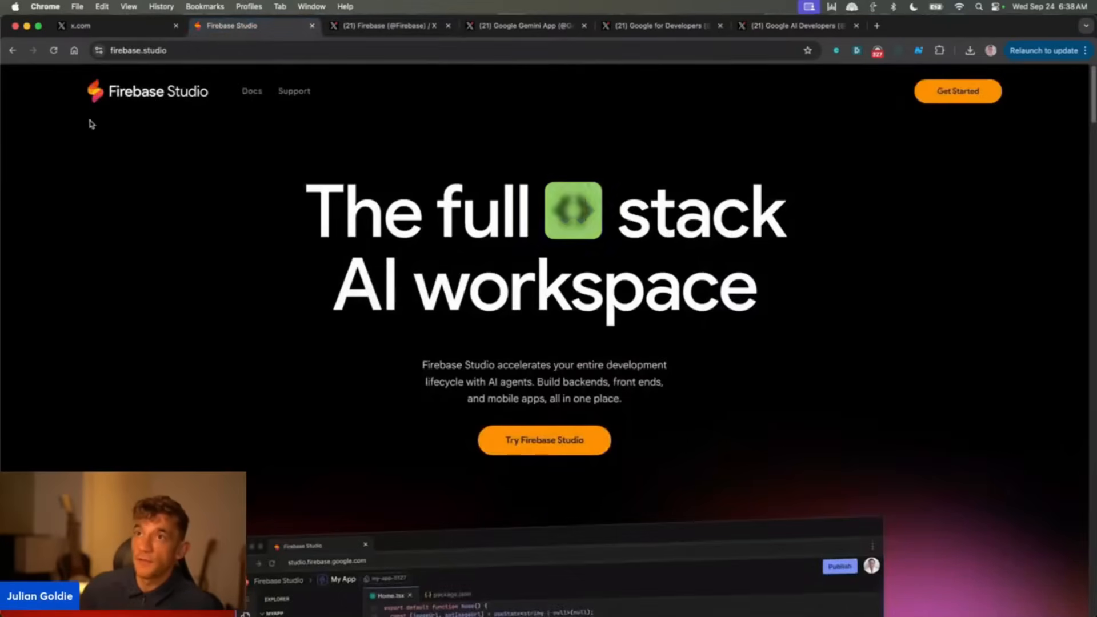
scroll("down", 3)
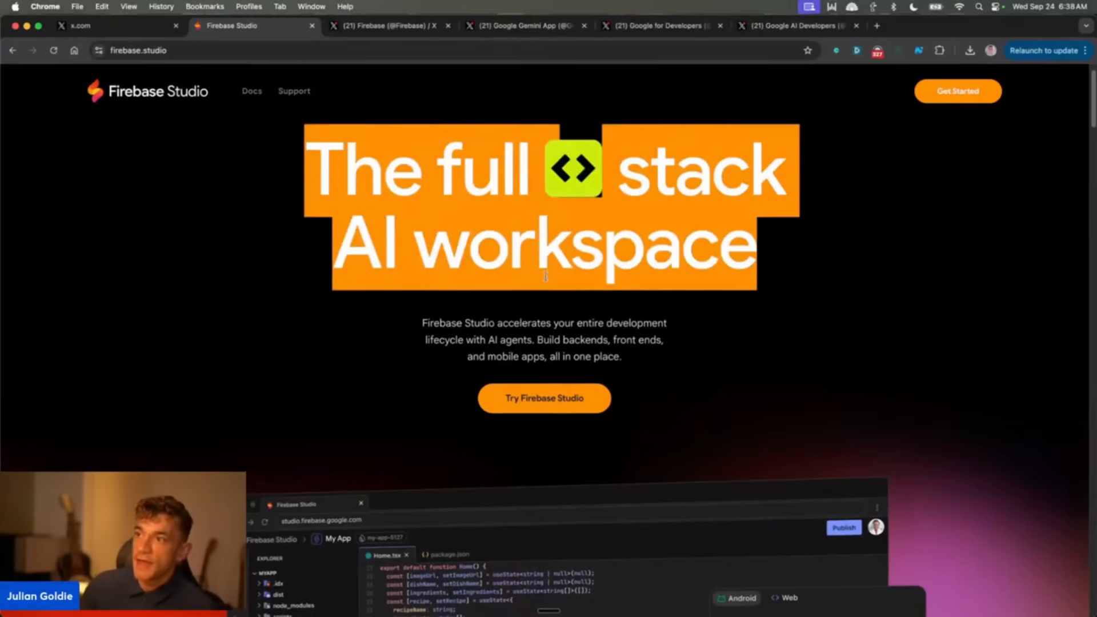
left_click_drag(425, 316, 620, 350)
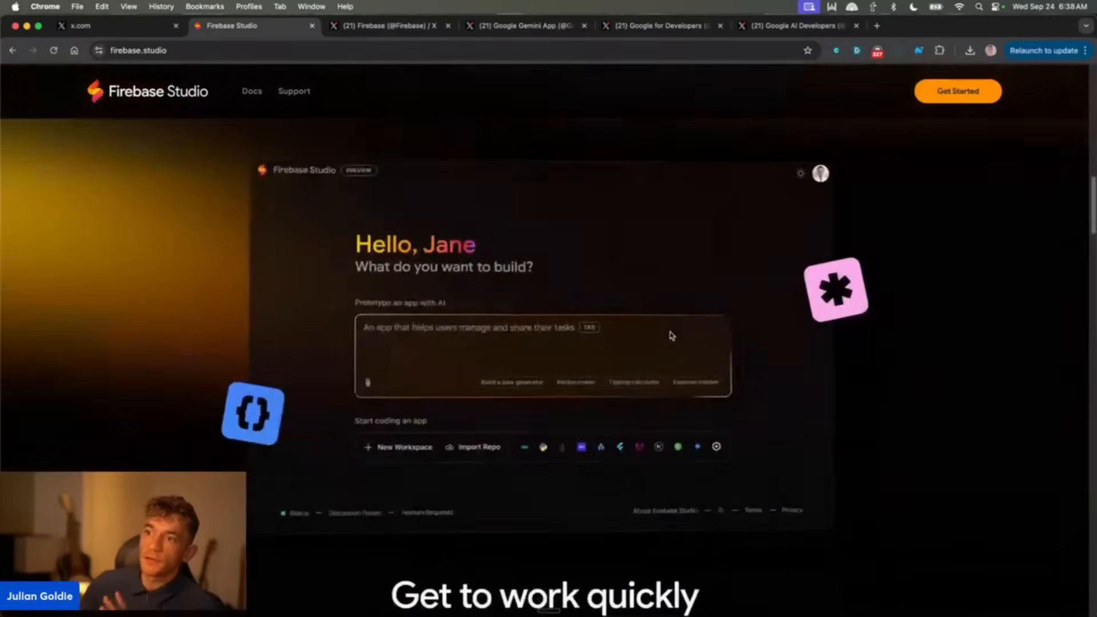
scroll("down", 3)
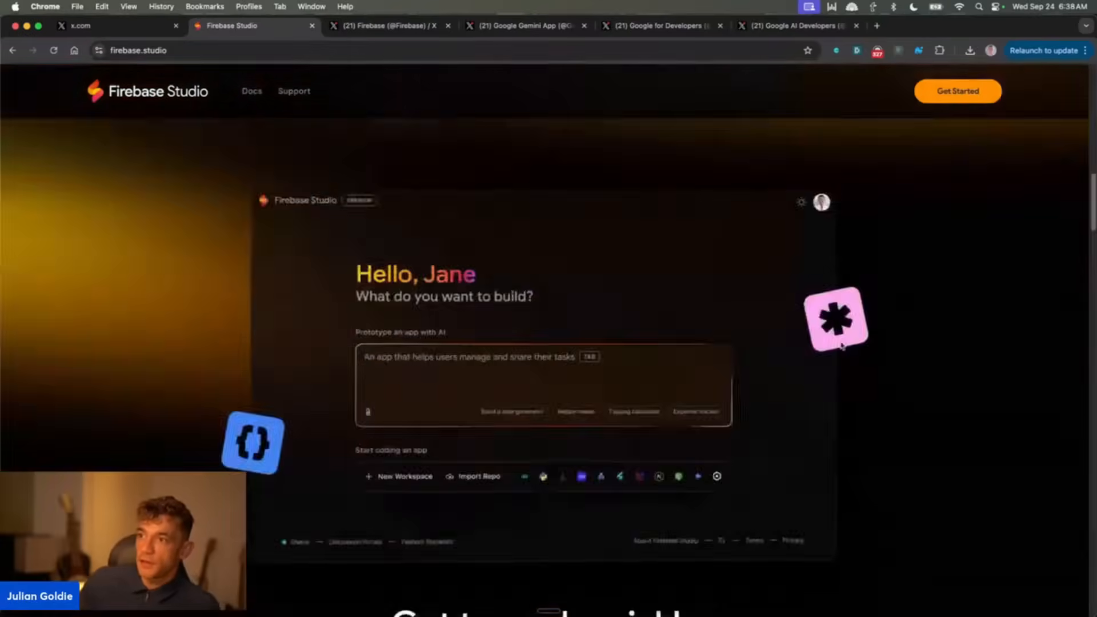
scroll("down", 3)
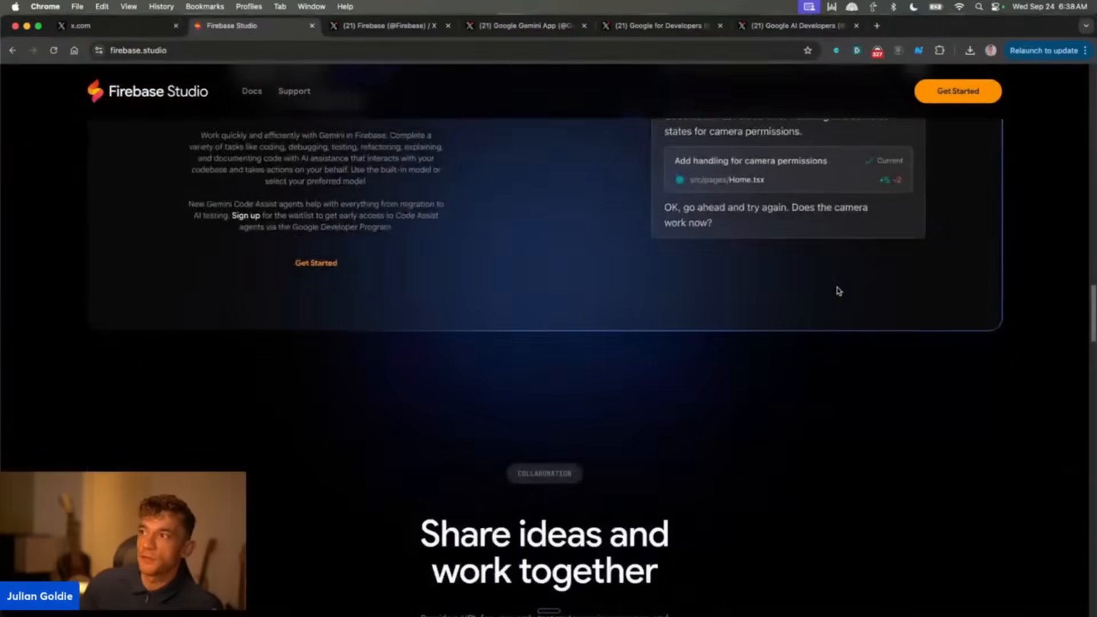
scroll("up", 3)
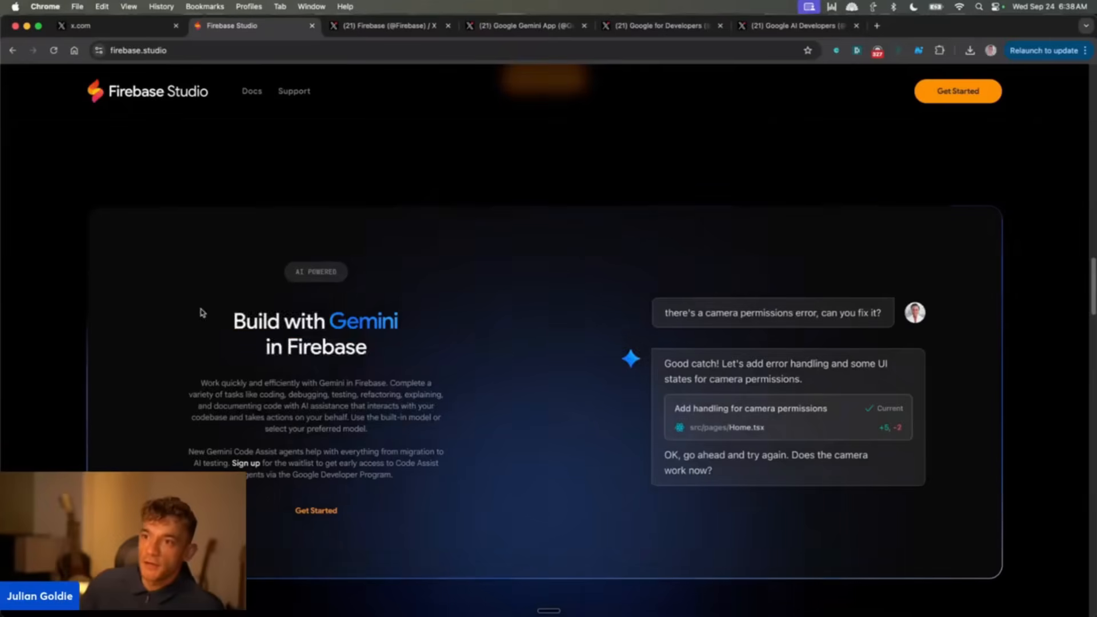
scroll("down", 3)
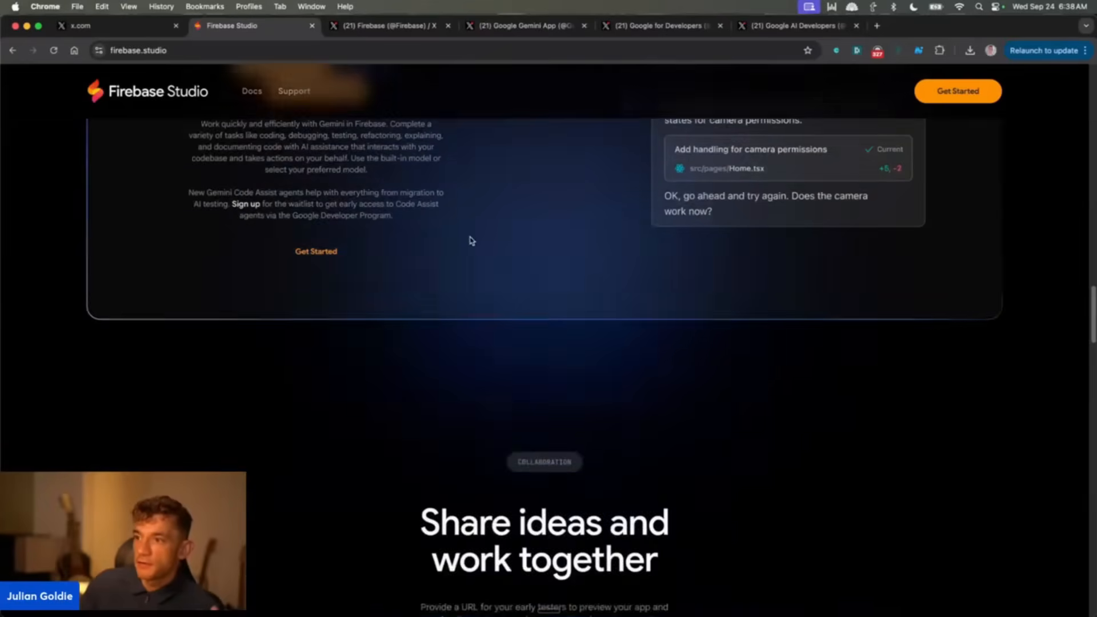
scroll("down", 3)
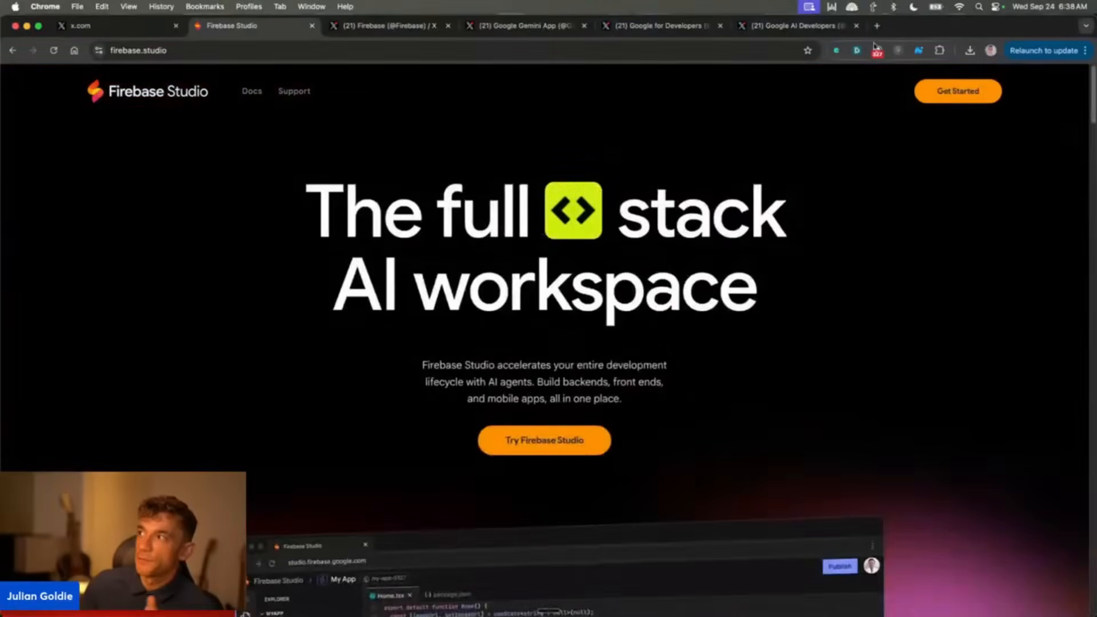
Open the dashboard and enter the prompt 'Create a language learning app, teaching me Italian'.
left_click(391, 25)
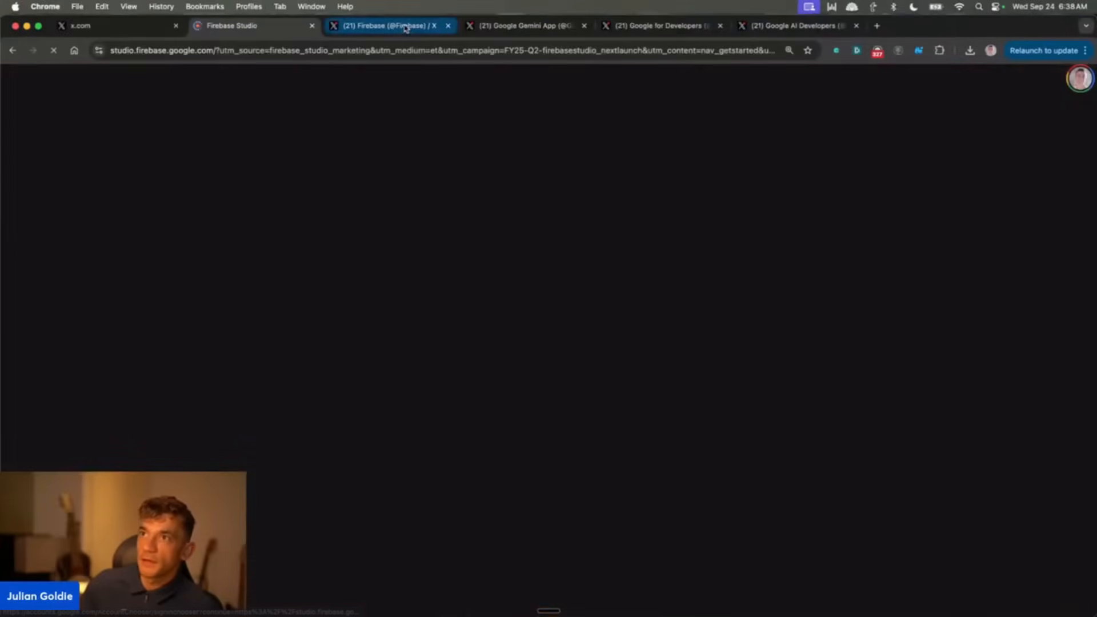
mouse_move(403, 28)
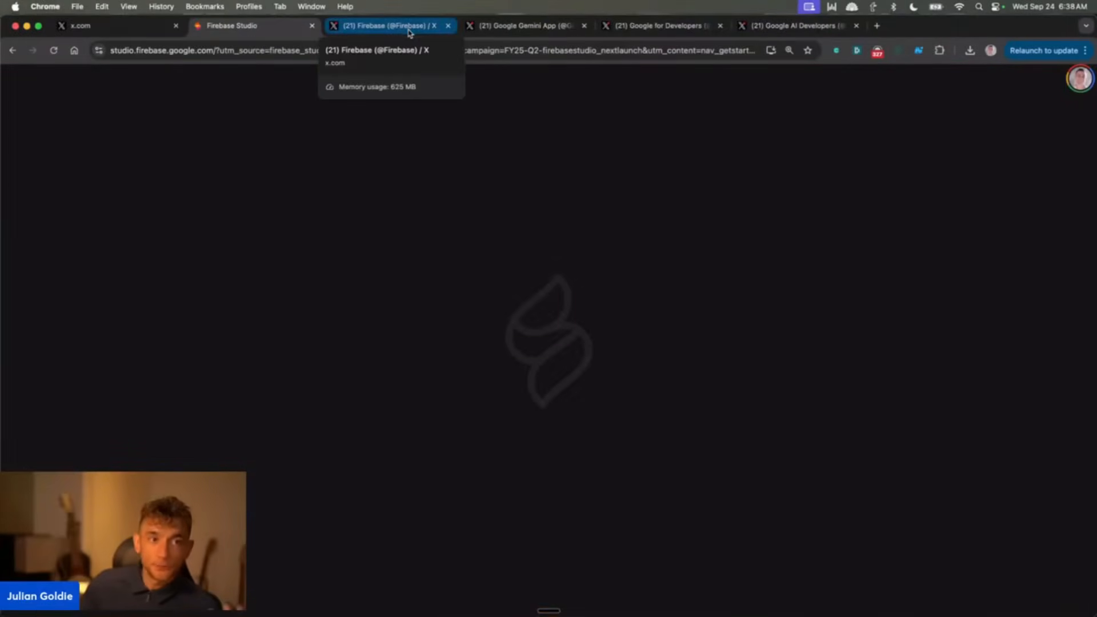
left_click(243, 25)
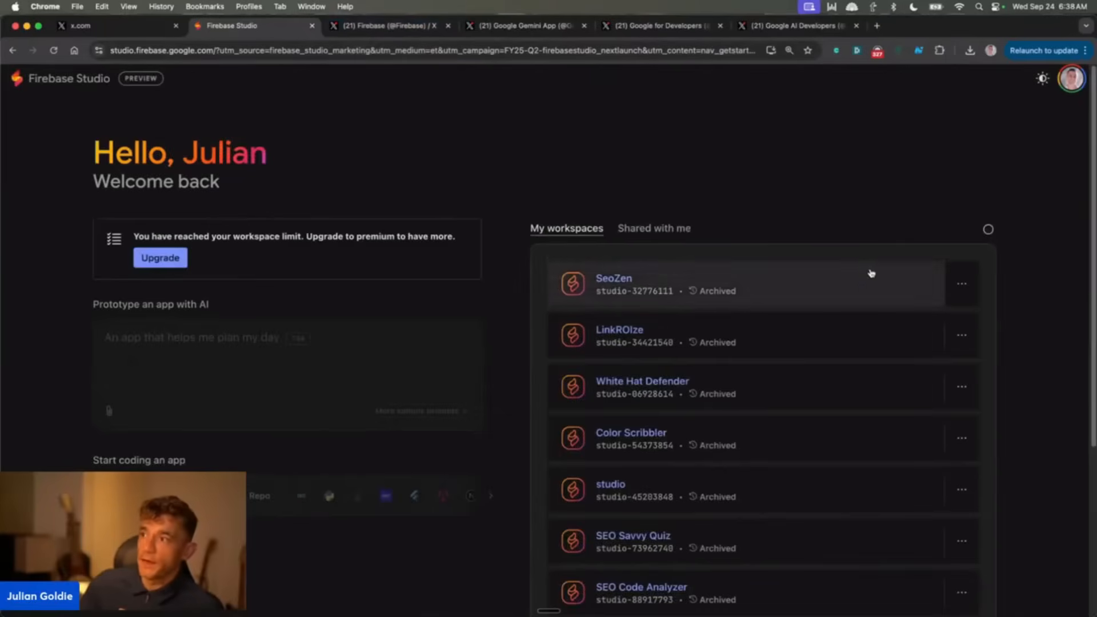
scroll("down", 3)
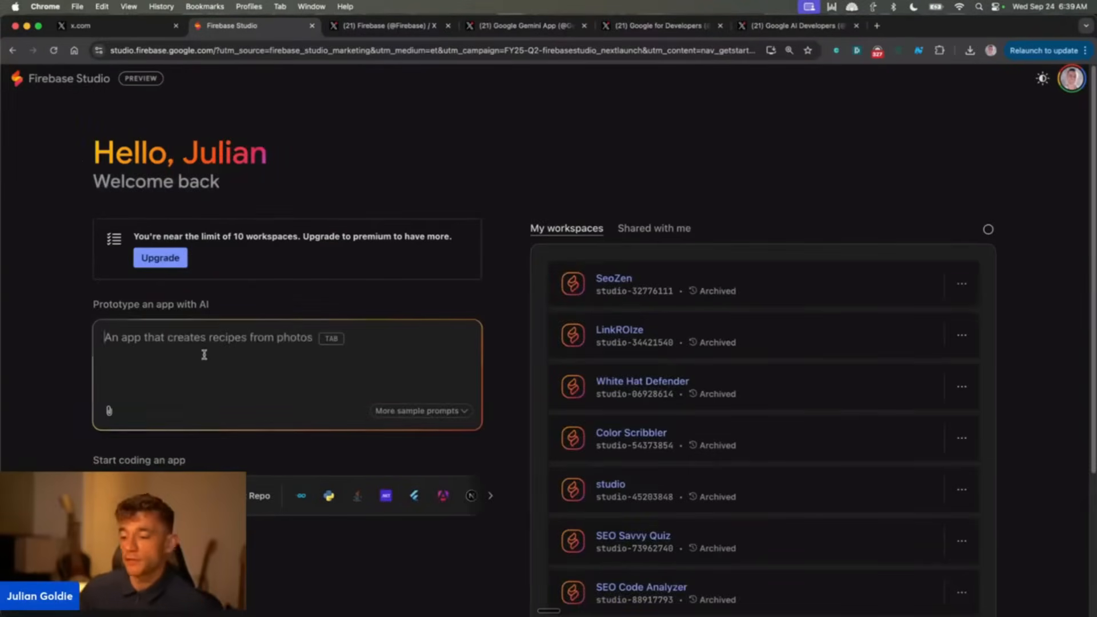
type("Create a language learning app, teaching")
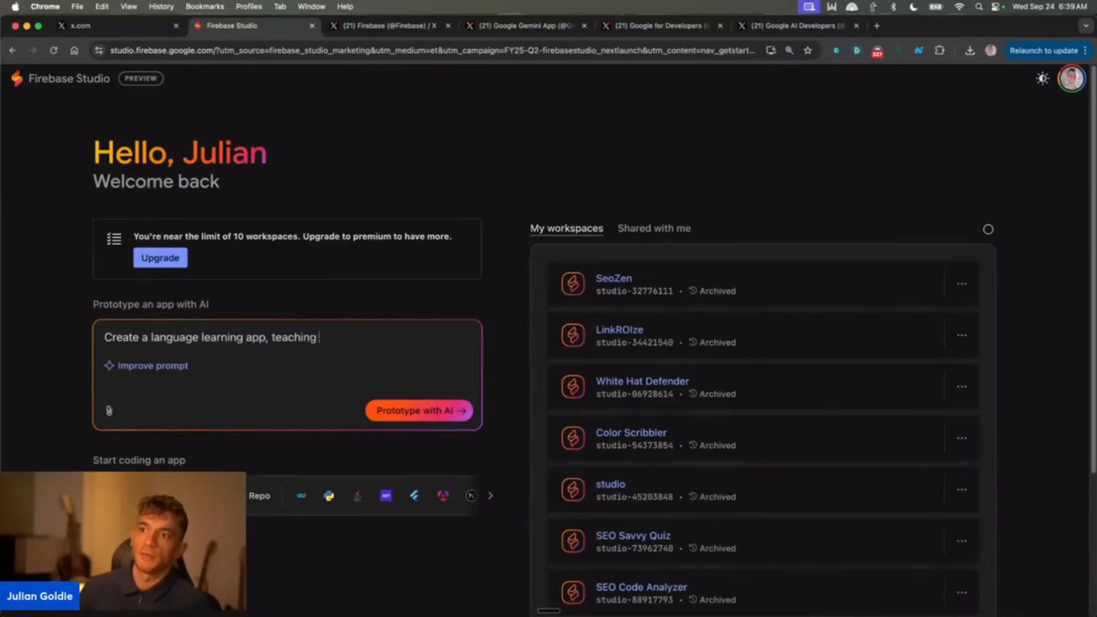
type("me Italian")
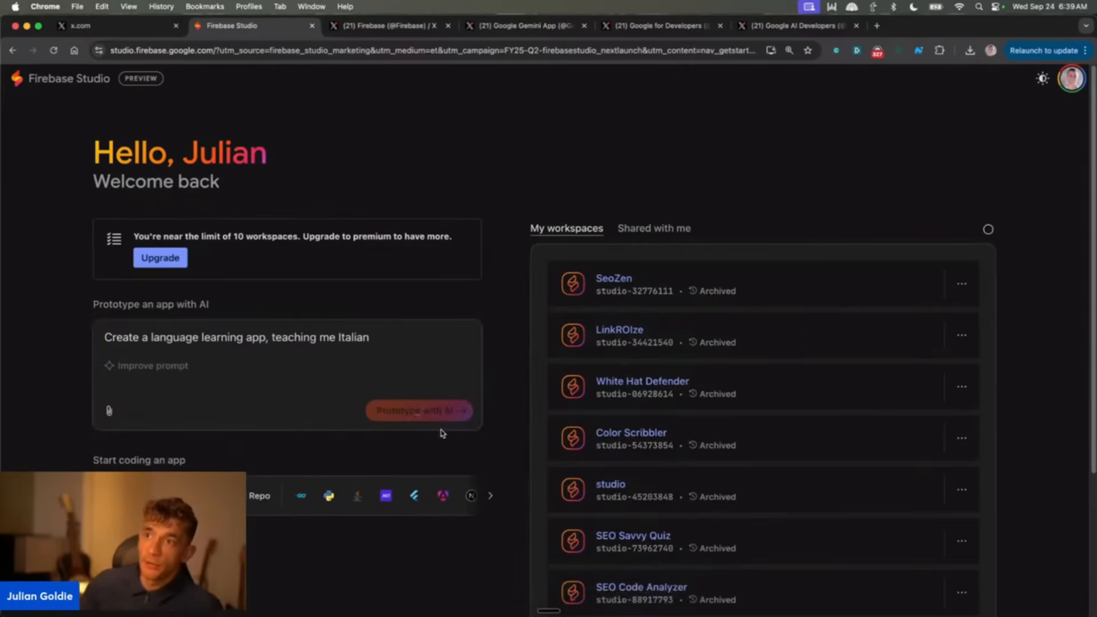
Submit the Italian app prompt and review the generated Ciao Linguo blueprint's features and stack.
left_click(418, 410)
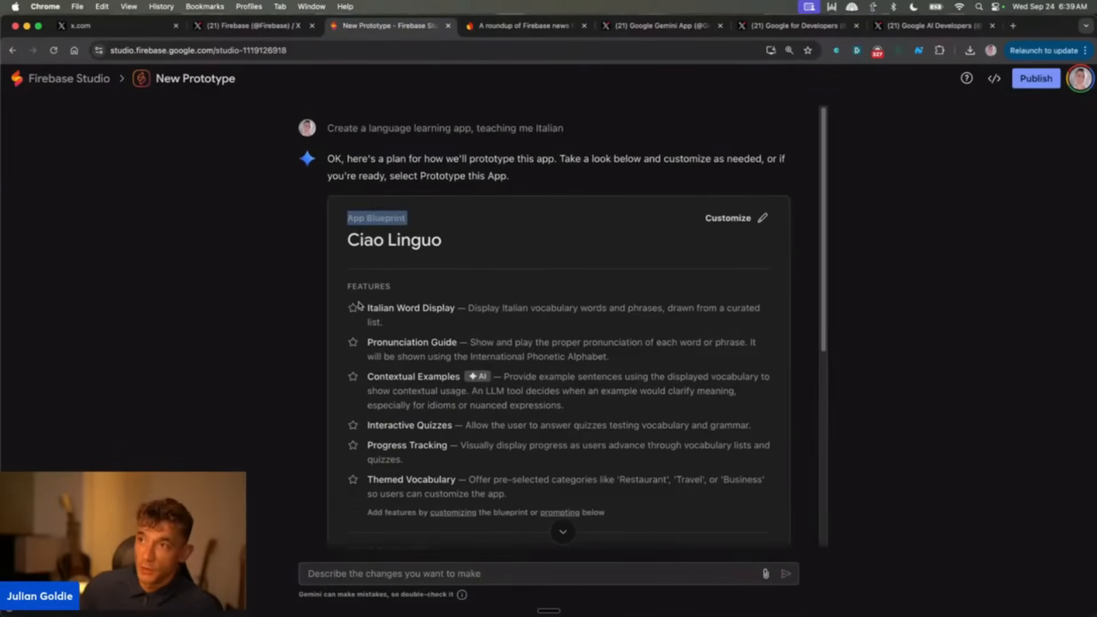
mouse_move(480, 293)
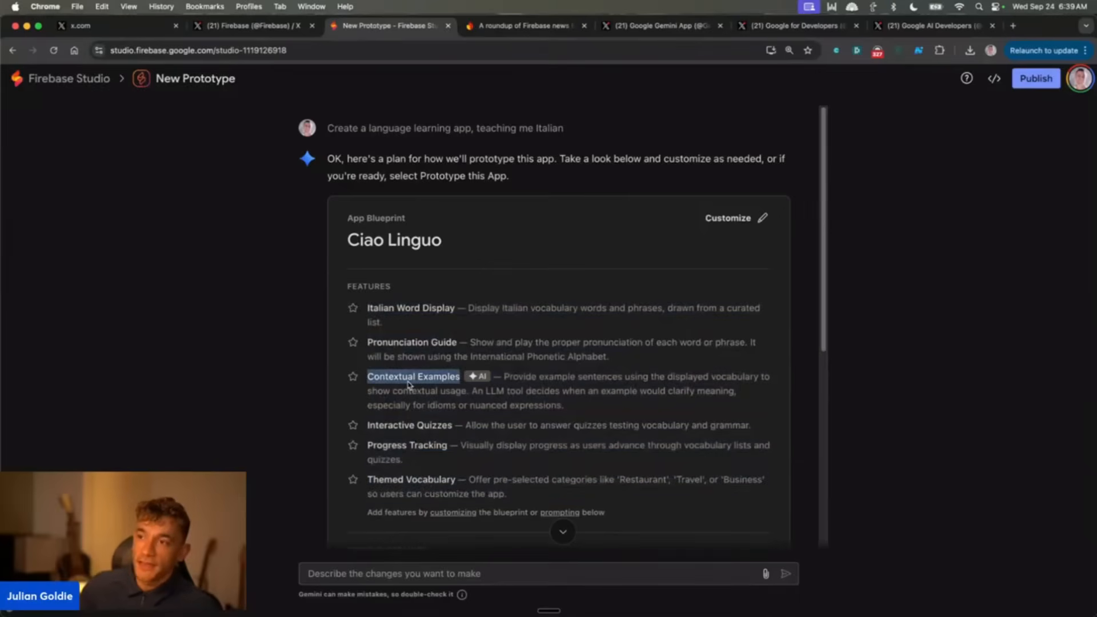
scroll("down", 3)
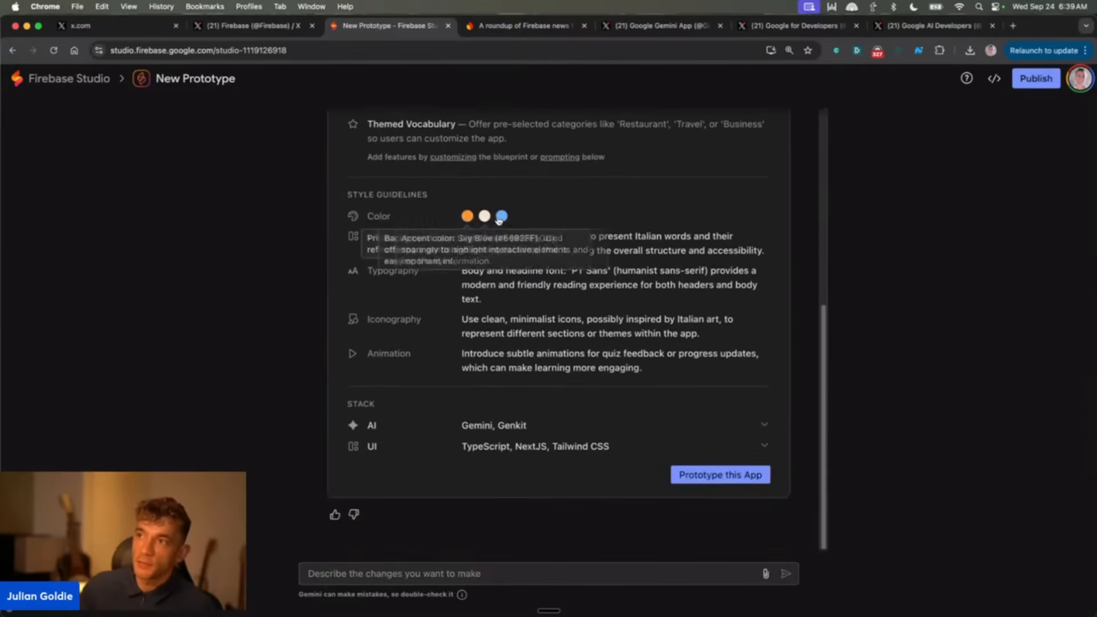
mouse_move(410, 299)
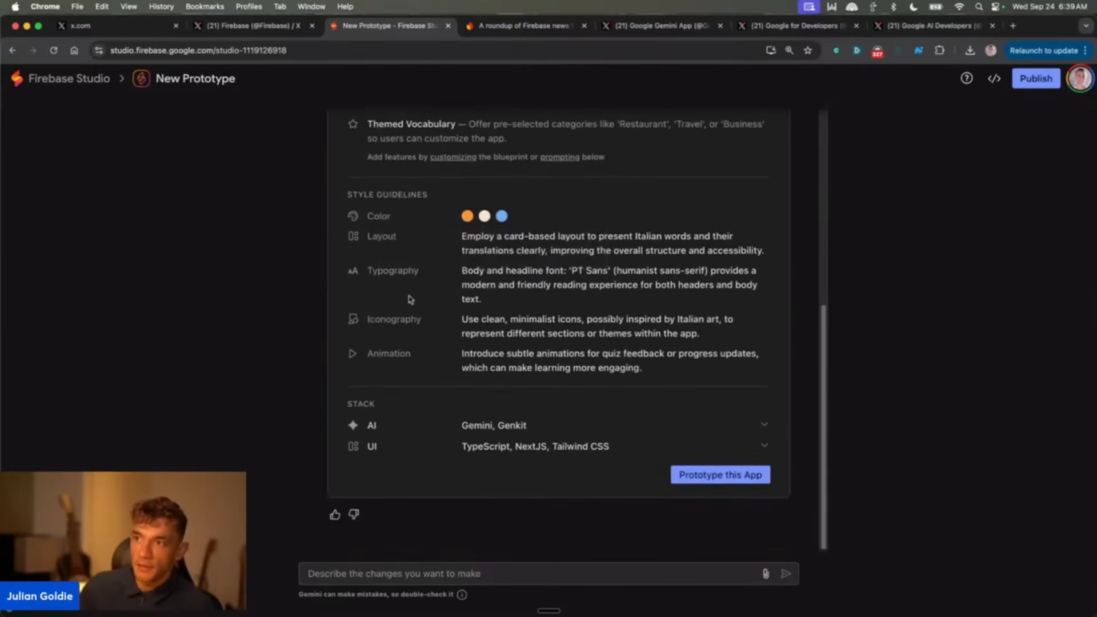
mouse_move(310, 377)
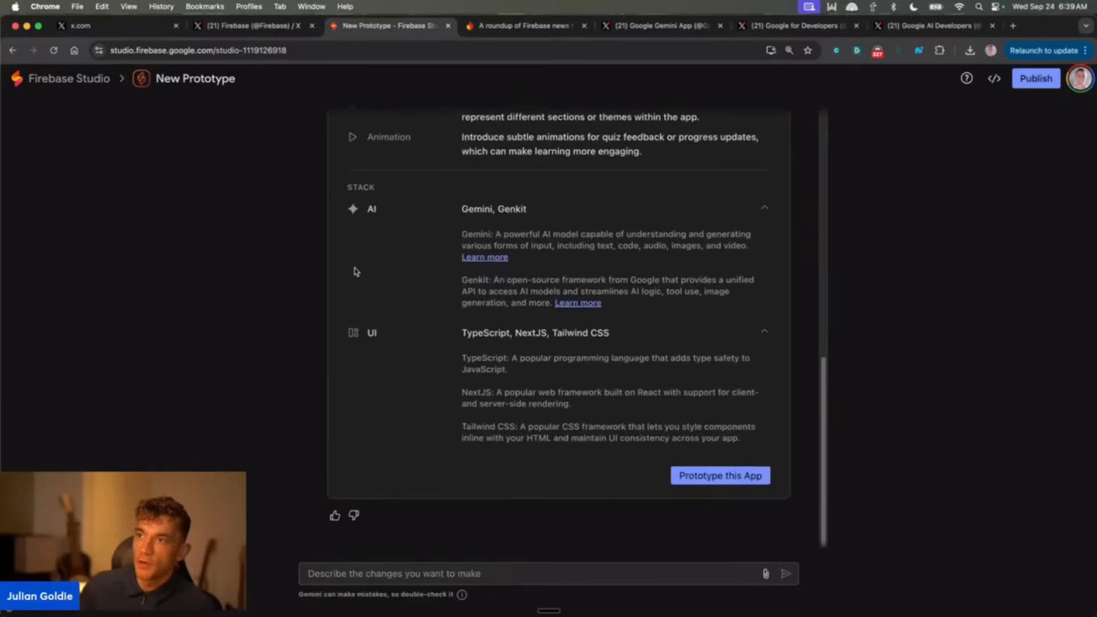
mouse_move(428, 214)
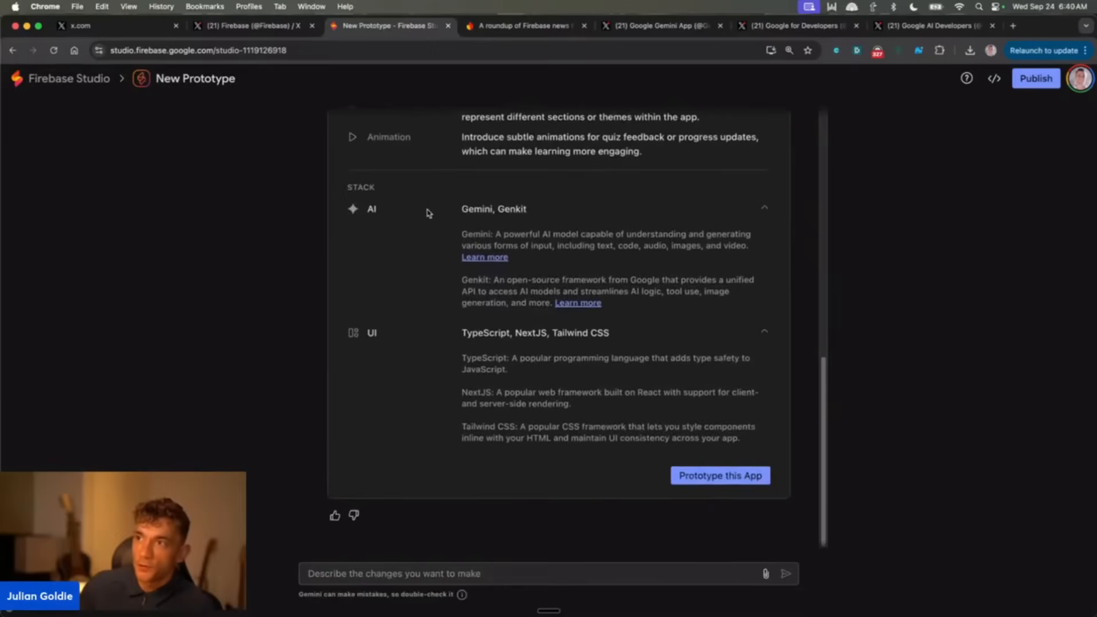
mouse_move(309, 309)
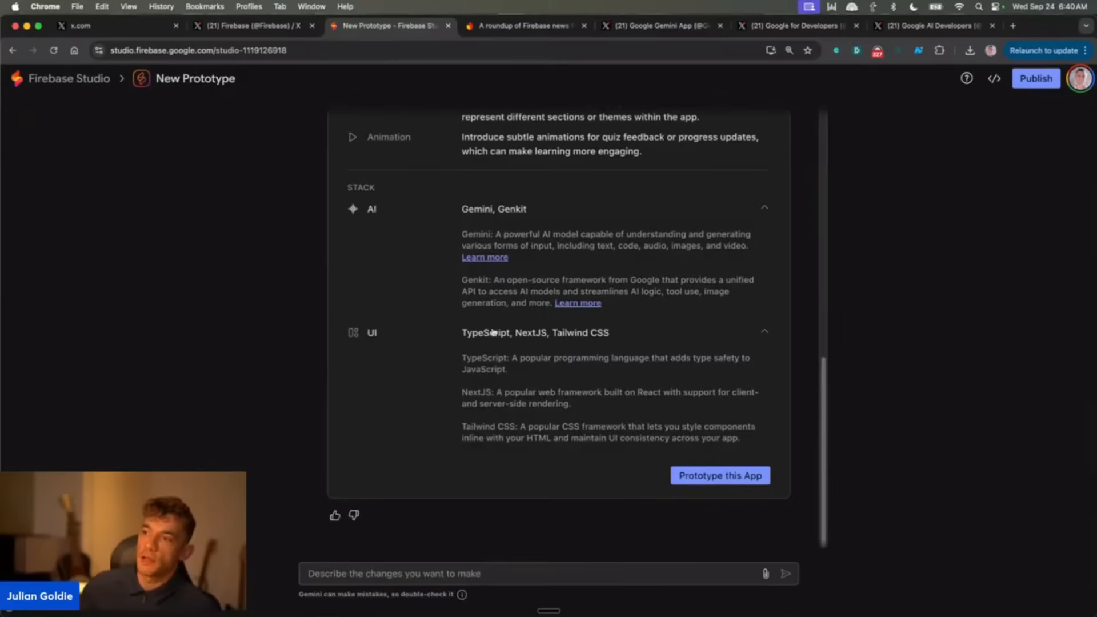
mouse_move(578, 346)
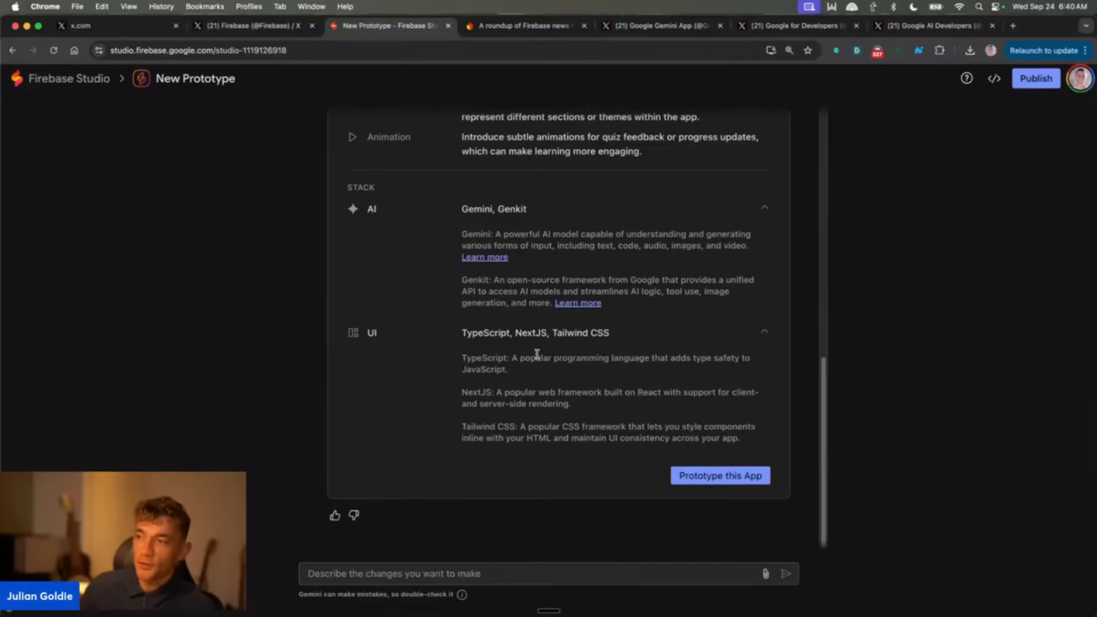
mouse_move(532, 322)
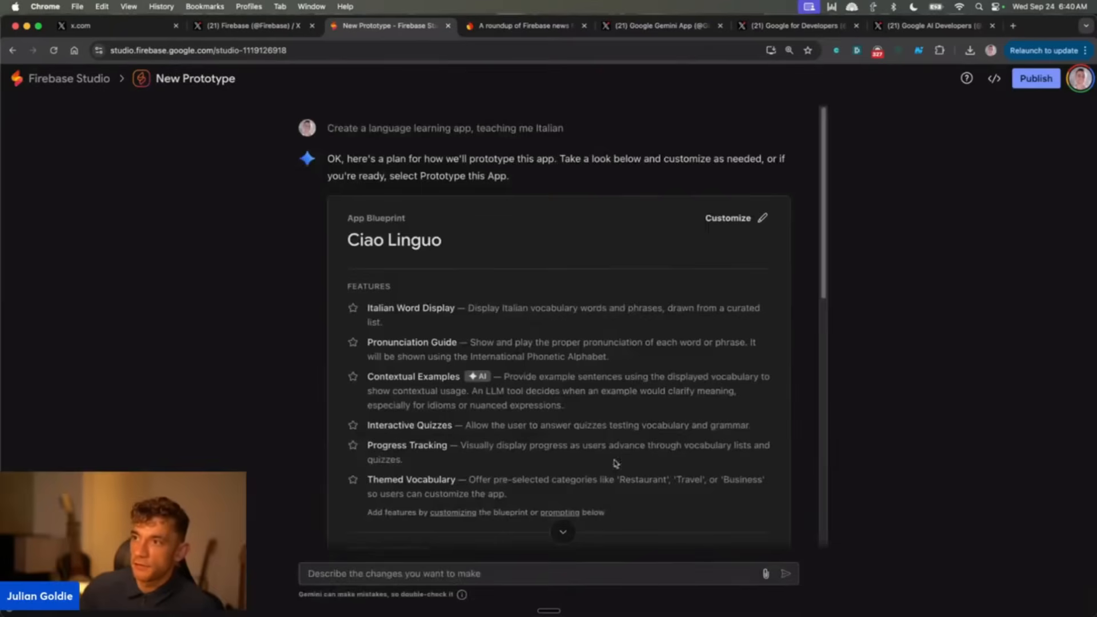
mouse_move(770, 347)
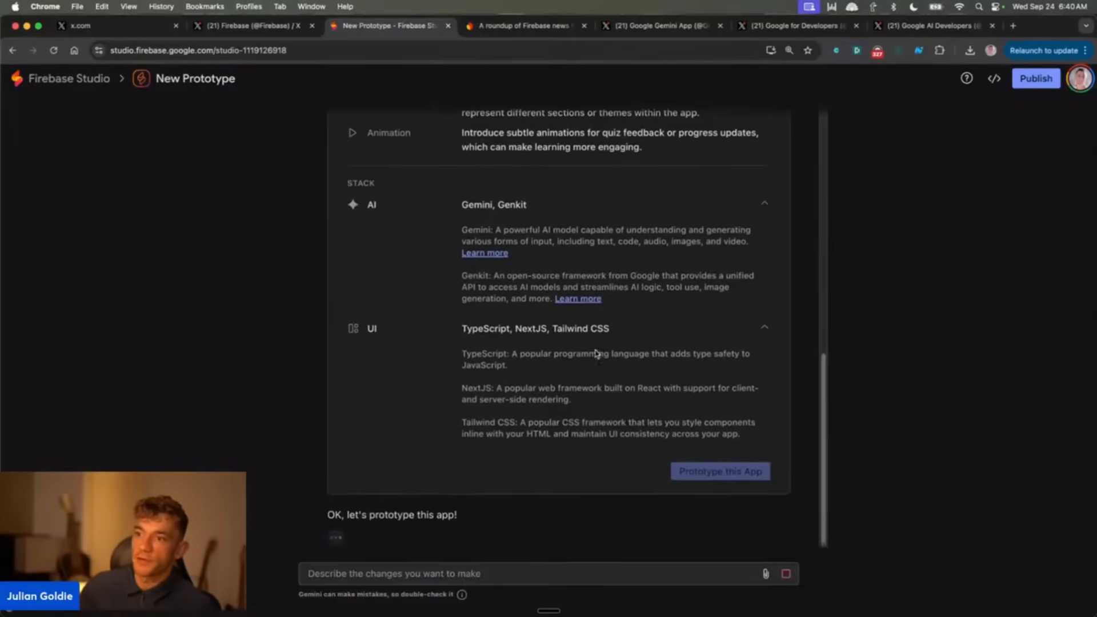
View Ciao Linguo's pending file changes and highlight the 'OK, let's prototype this app!' line.
left_click(720, 470)
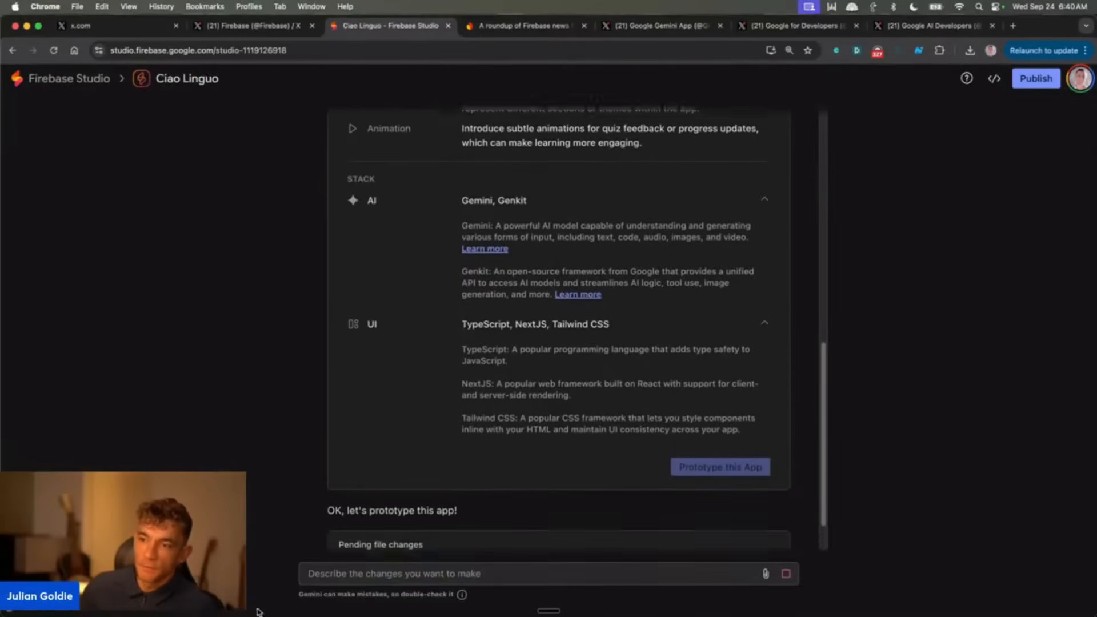
scroll("down", 3)
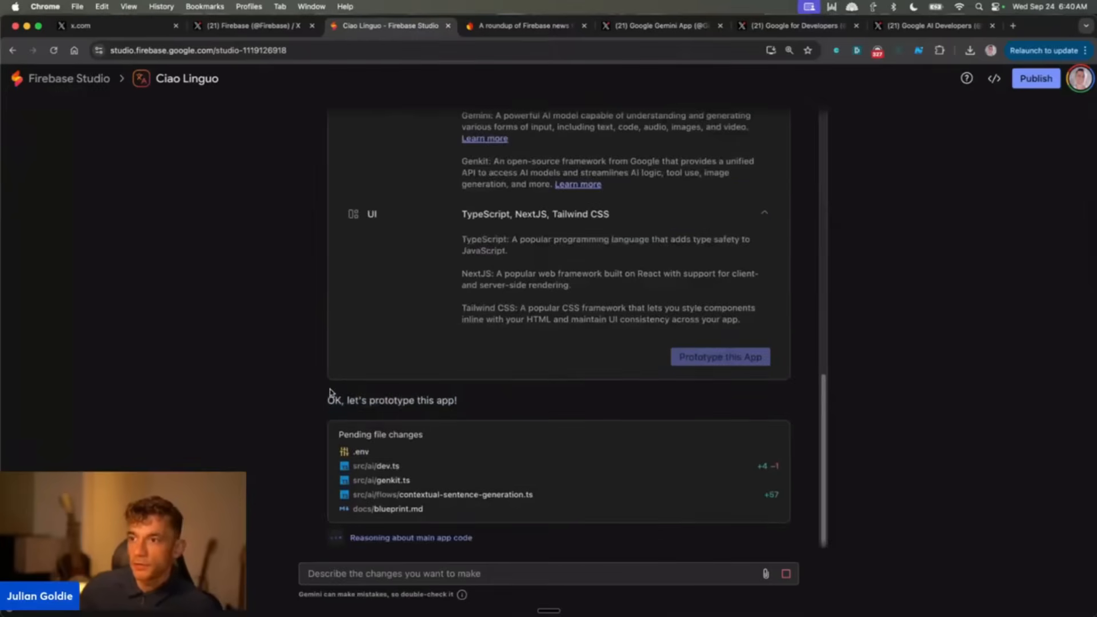
triple_click(391, 401)
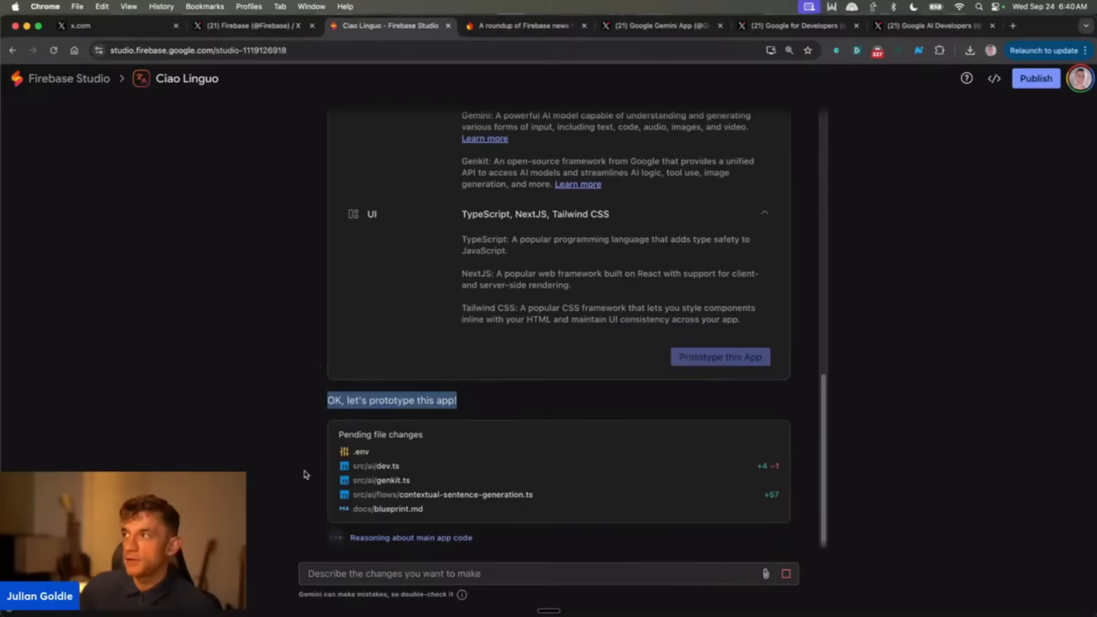
mouse_move(976, 114)
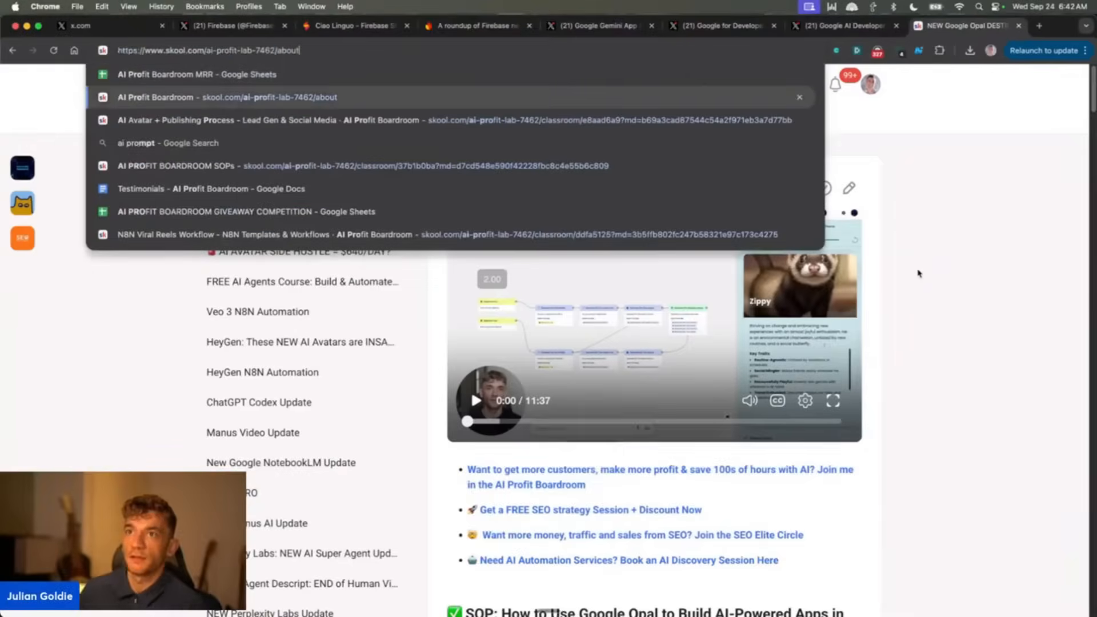
Open the AI Profit Boardroom about page, then switch to the Google AI Developers profile on X.
left_click(156, 97)
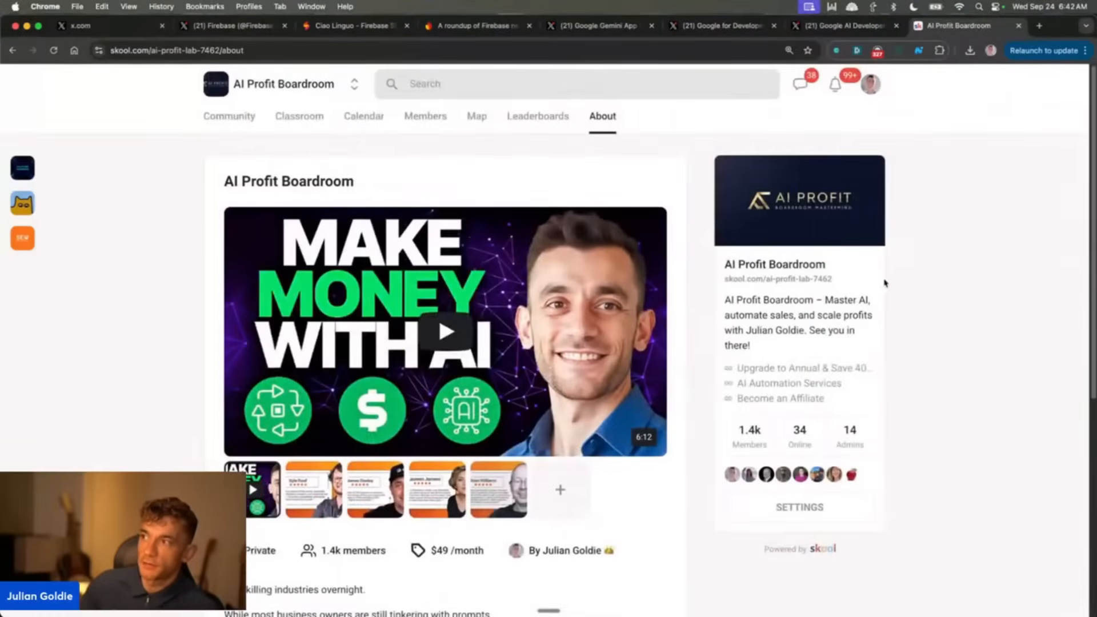
left_click(839, 25)
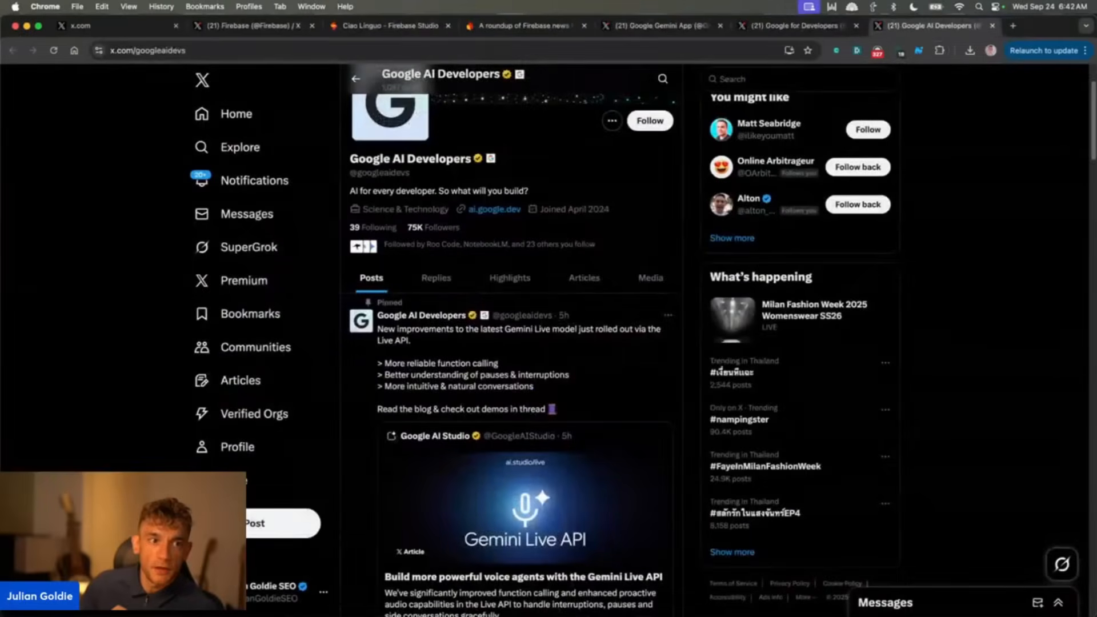
left_click(388, 27)
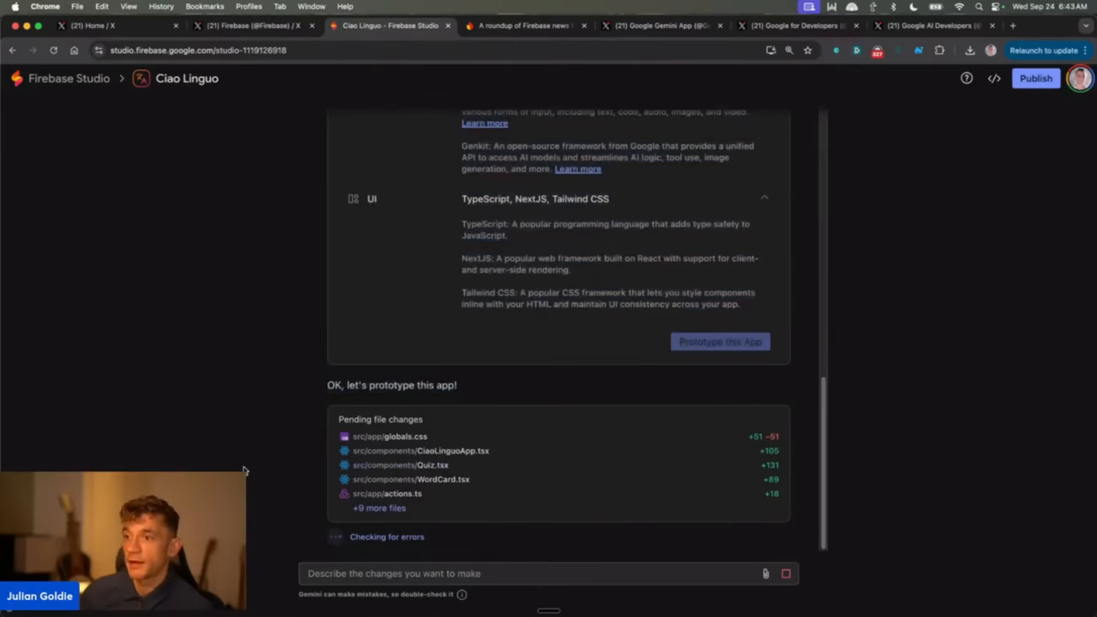
mouse_move(570, 329)
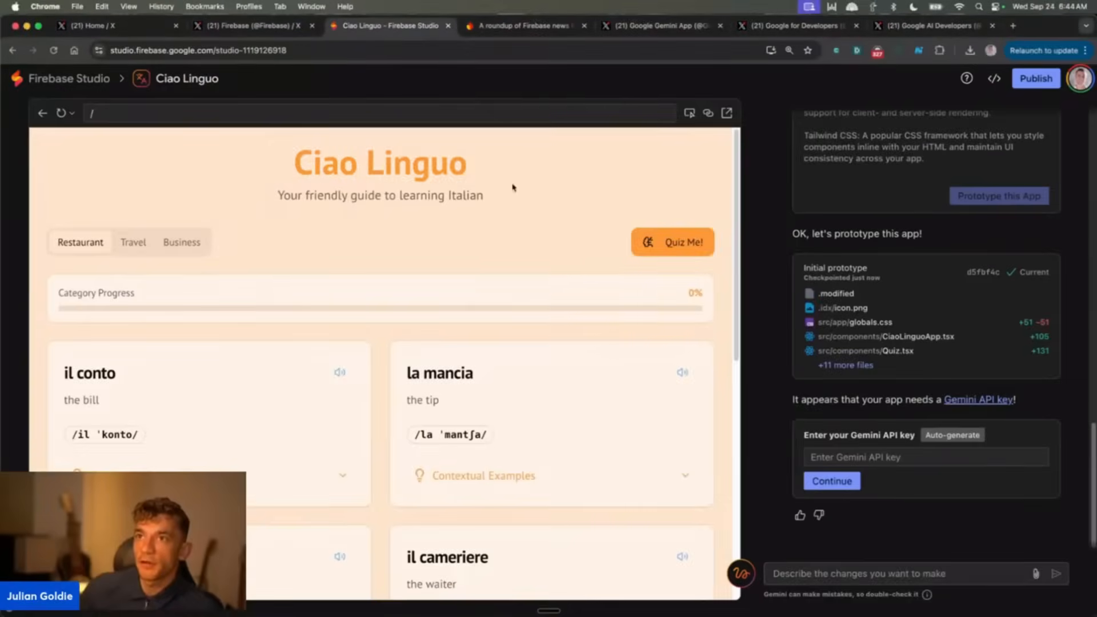
scroll("down", 3)
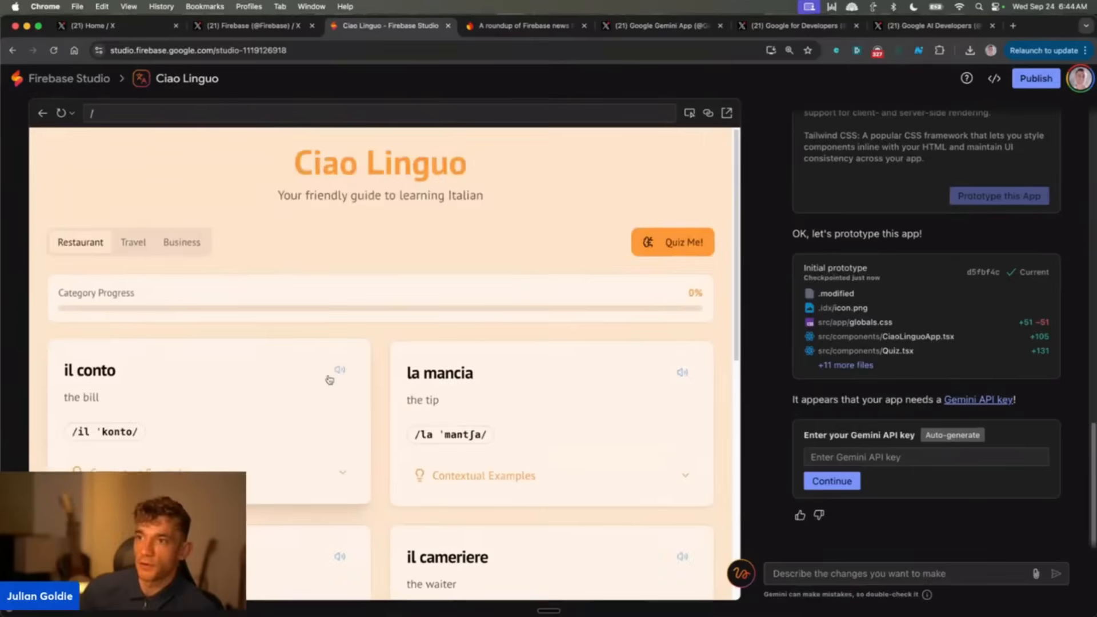
left_click(339, 369)
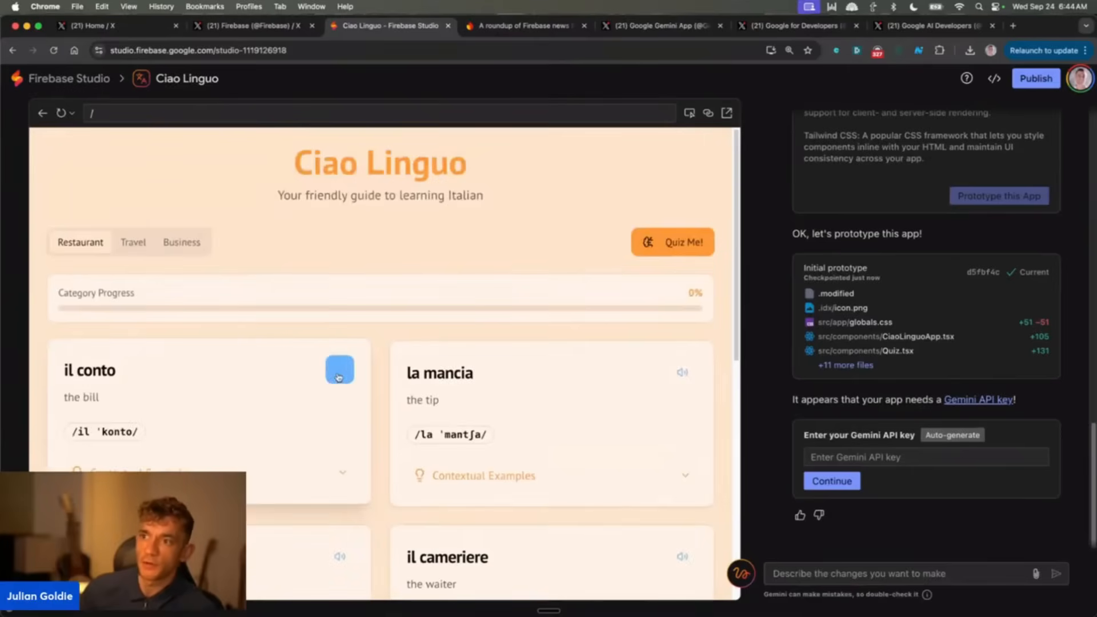
left_click(338, 370)
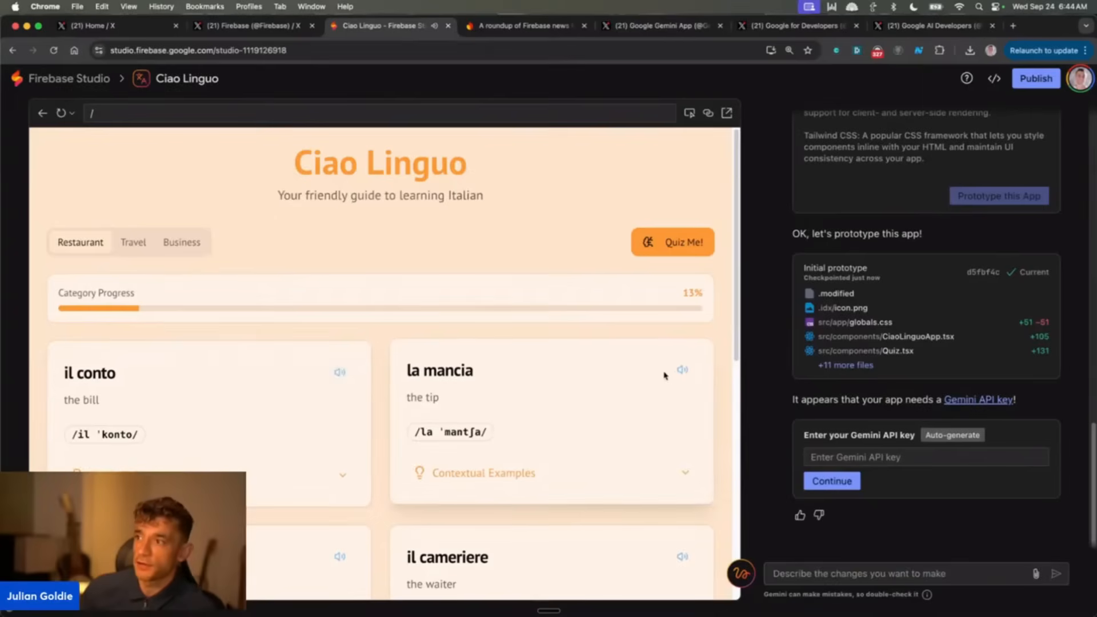
left_click(682, 369)
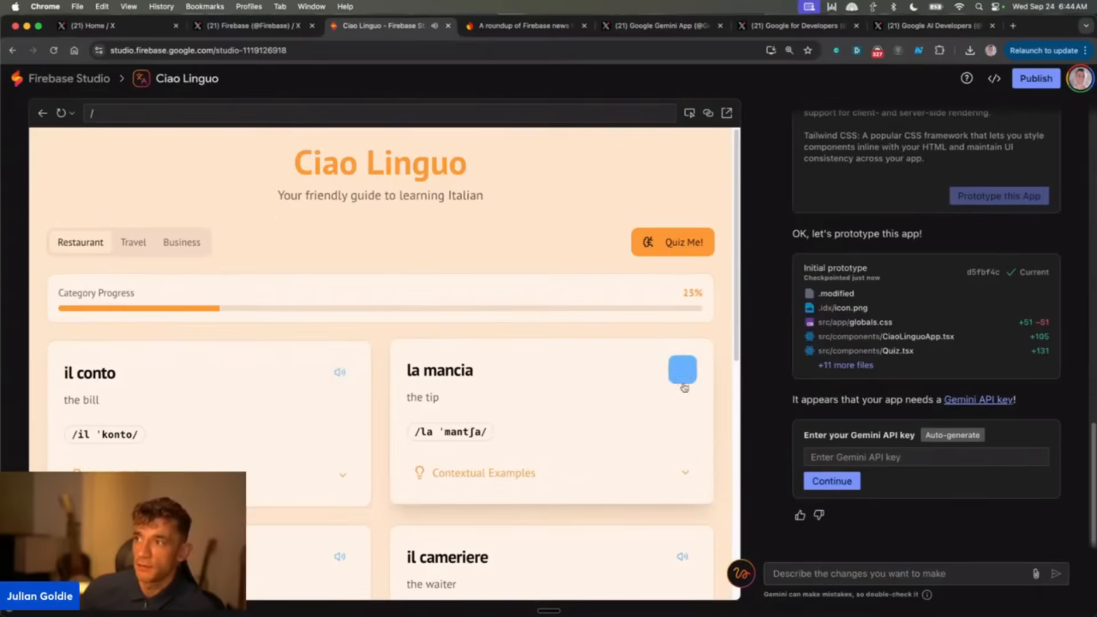
scroll("down", 3)
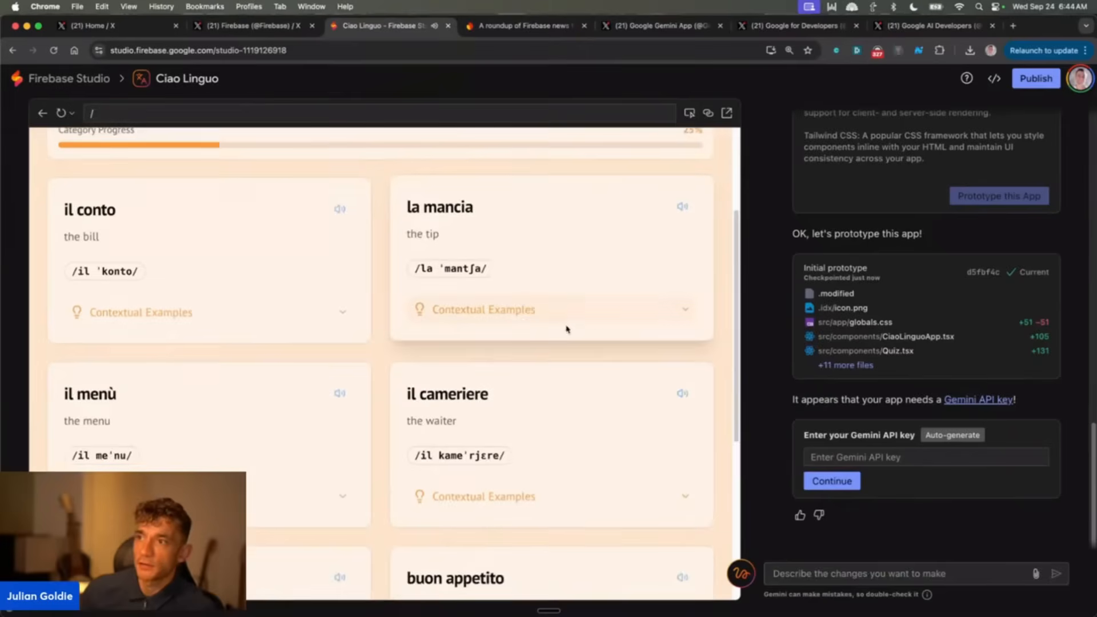
scroll("up", 3)
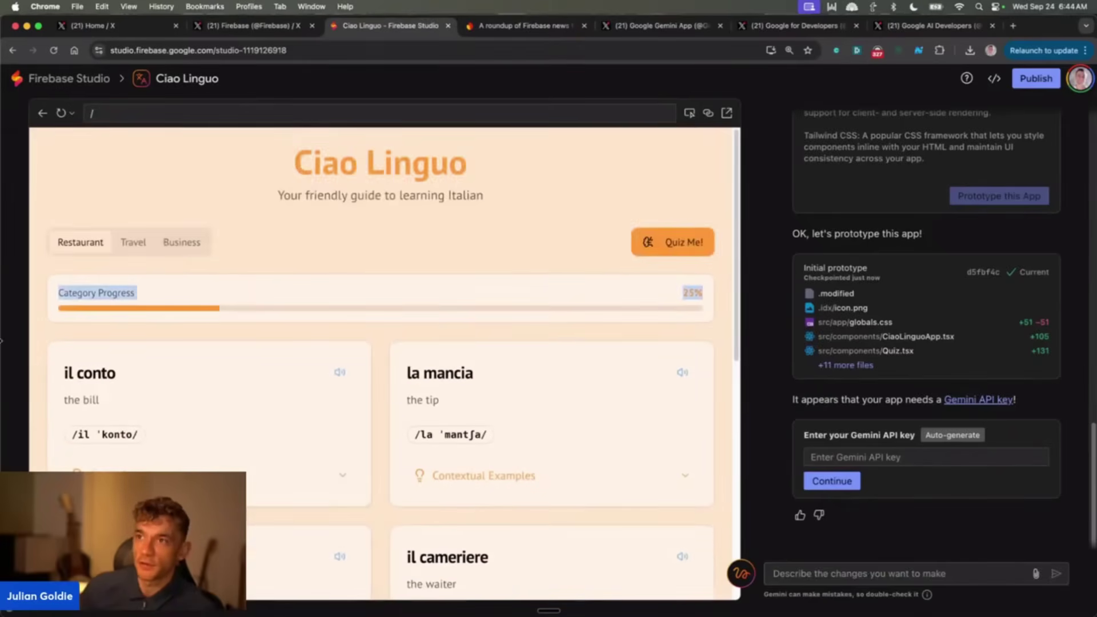
double_click(379, 162)
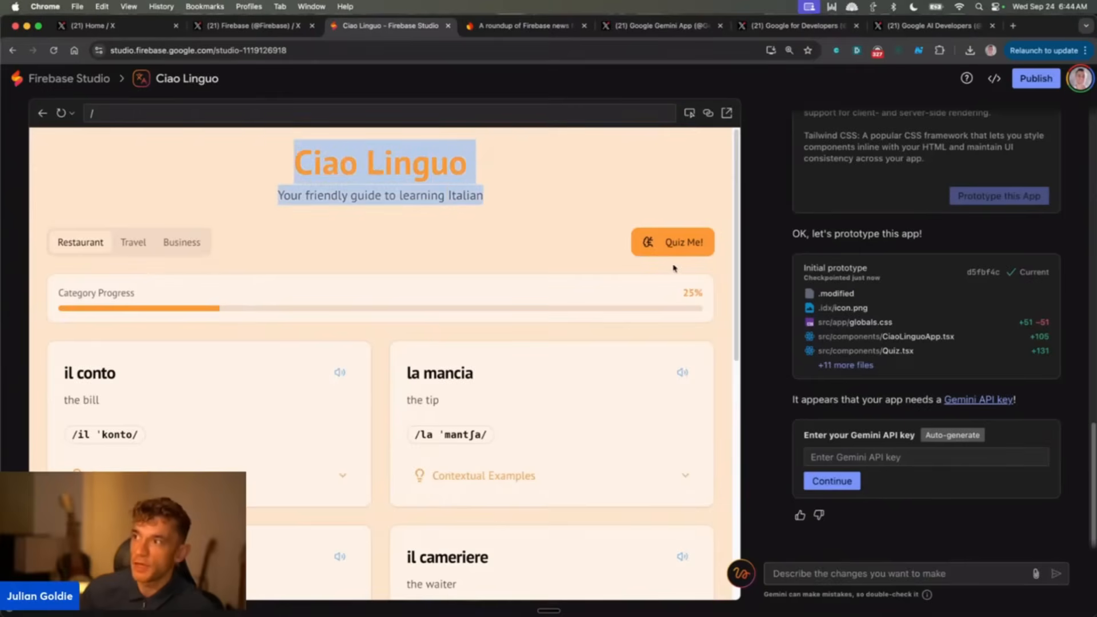
left_click(672, 242)
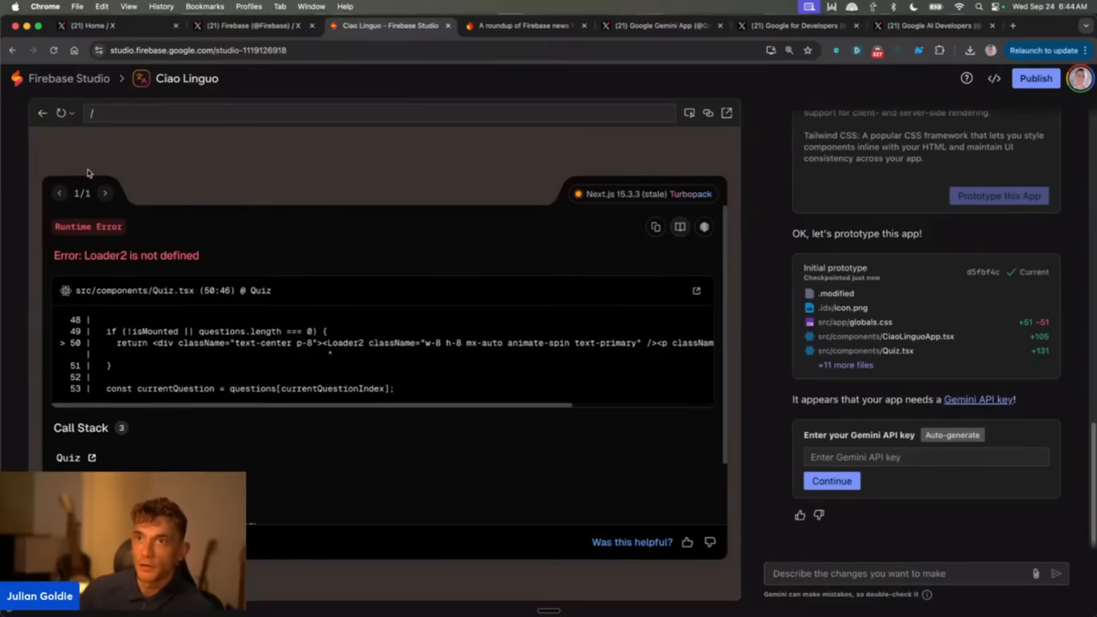
left_click(60, 113)
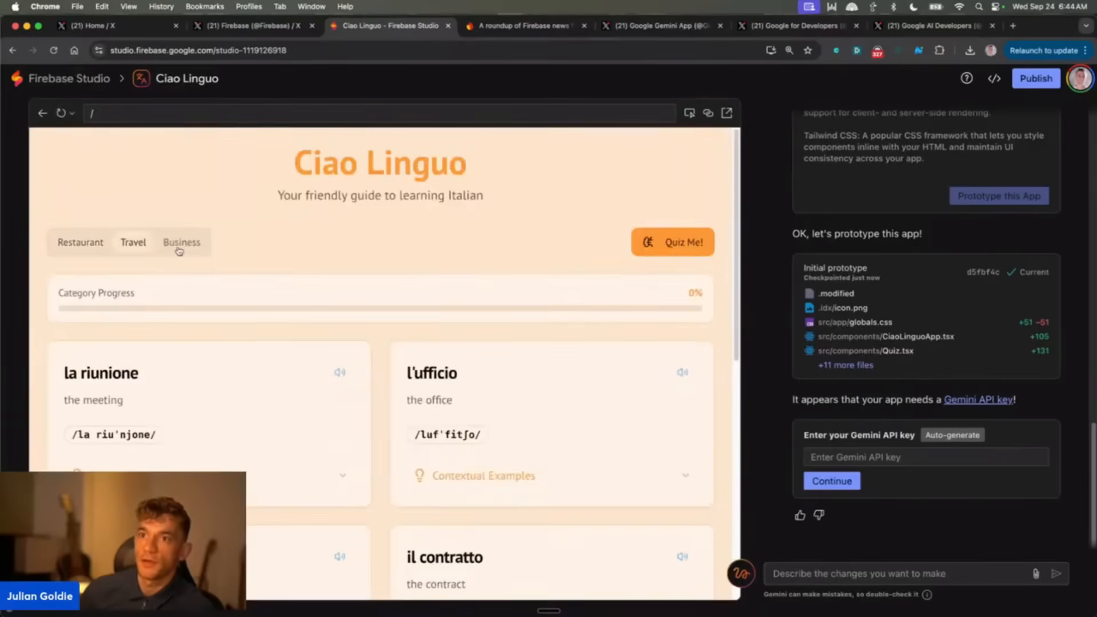
left_click(79, 243)
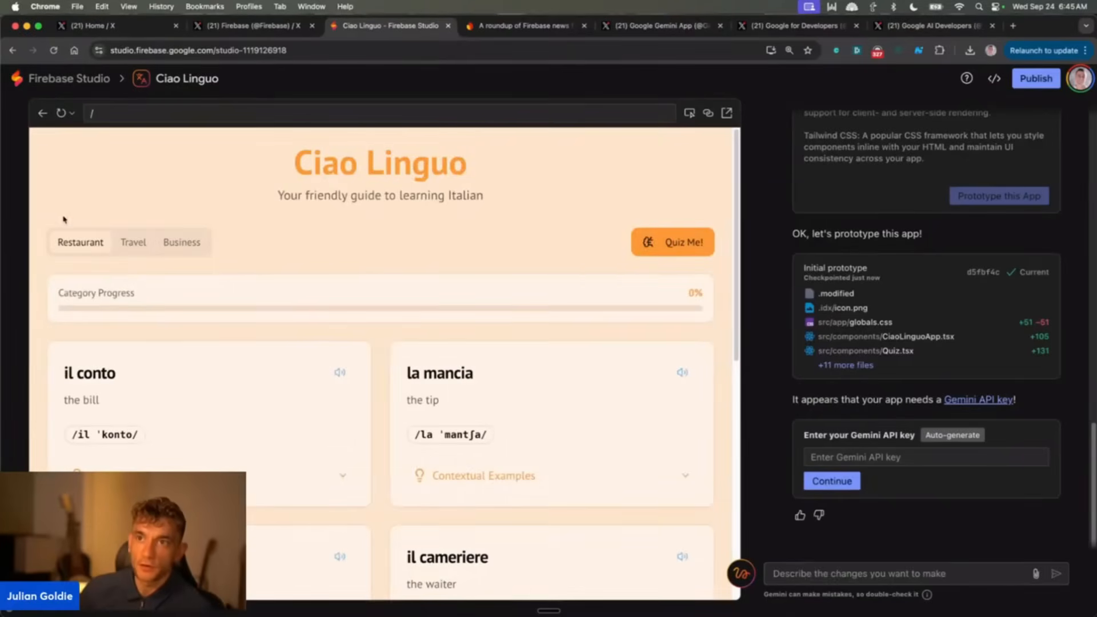
mouse_move(134, 247)
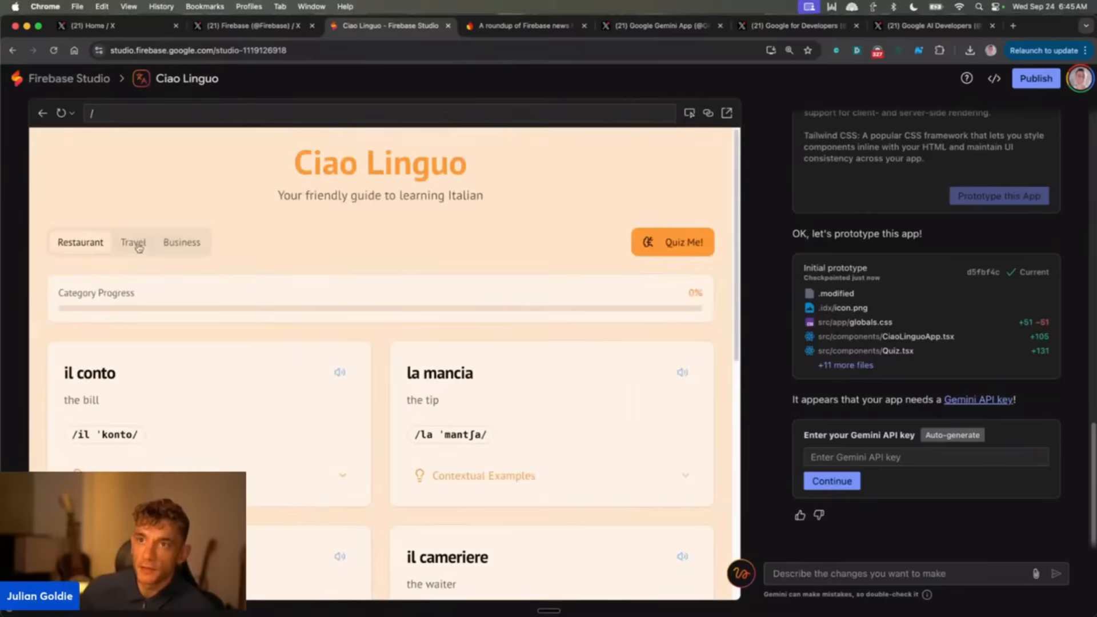
left_click(182, 242)
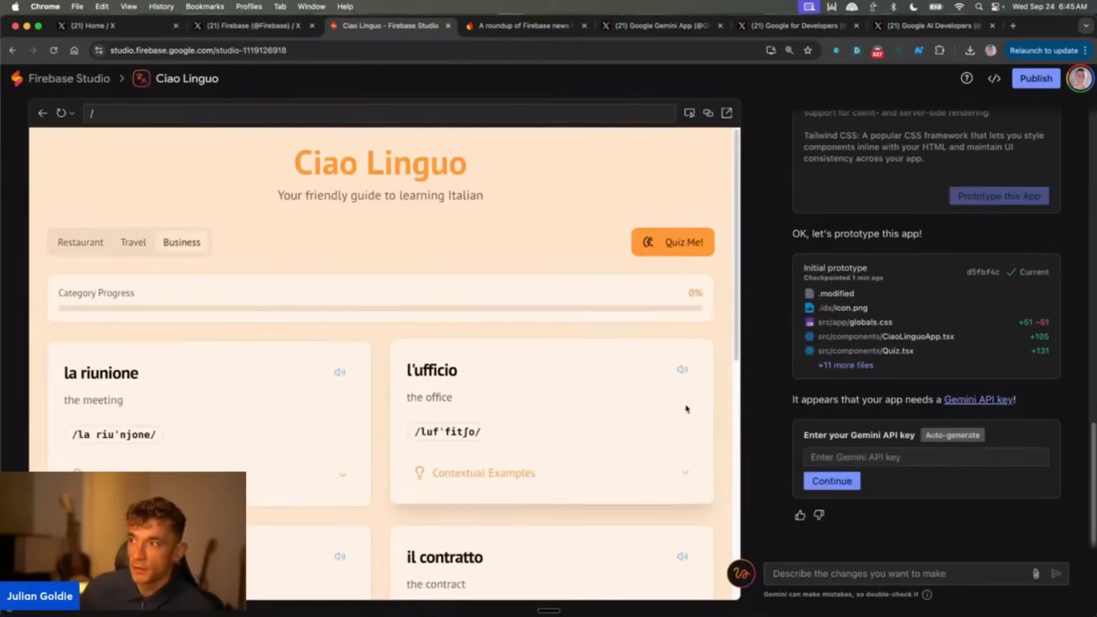
mouse_move(597, 393)
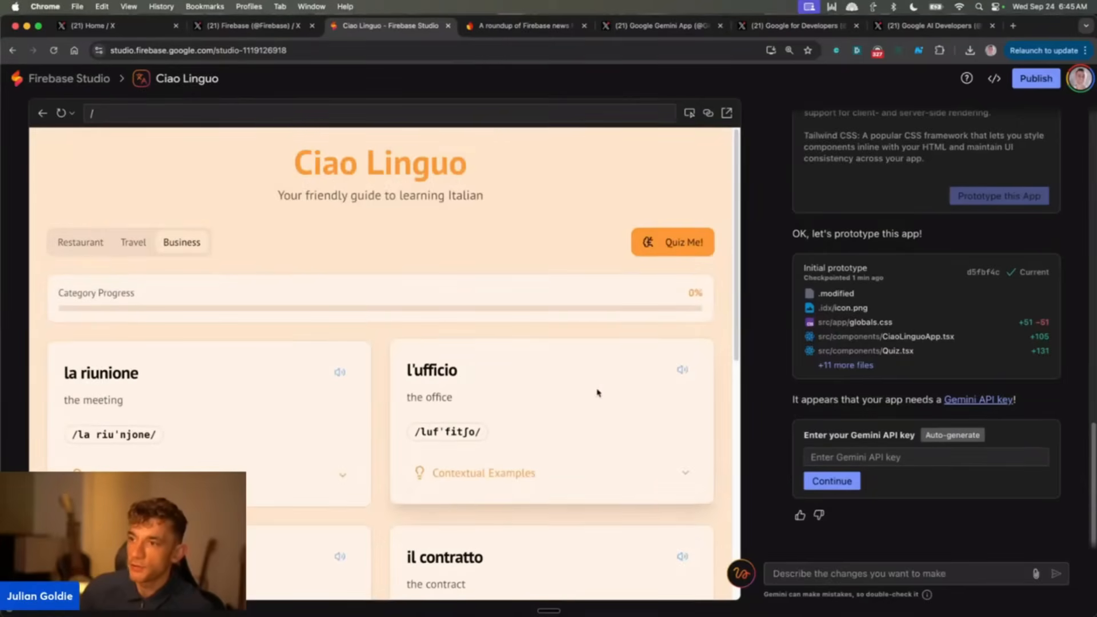
left_click(80, 242)
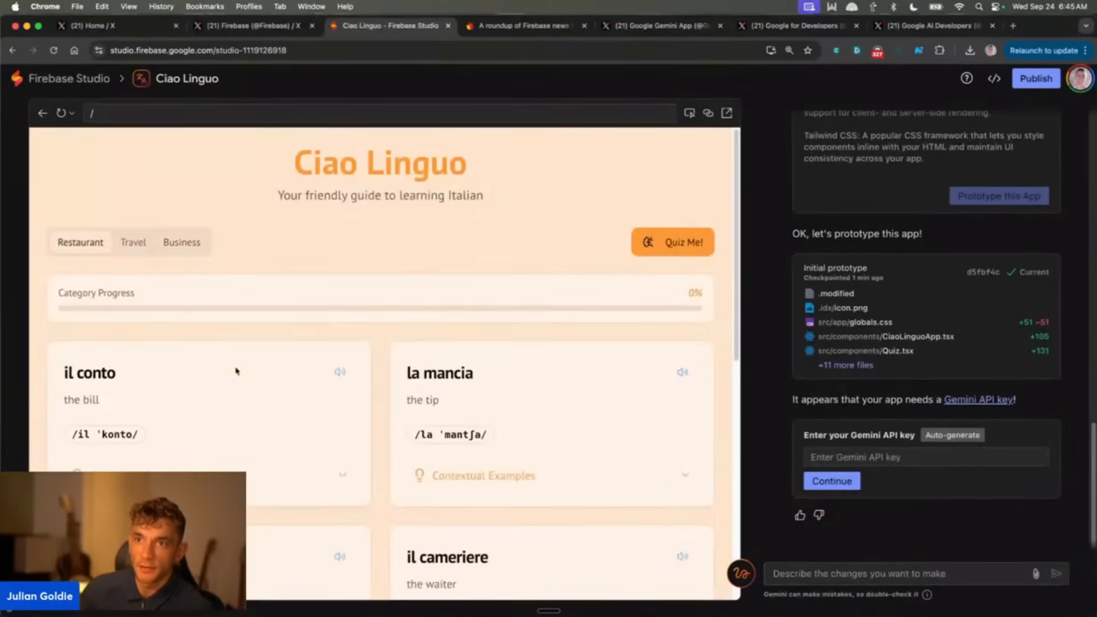
mouse_move(183, 350)
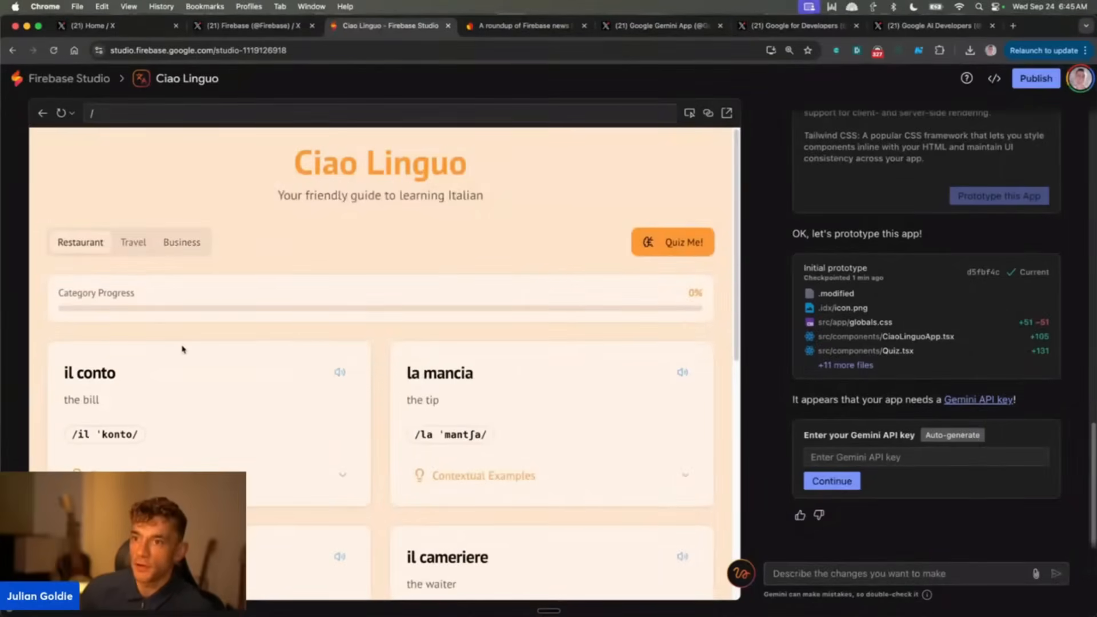
scroll("down", 3)
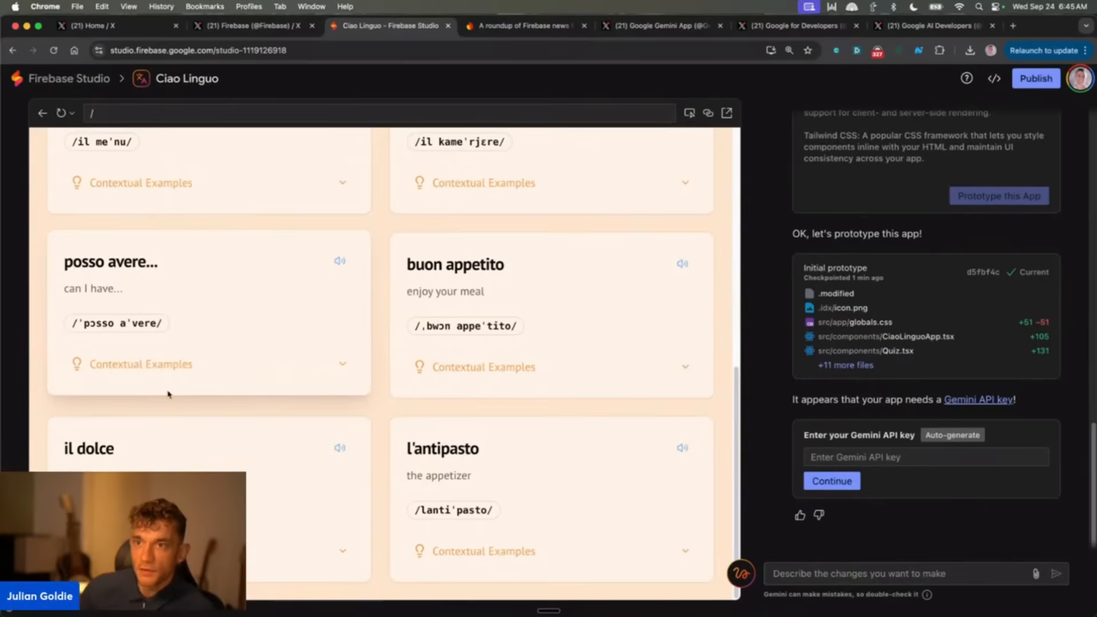
left_click(140, 364)
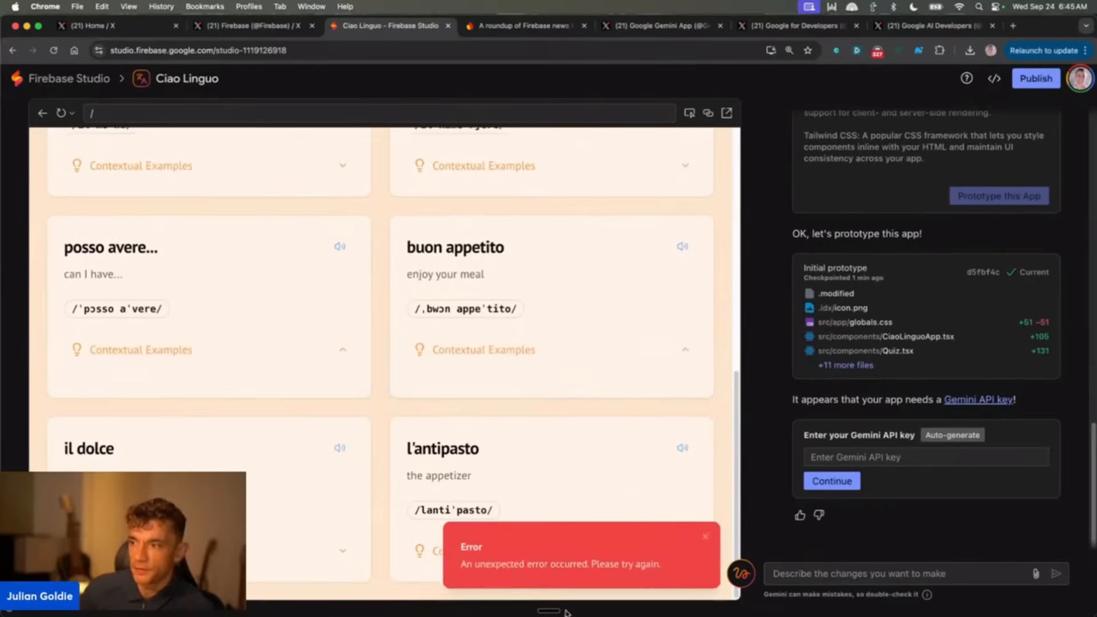
left_click(705, 536)
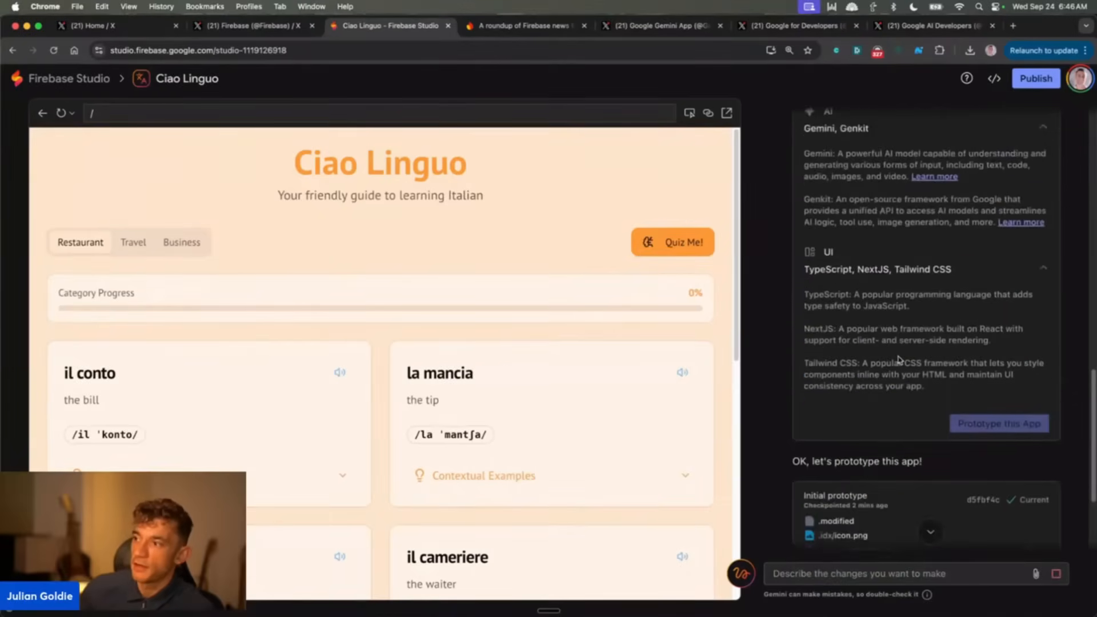
scroll("down", 3)
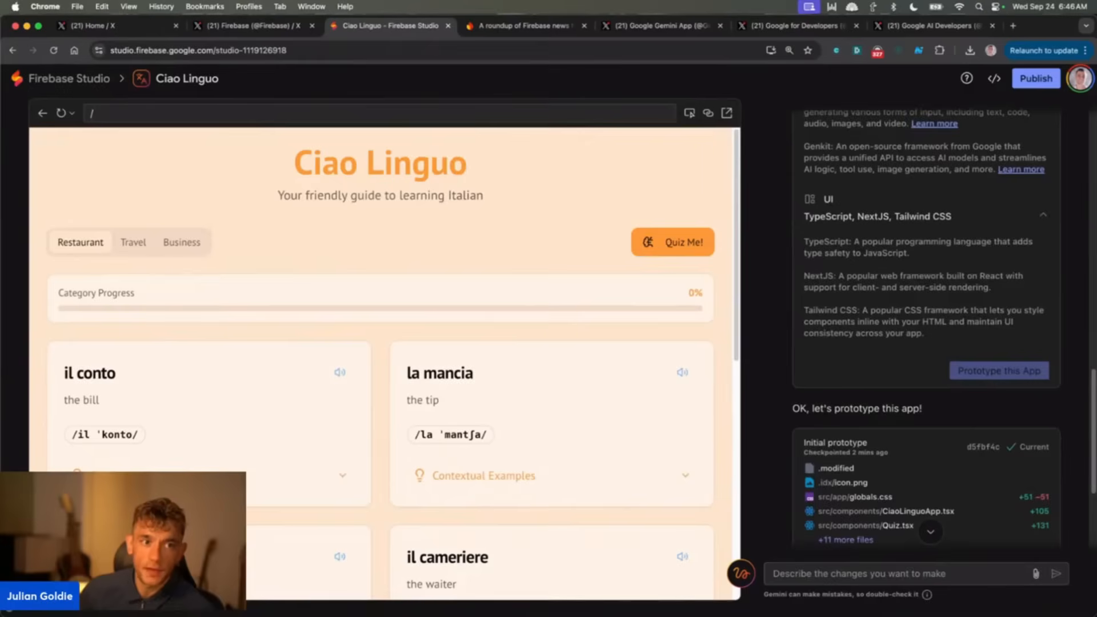
mouse_move(777, 361)
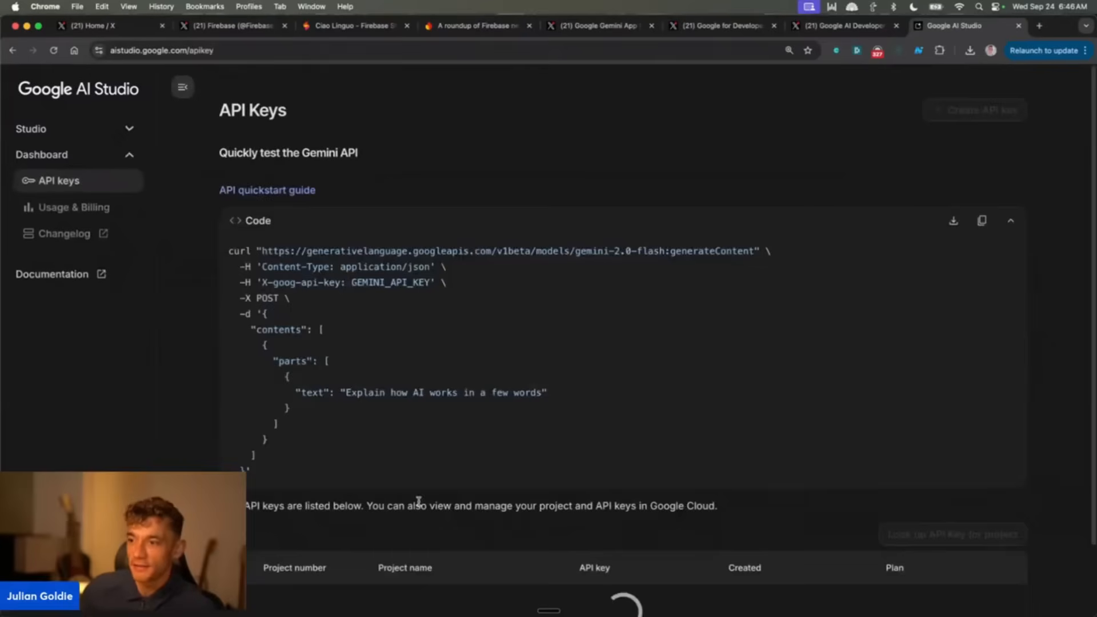
Scroll the Google AI Studio API Keys page down to the table of existing project keys.
scroll("down", 3)
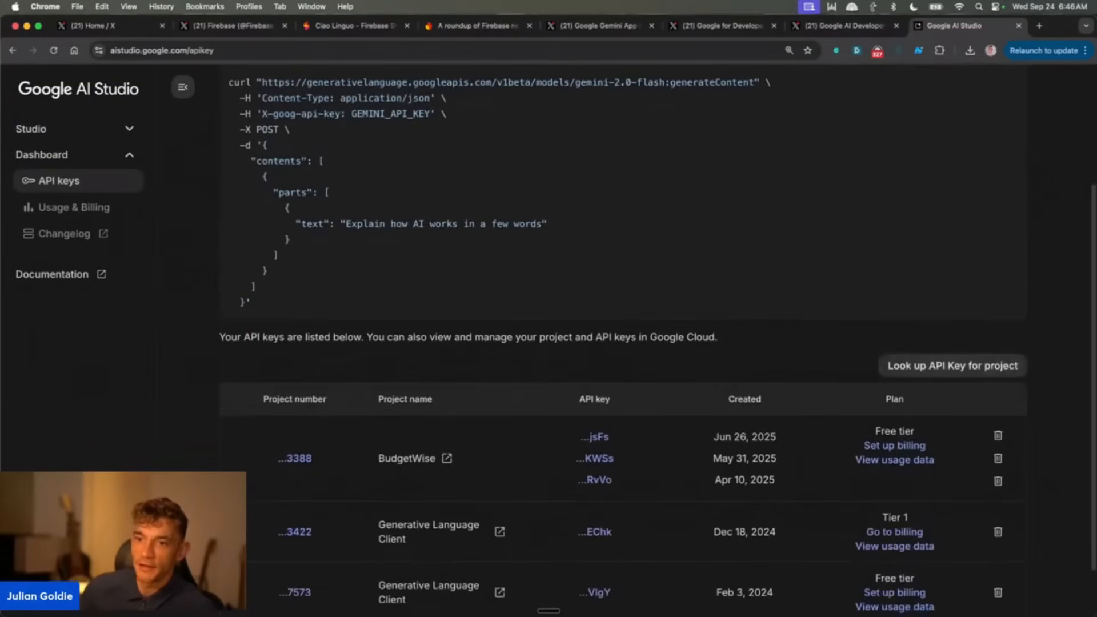
mouse_move(617, 413)
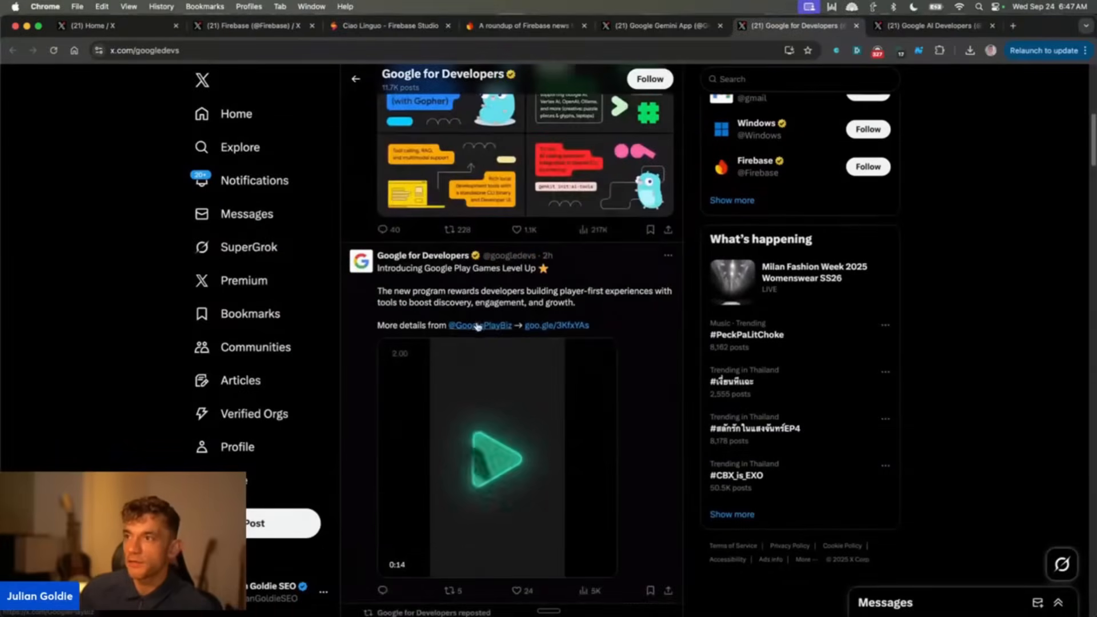
Open Google AI Studio's Gemini Live API article on X and play its demo video.
scroll("down", 3)
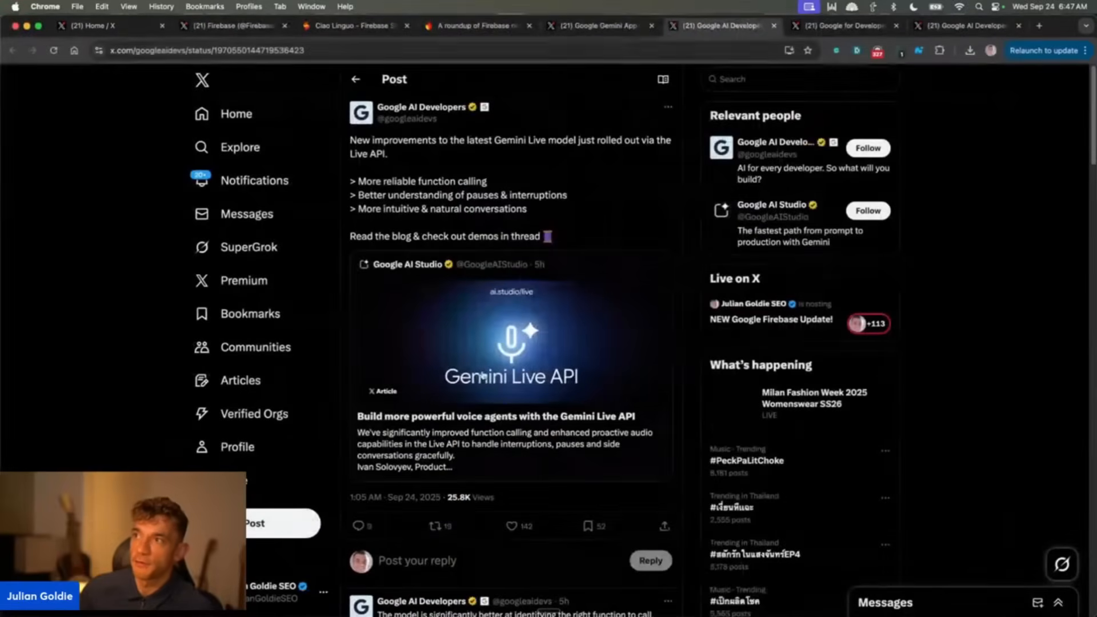
left_click(496, 374)
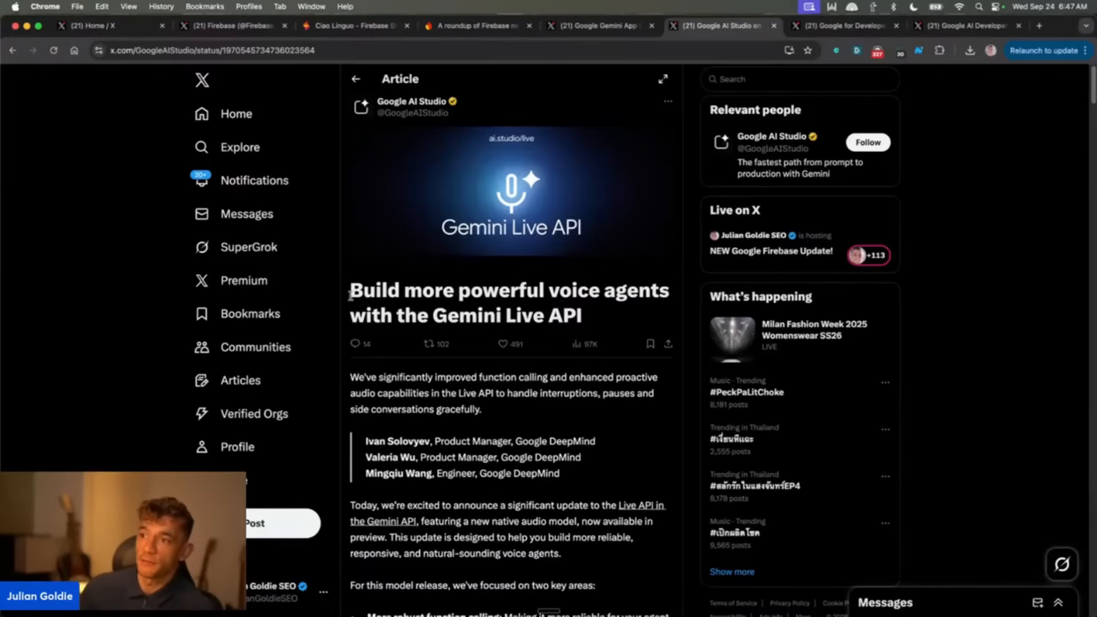
scroll("down", 3)
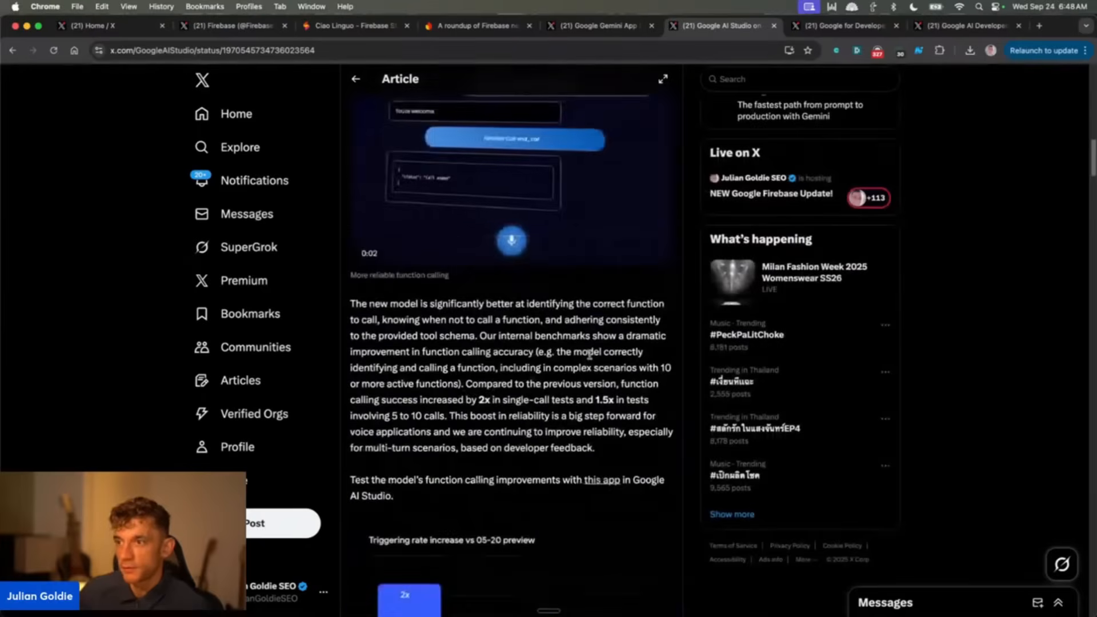
scroll("down", 3)
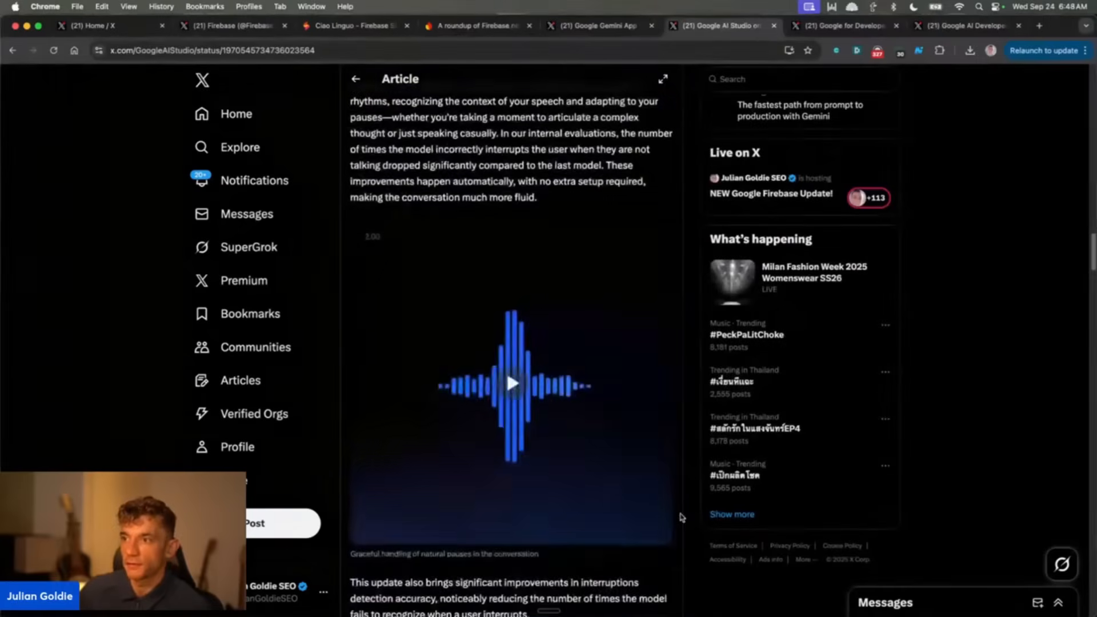
left_click(513, 383)
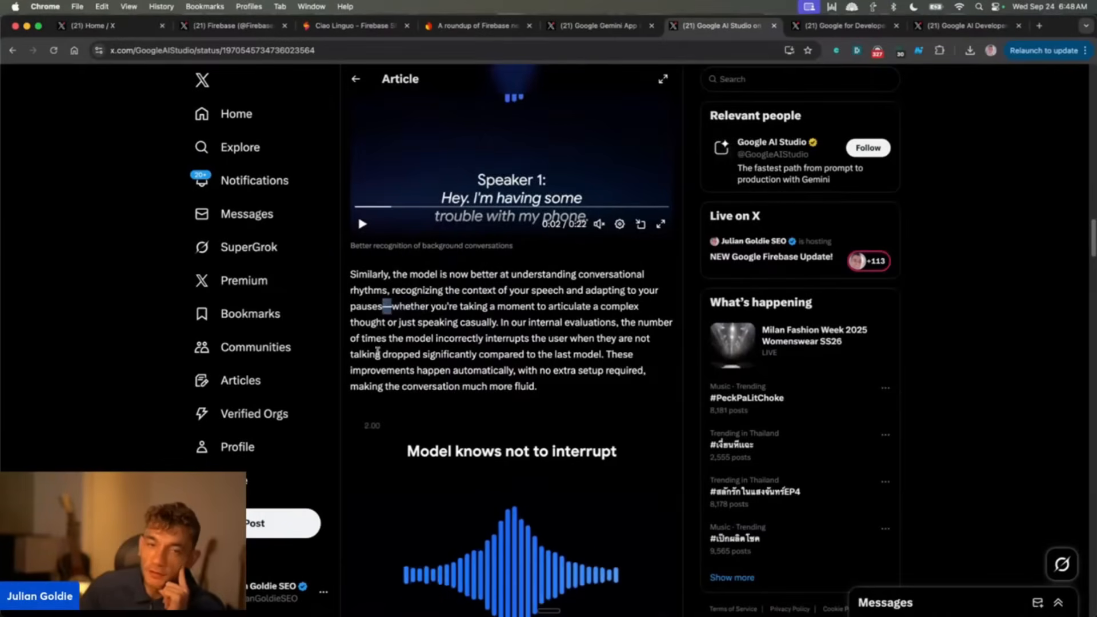
Enlarge the article text, highlight the paragraphs about partners testing the Live API, and read to the end.
scroll("down", 3)
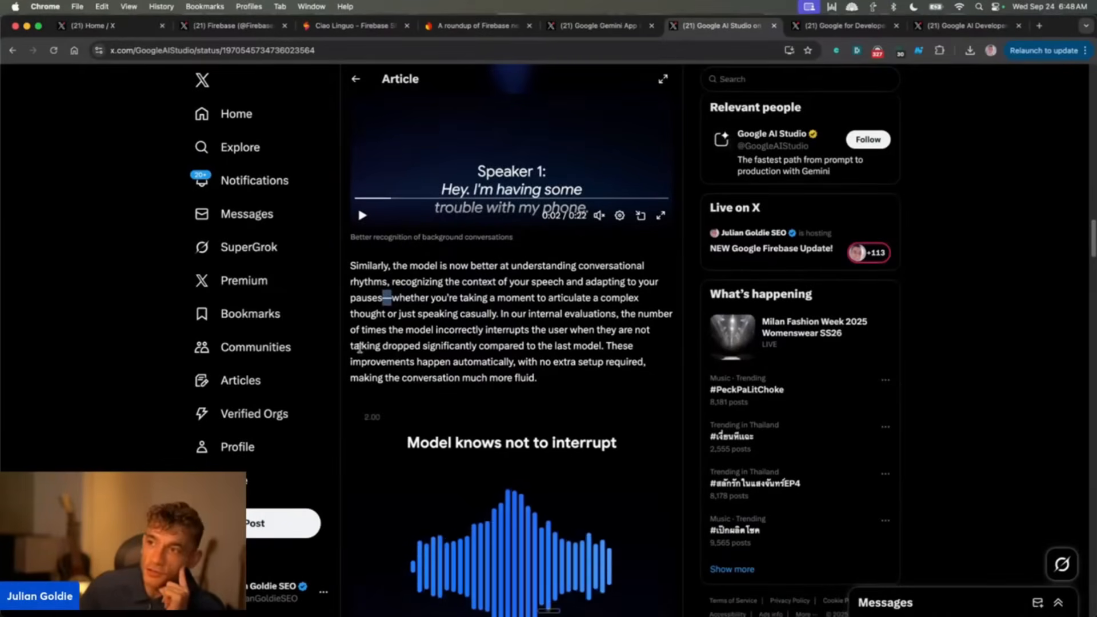
key("cmd+plus")
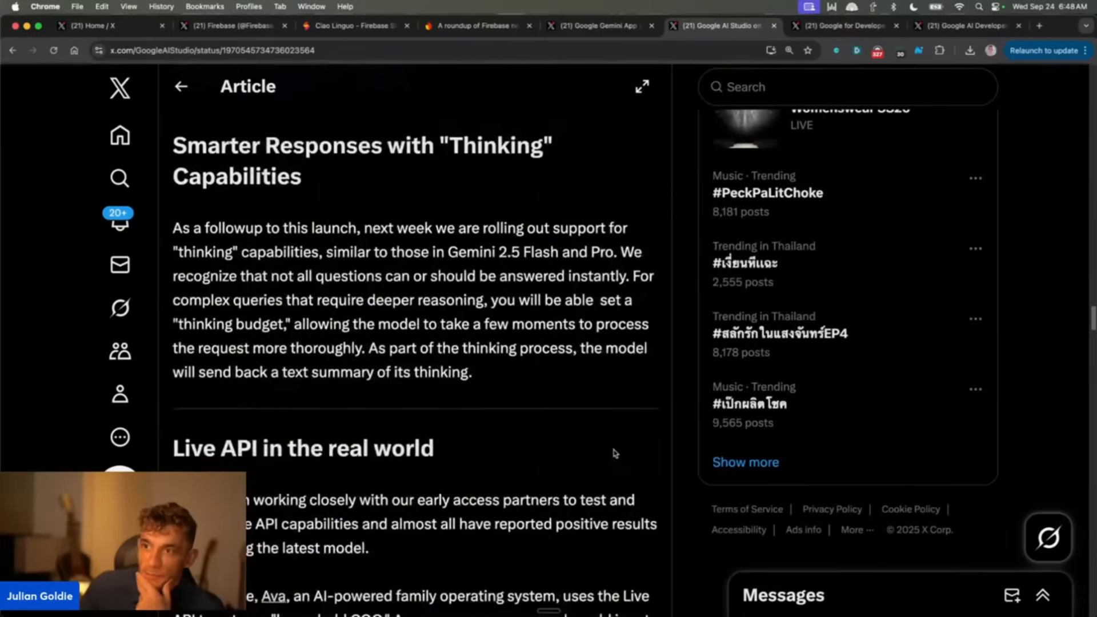
scroll("down", 3)
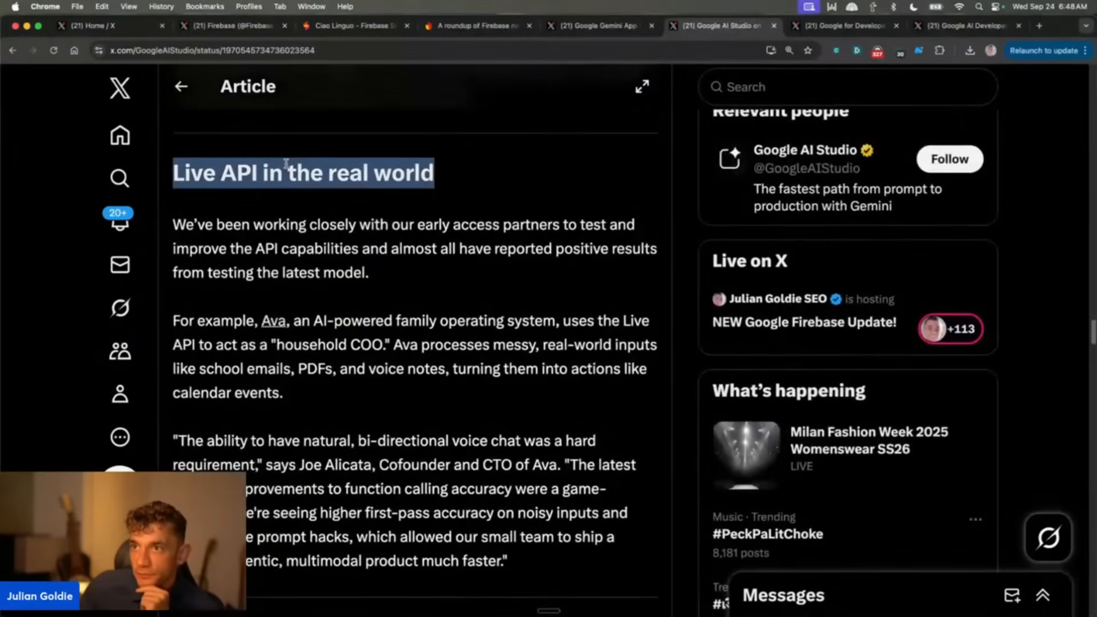
left_click_drag(285, 164, 510, 487)
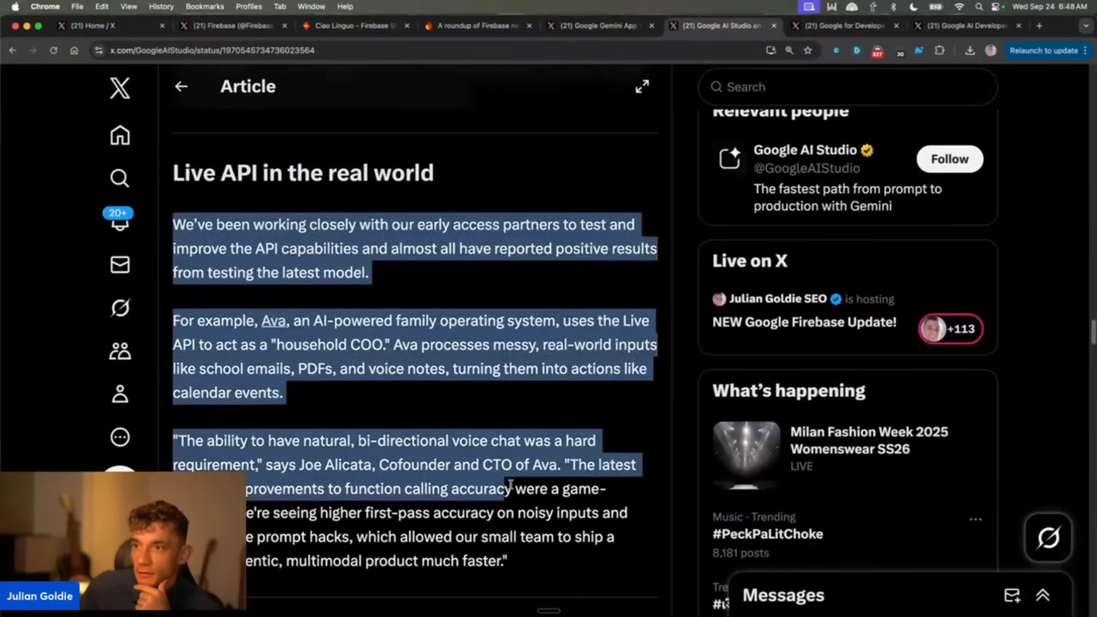
scroll("down", 3)
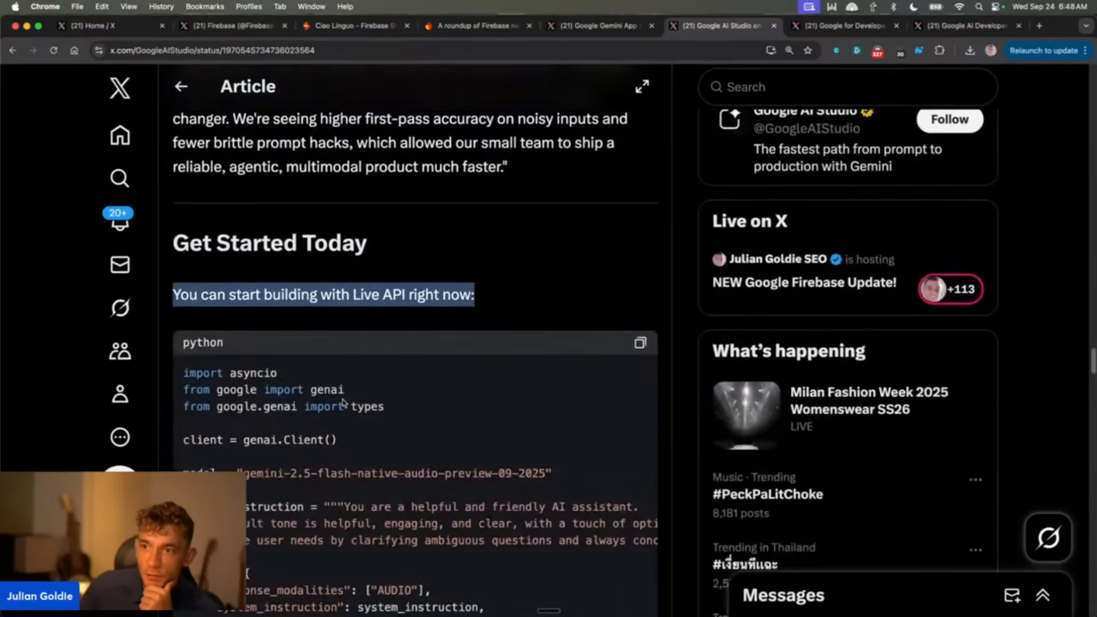
scroll("down", 3)
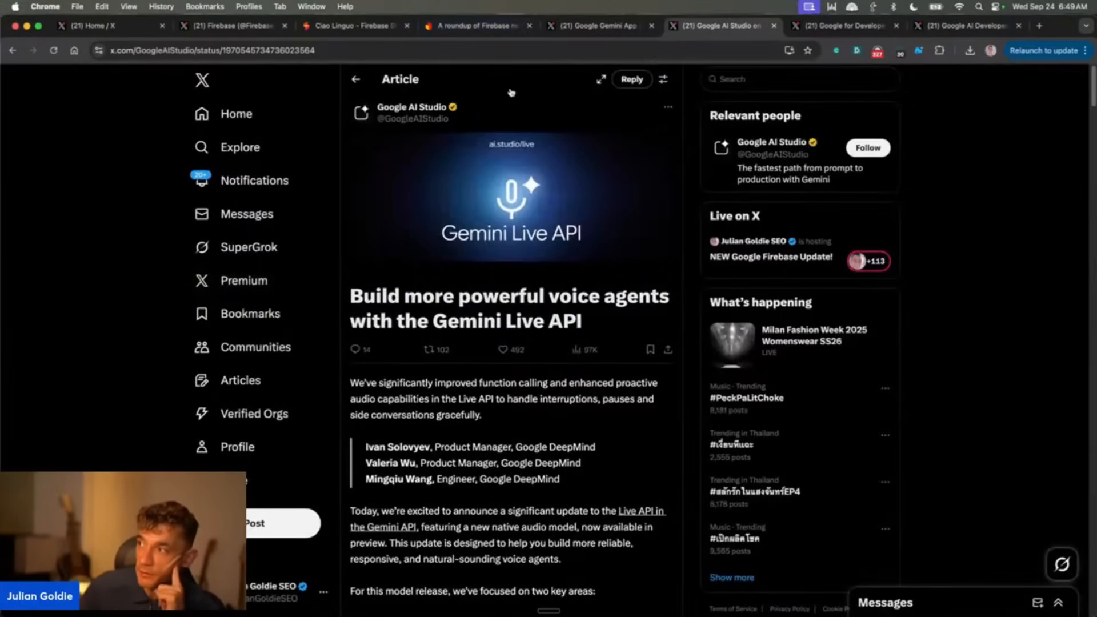
scroll("down", 3)
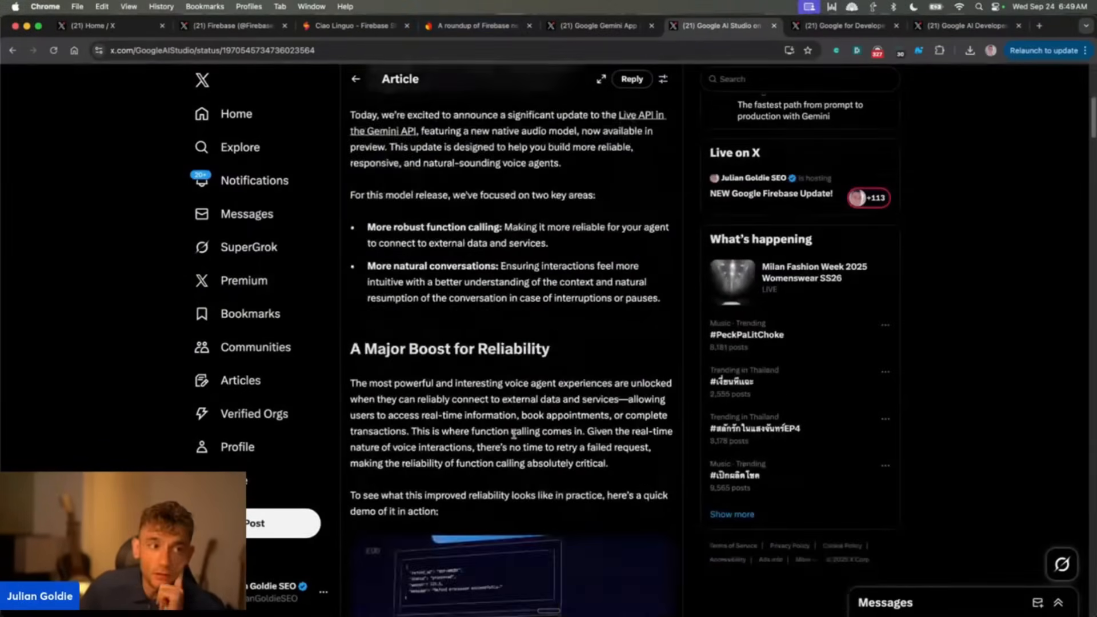
scroll("down", 3)
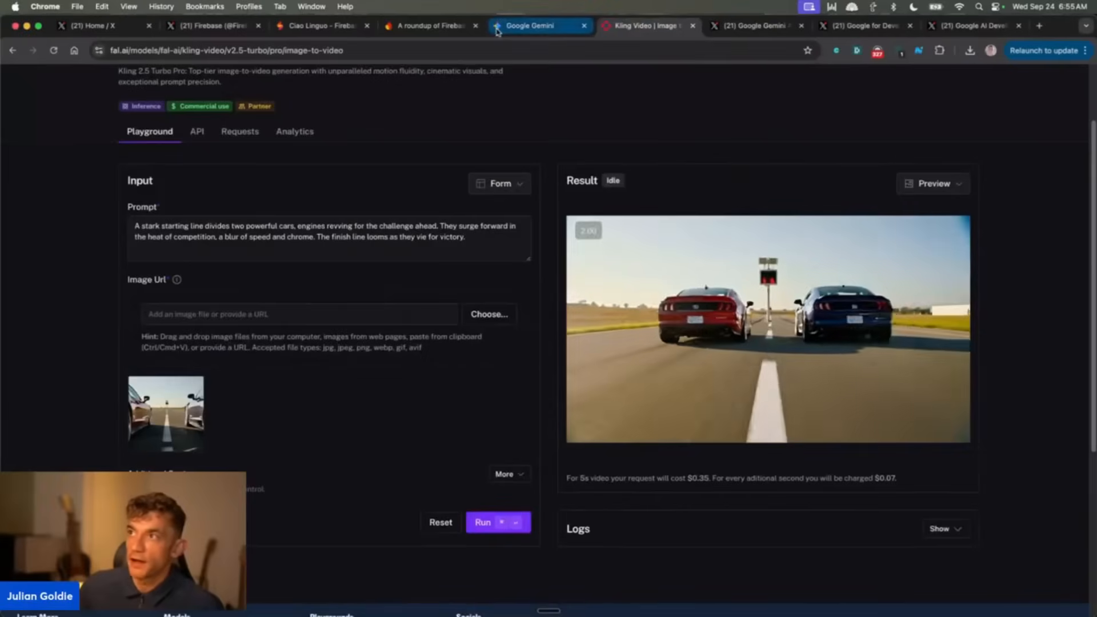
View the Gemini karate man image at full size, then return to the Kling video page.
left_click(533, 25)
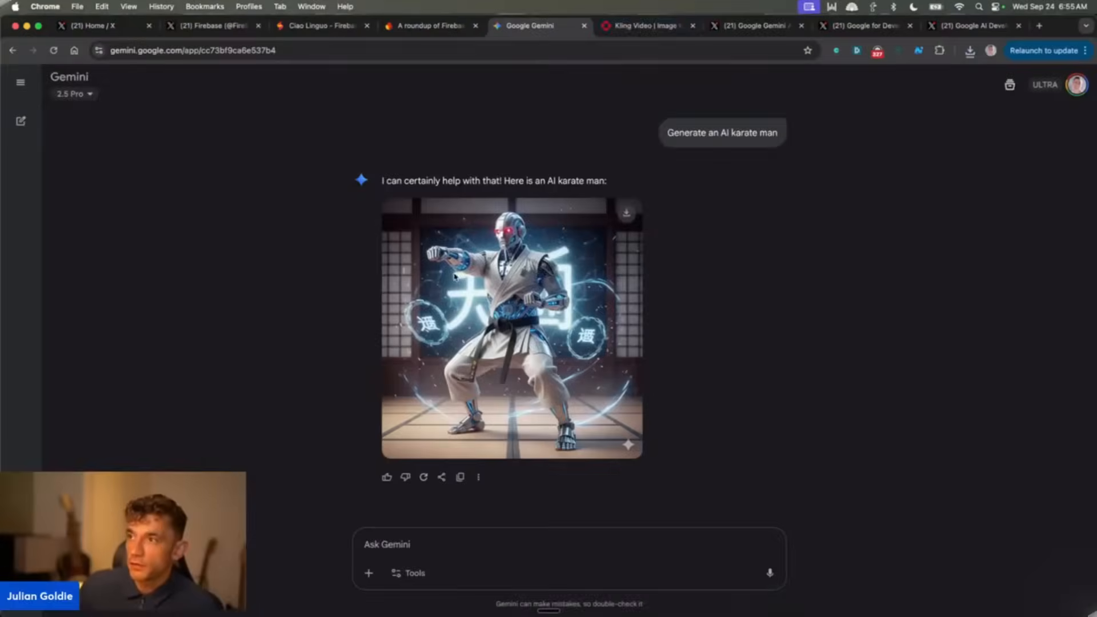
left_click(505, 329)
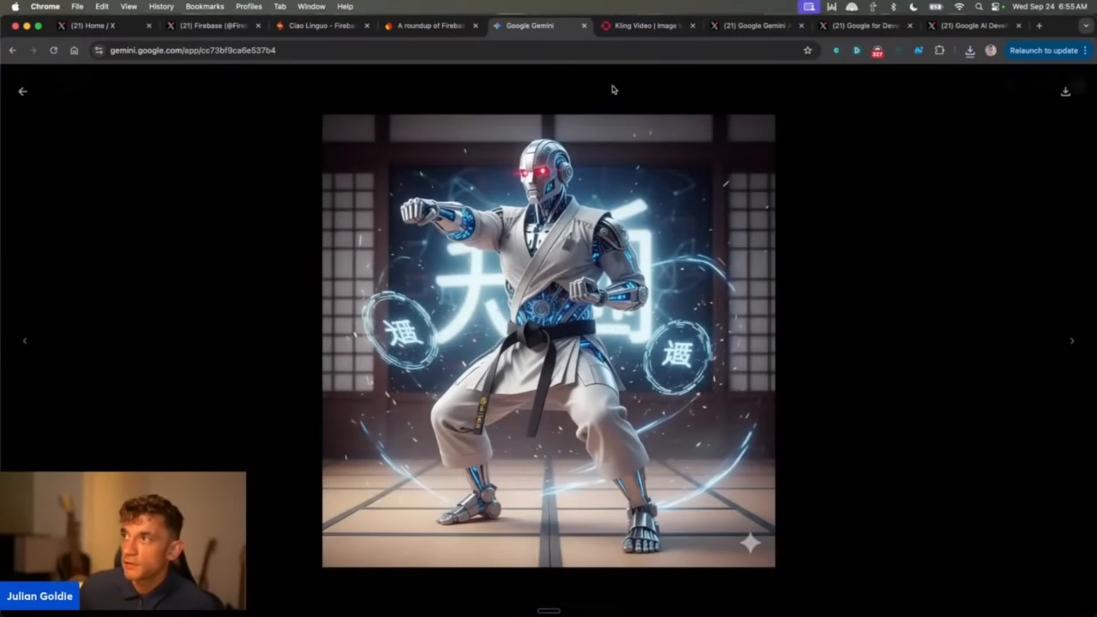
left_click(643, 26)
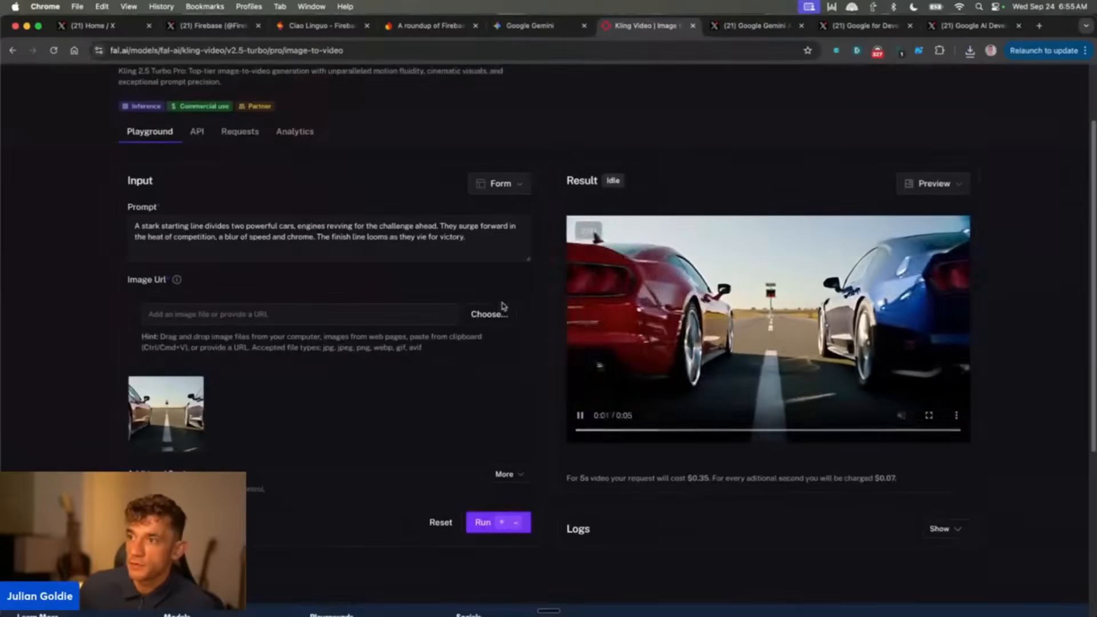
Upload the Gemini karate man PNG, run the Kling generation with the backflips-and-karate-army prompt.
left_click(489, 314)
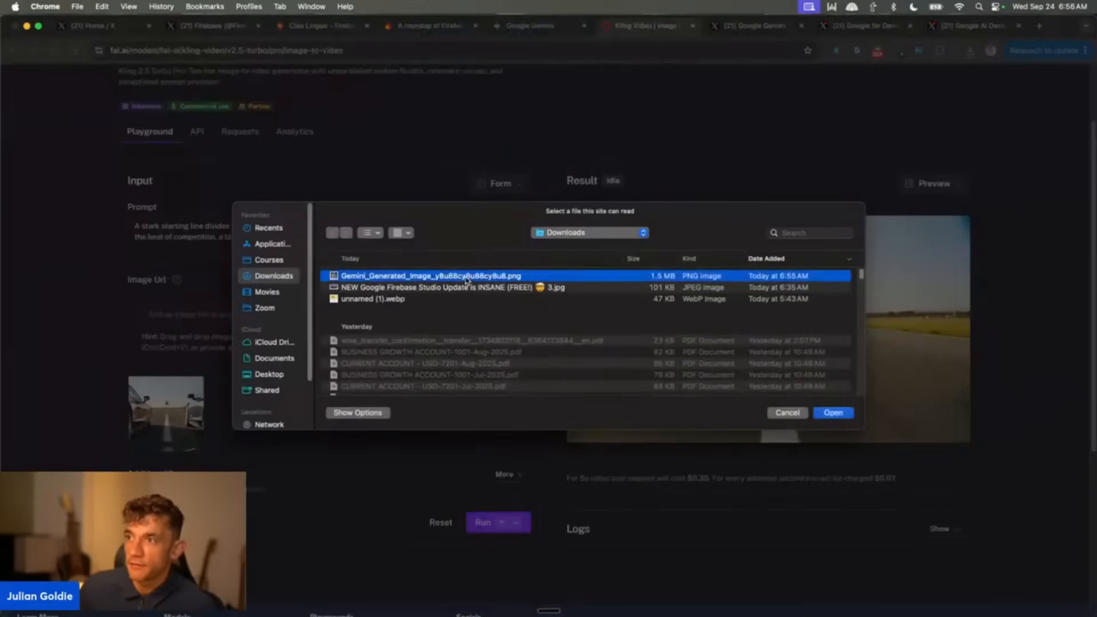
left_click(833, 413)
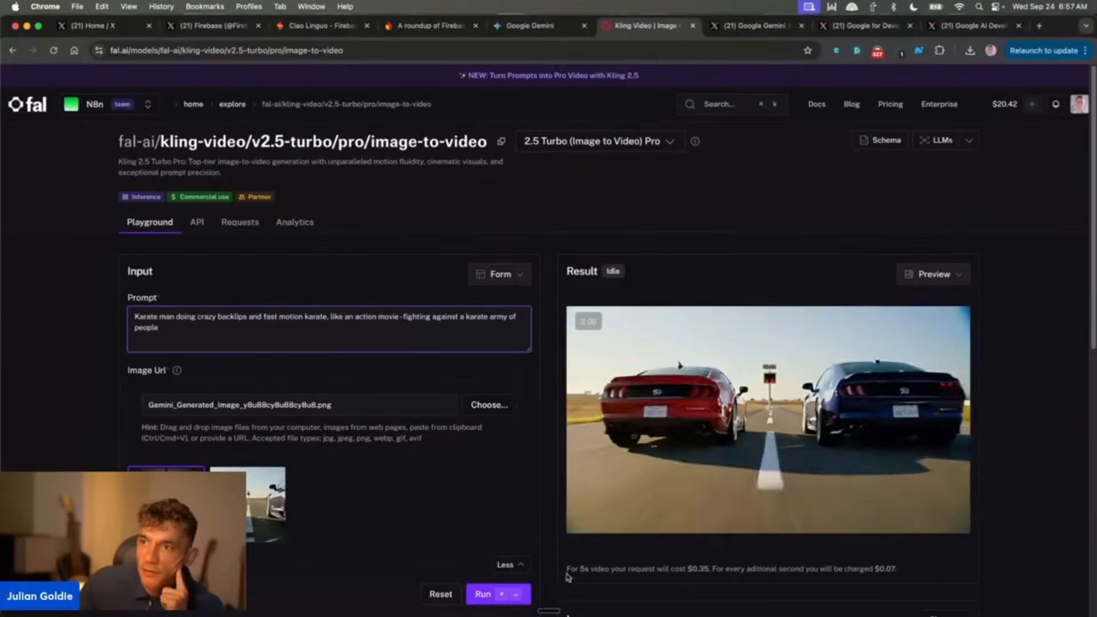
left_click(767, 419)
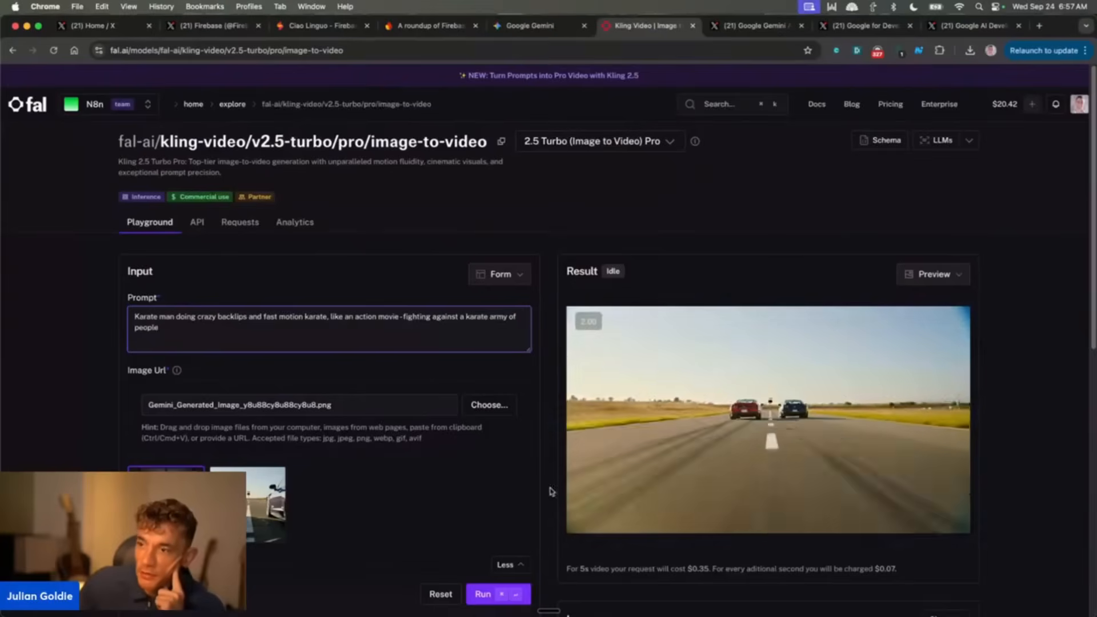
left_click(485, 594)
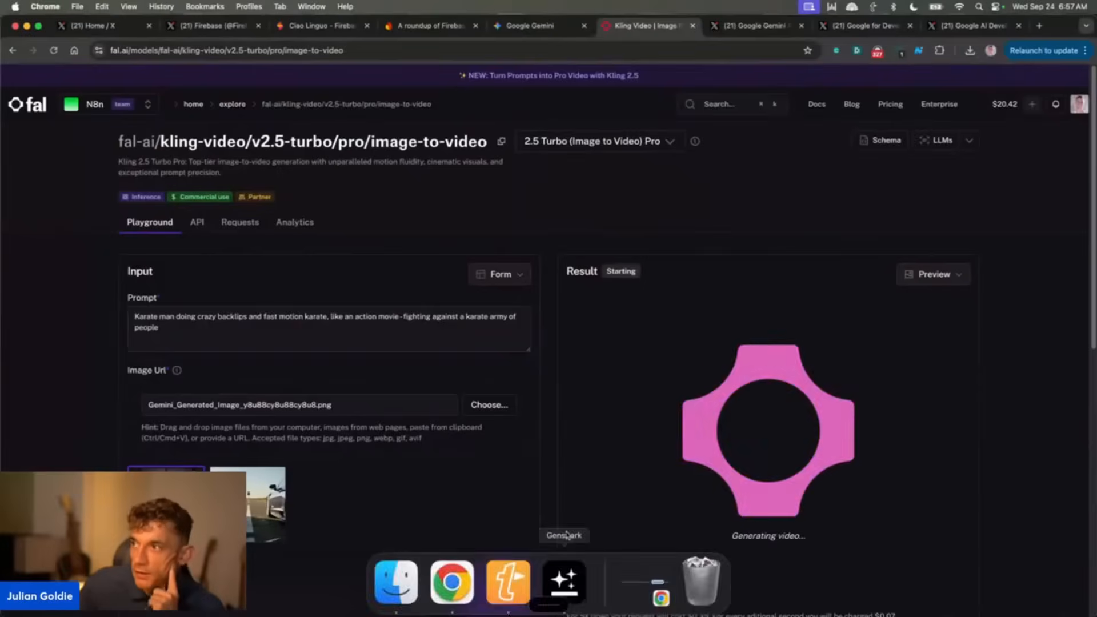
left_click(1037, 27)
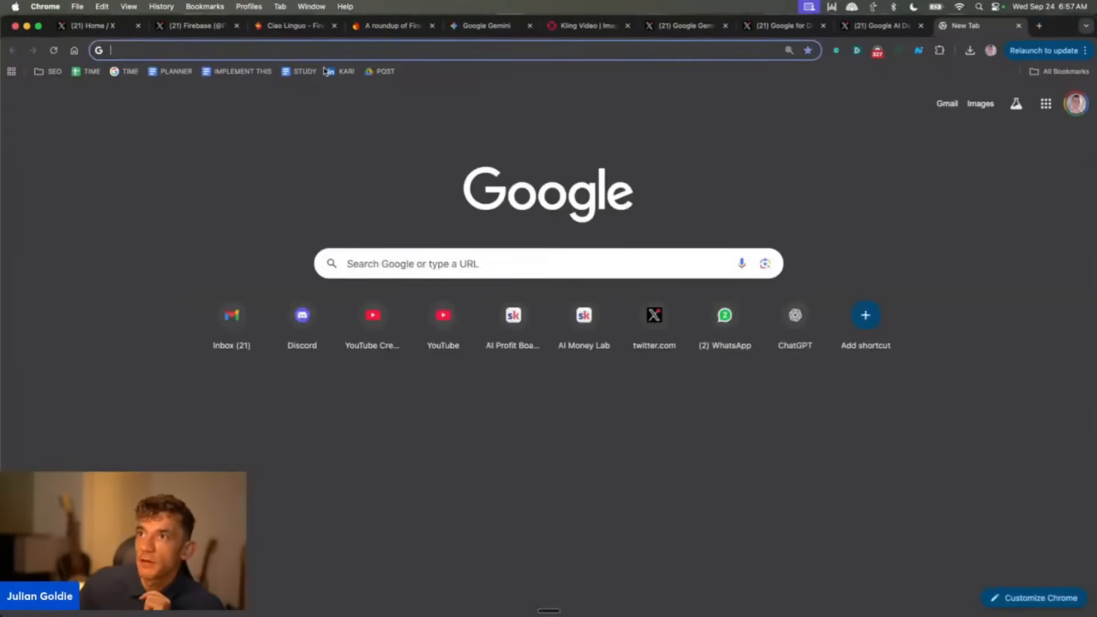
Search Google for 'timer', start the stopwatch, and return to the Gemini tab.
type("timer")
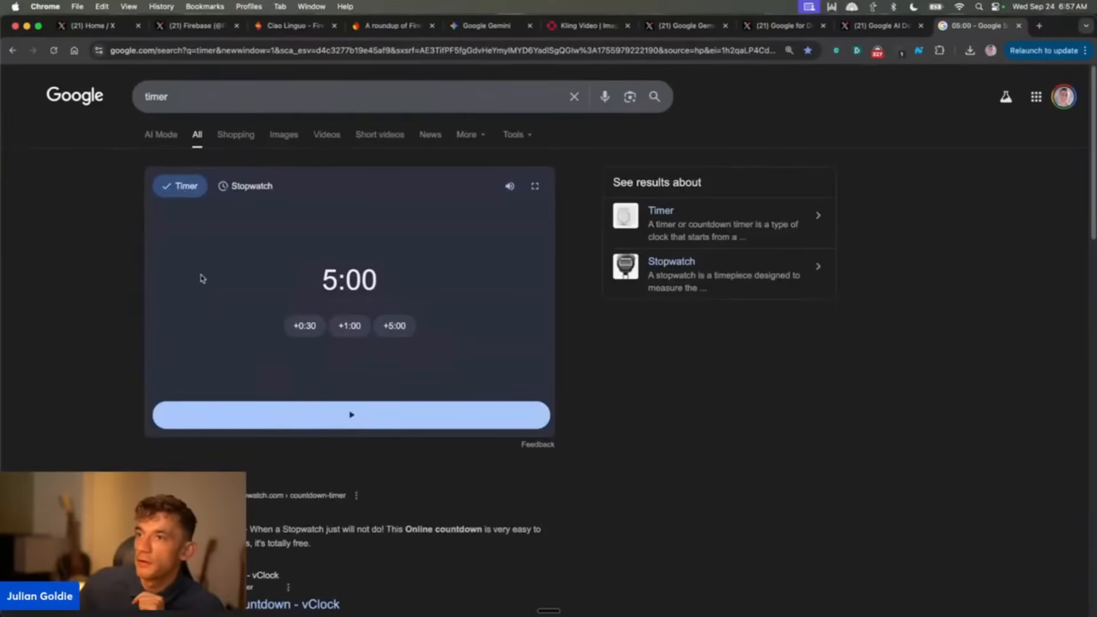
left_click(252, 185)
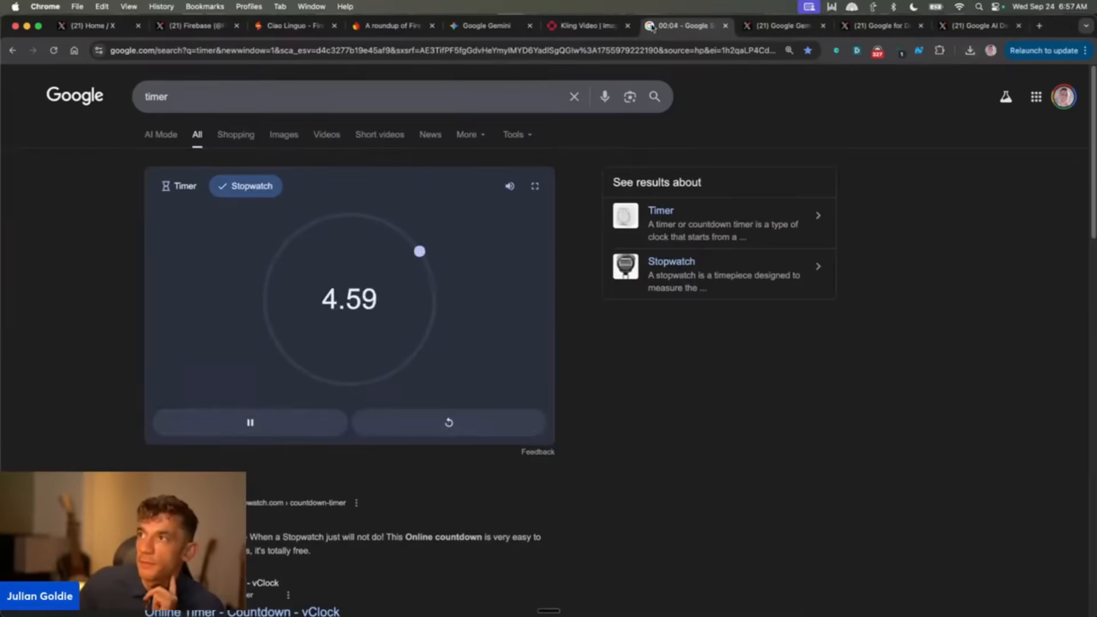
left_click(590, 25)
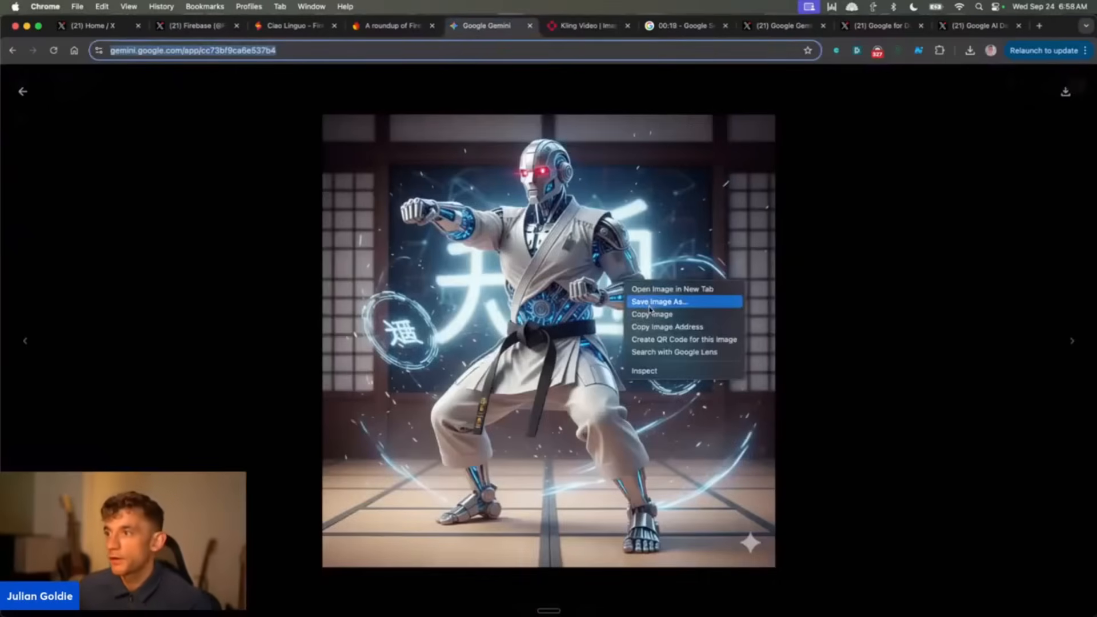
Save the karate man image, attach it to a Veo video request with the Kling backflip prompt and send it.
left_click(665, 300)
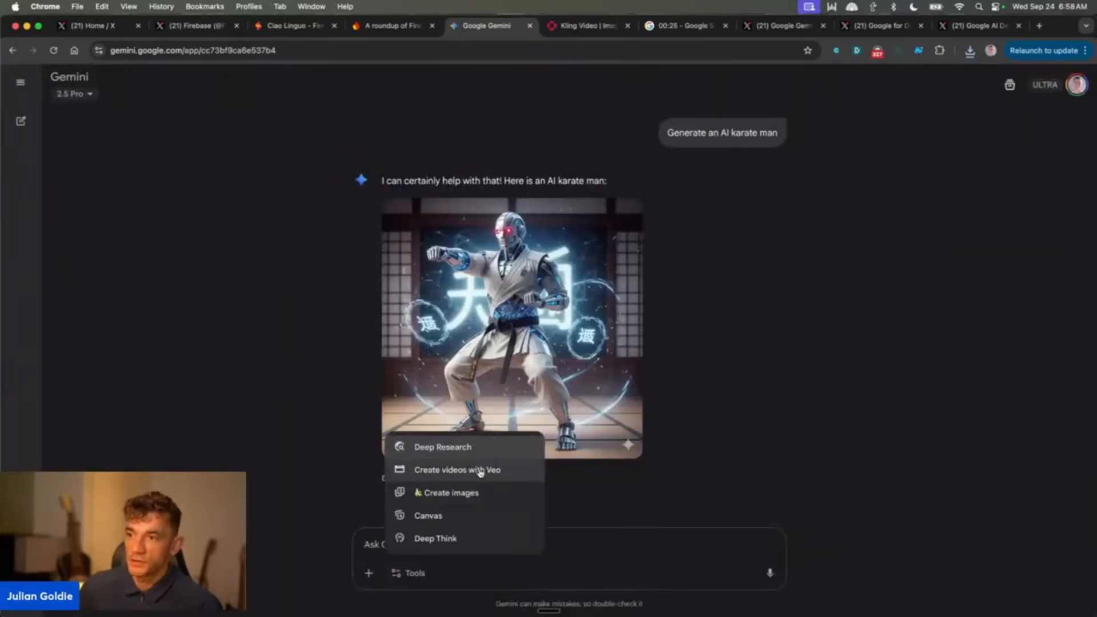
left_click(457, 469)
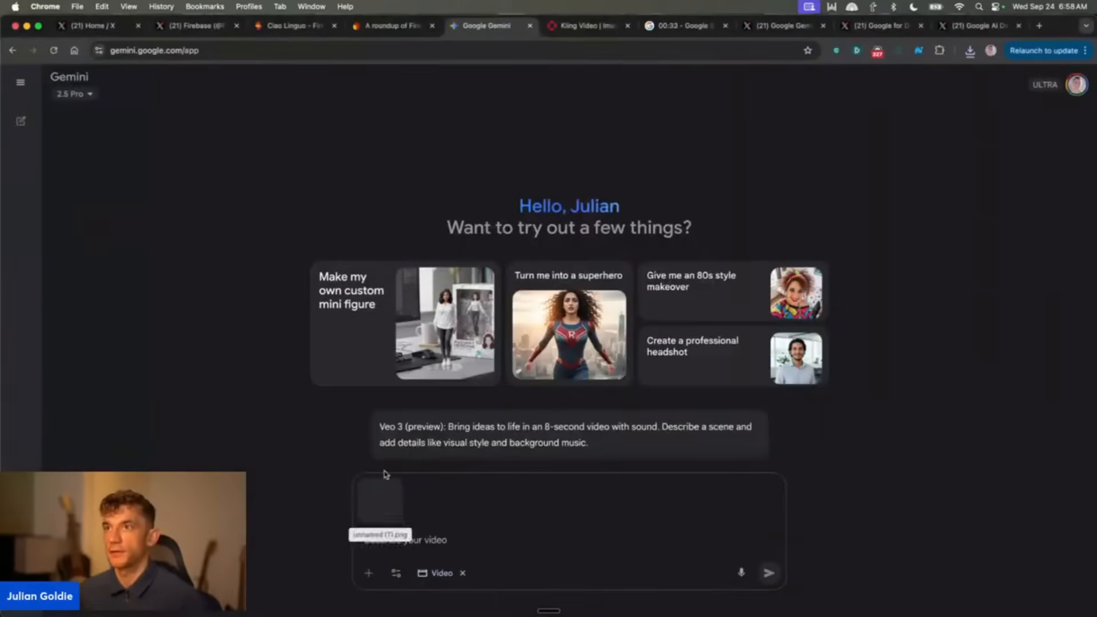
left_click(589, 25)
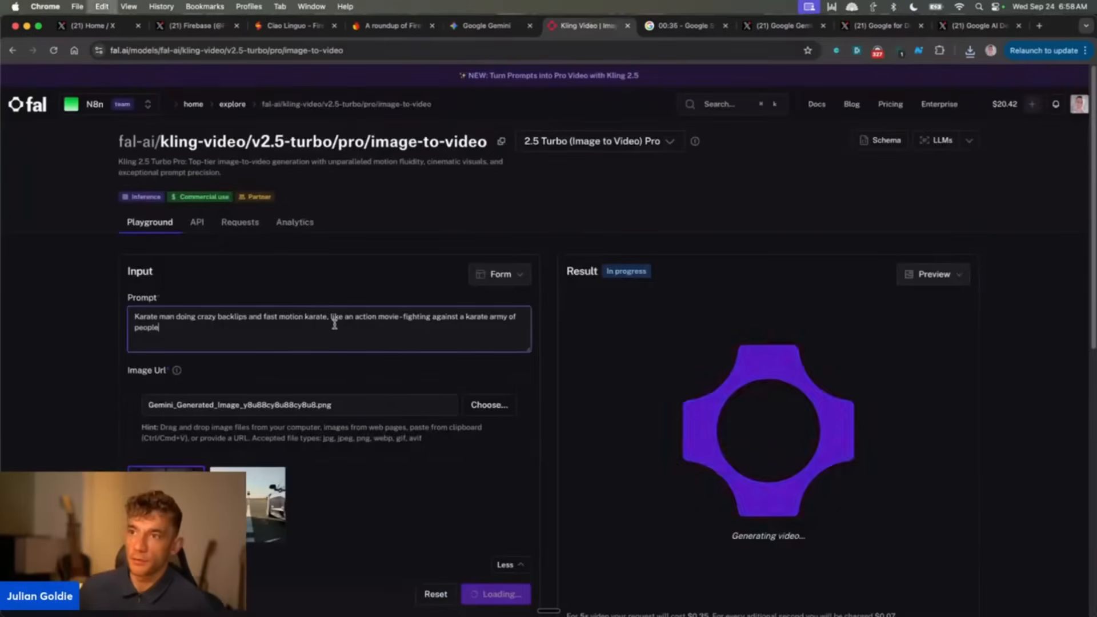
left_click(485, 25)
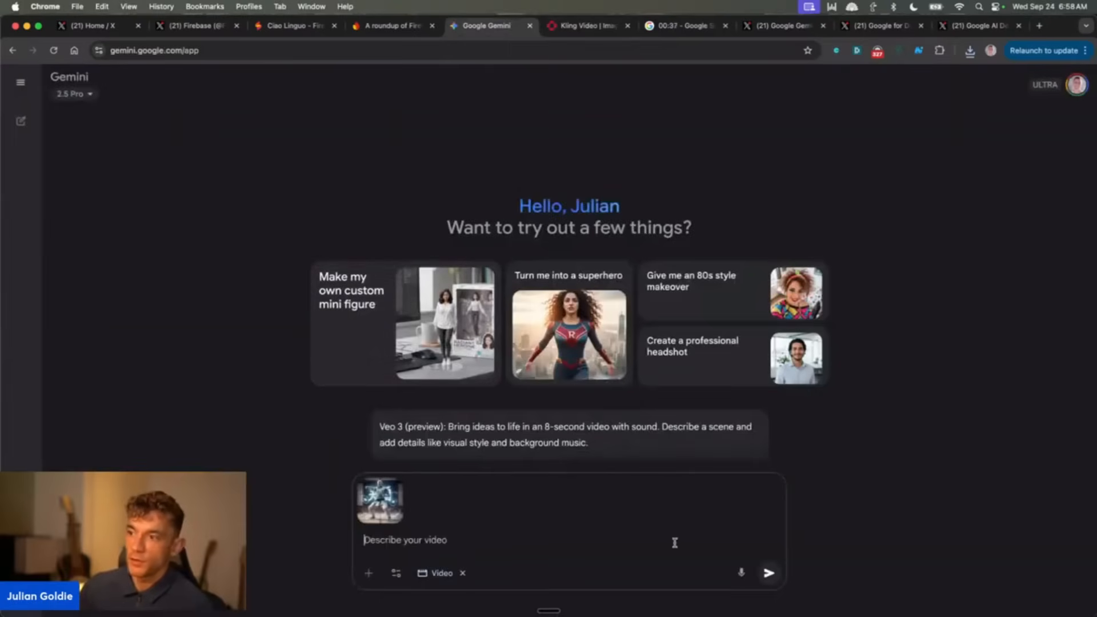
left_click(770, 572)
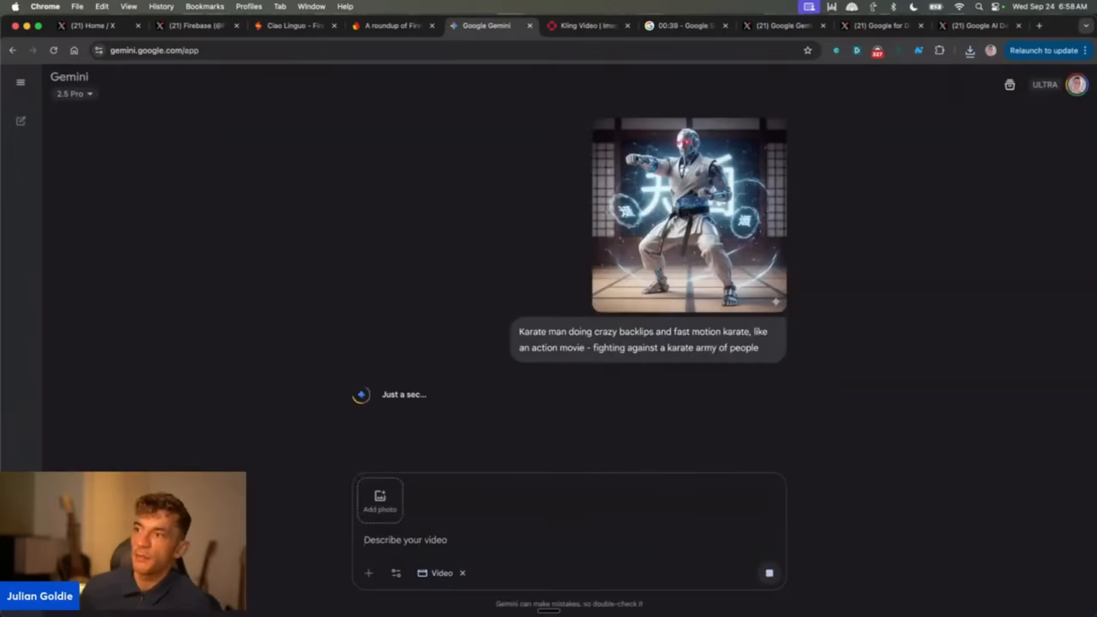
Check progress of the Kling generation on fal.ai and the Veo generation in Gemini.
left_click(586, 25)
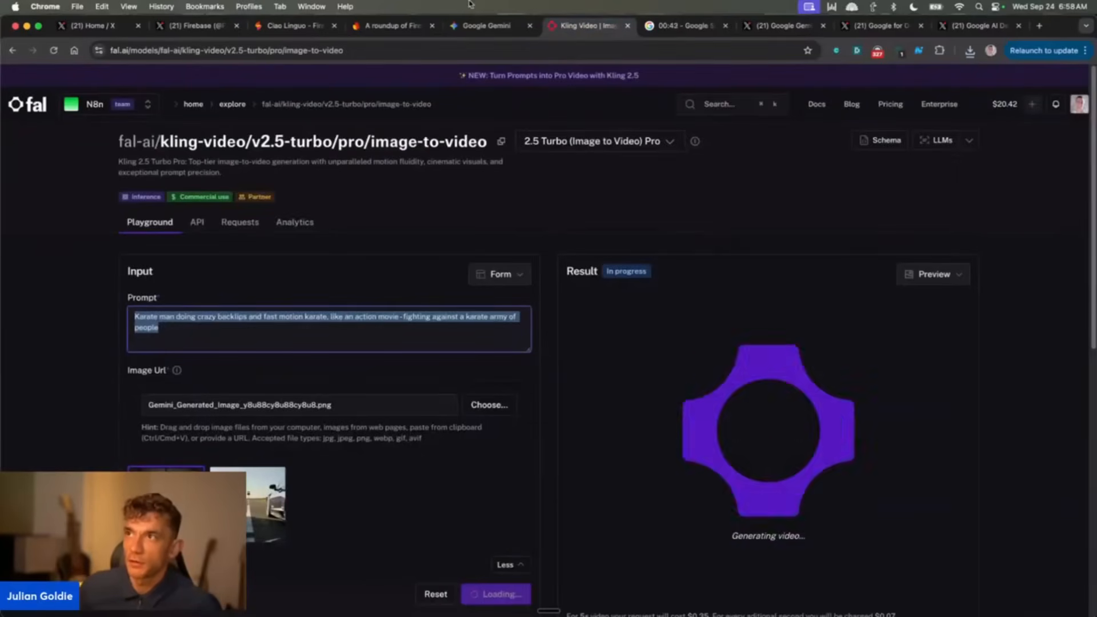
scroll("down", 3)
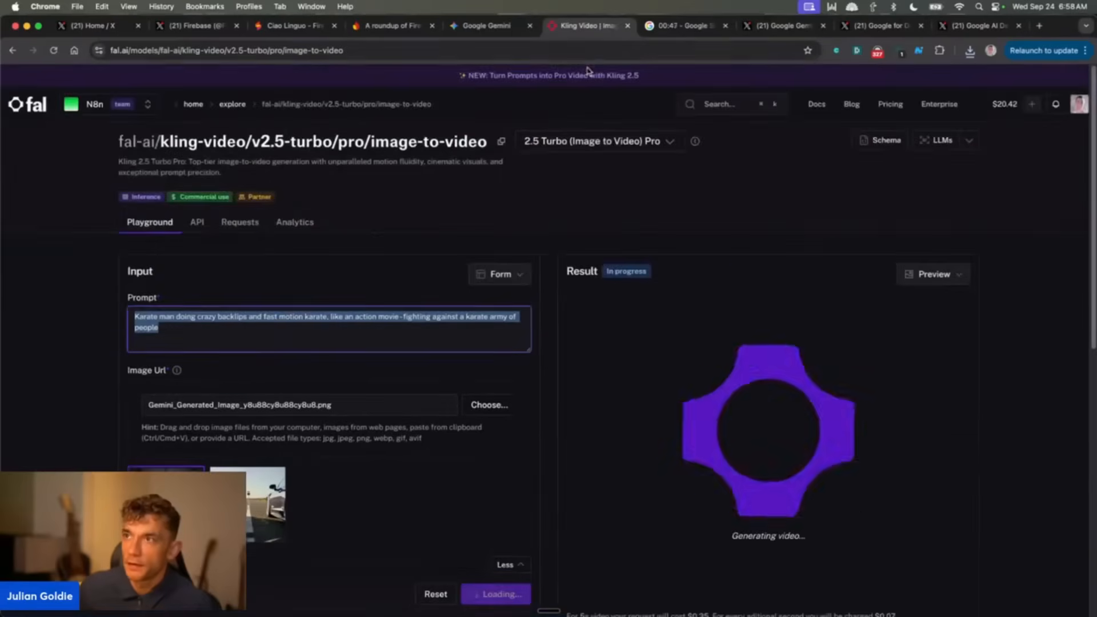
left_click(481, 25)
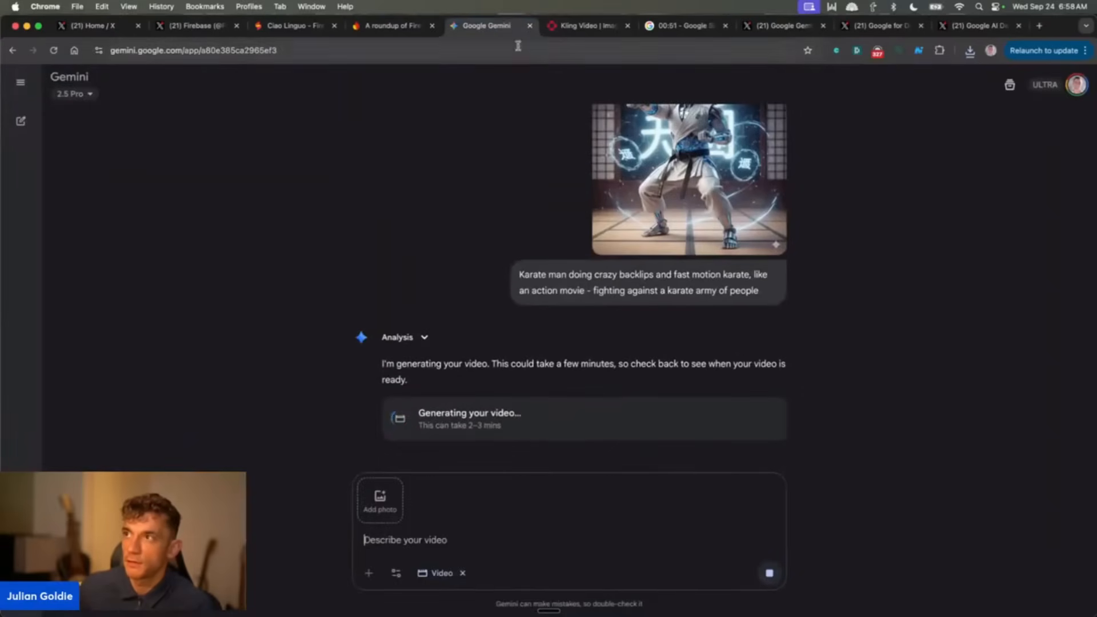
left_click(589, 25)
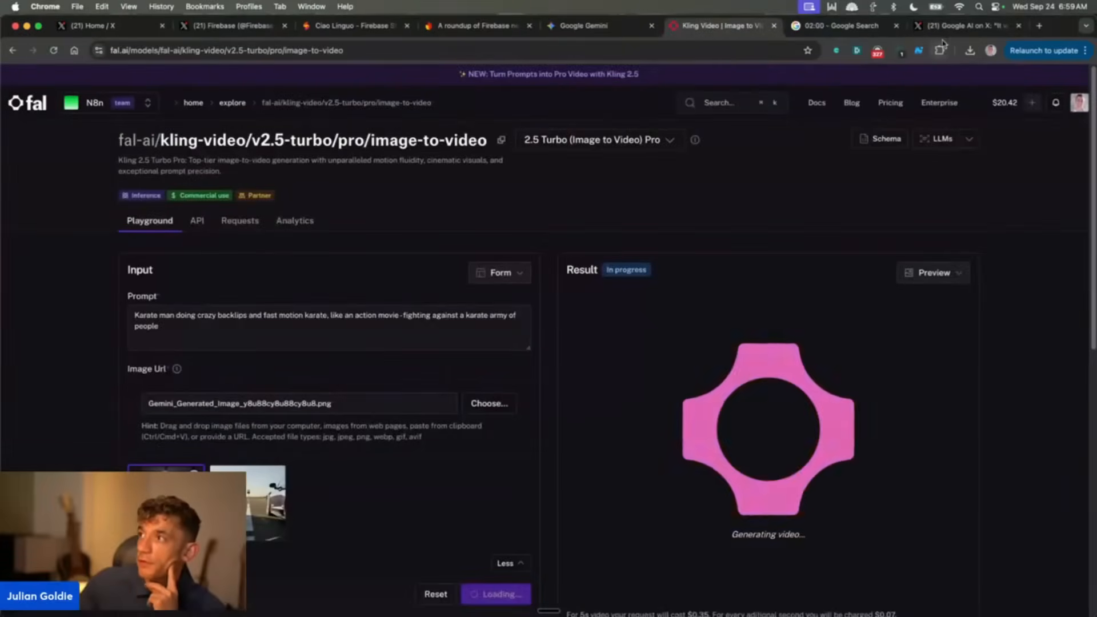
Check the stopwatch passing two minutes, then bring up Google AI's weekly roundup post on X.
left_click(848, 26)
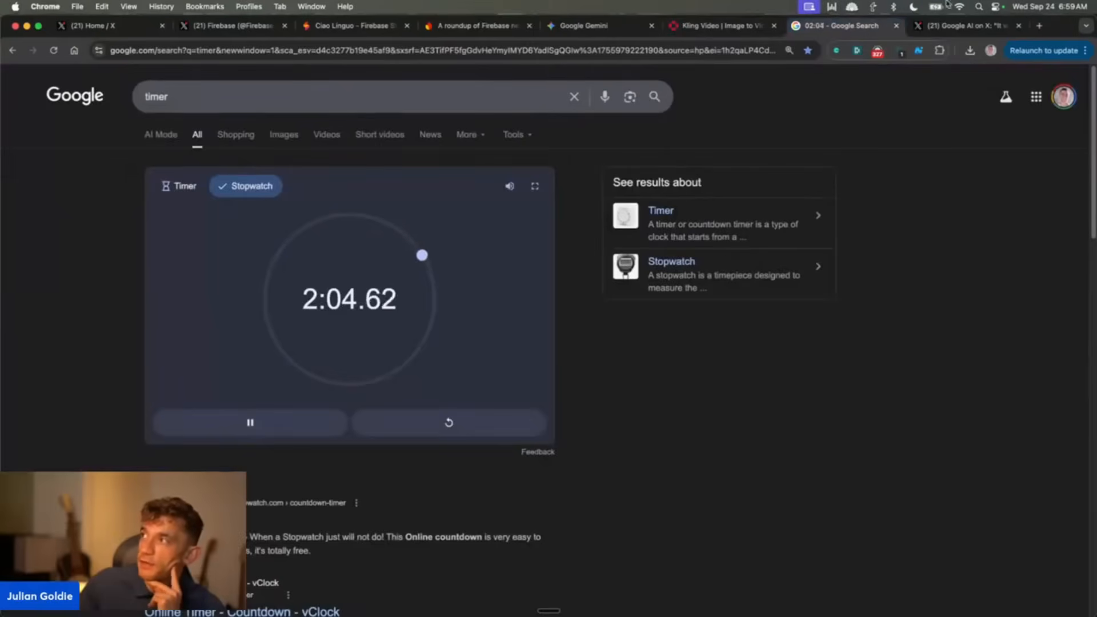
left_click(964, 26)
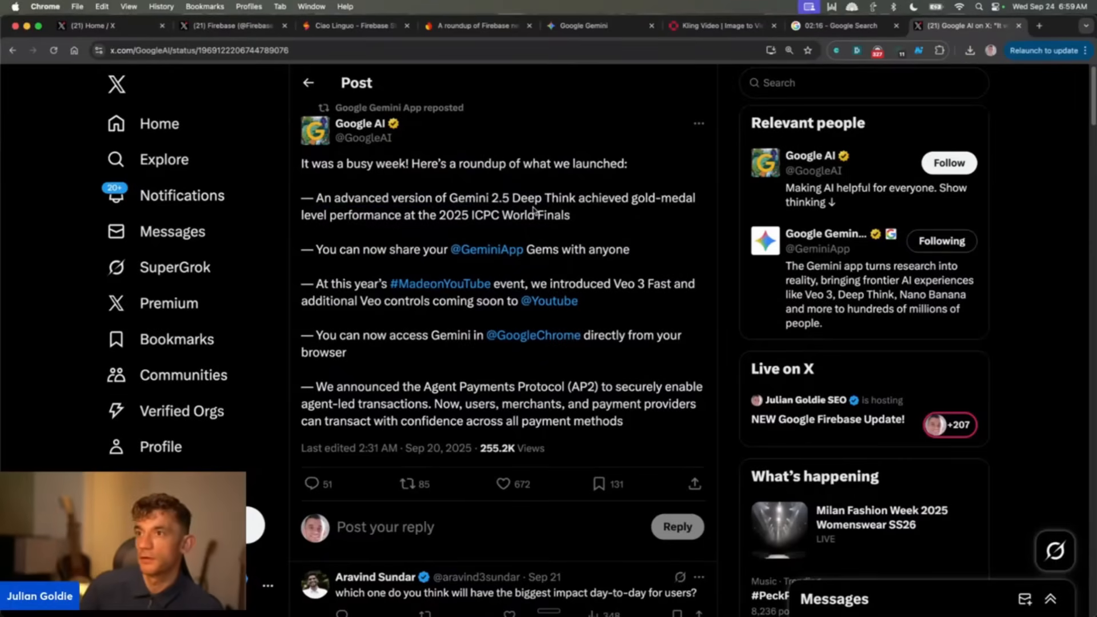
Highlight part of Google AI's roundup post covering Deep Think, shareable Gems and Veo 3 Fast.
left_click_drag(302, 197, 570, 216)
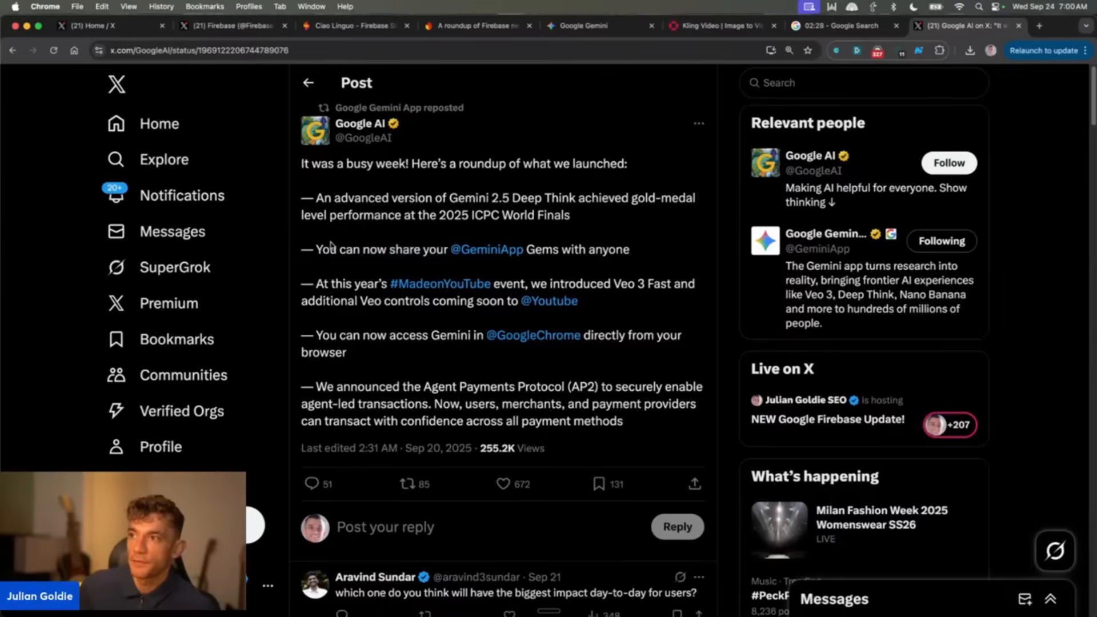
mouse_move(347, 240)
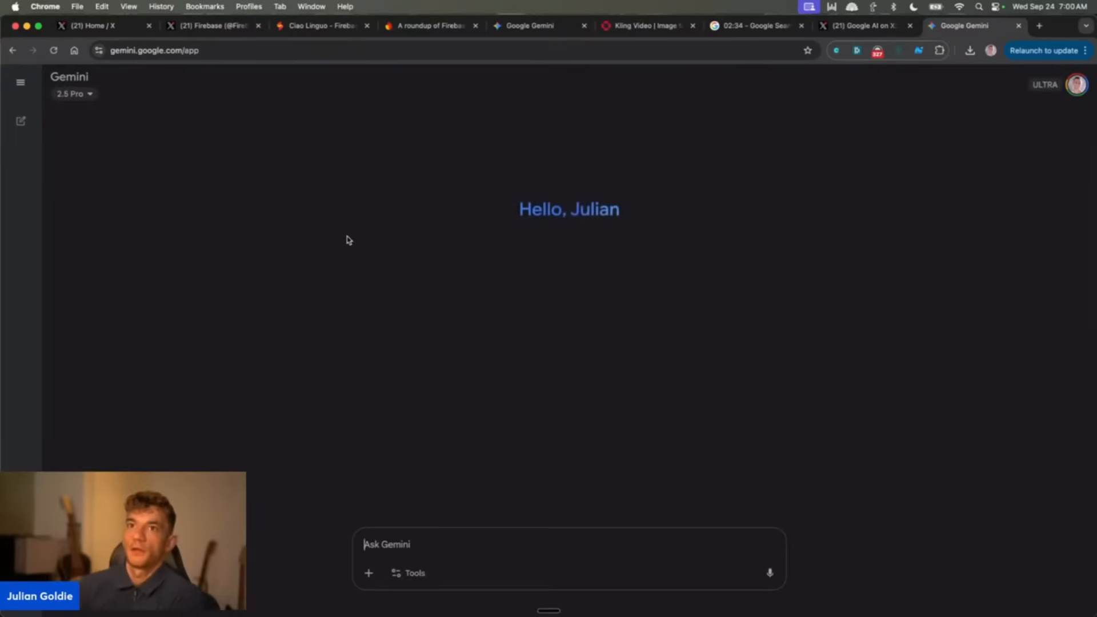
Revisit the karate man chat from the sidebar, then begin a New Gem from the Gem manager.
left_click(20, 82)
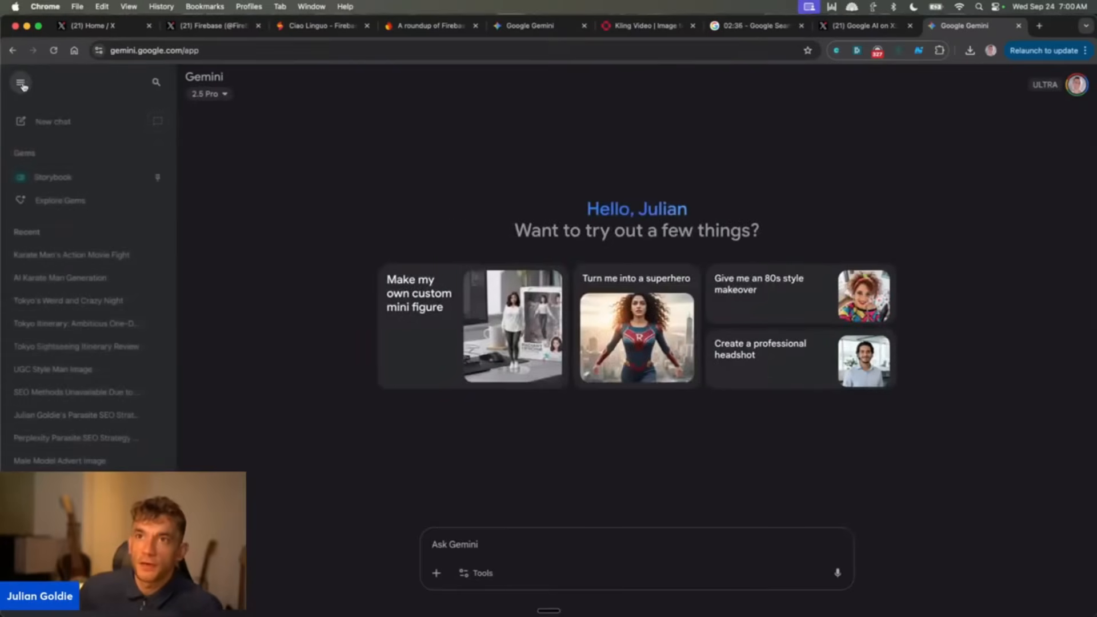
left_click(60, 200)
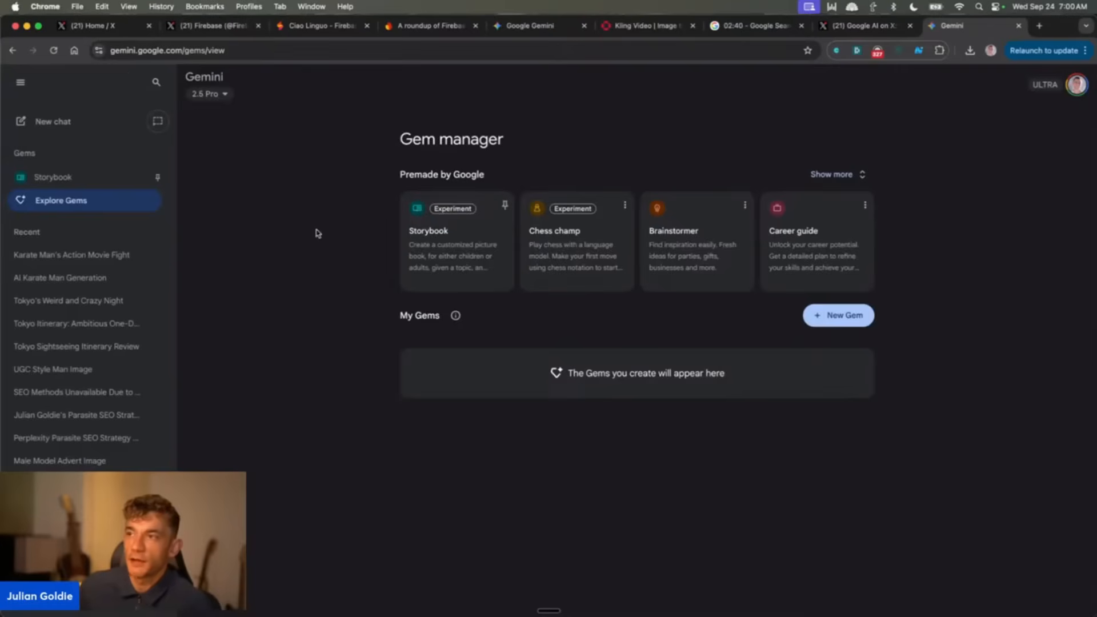
mouse_move(576, 255)
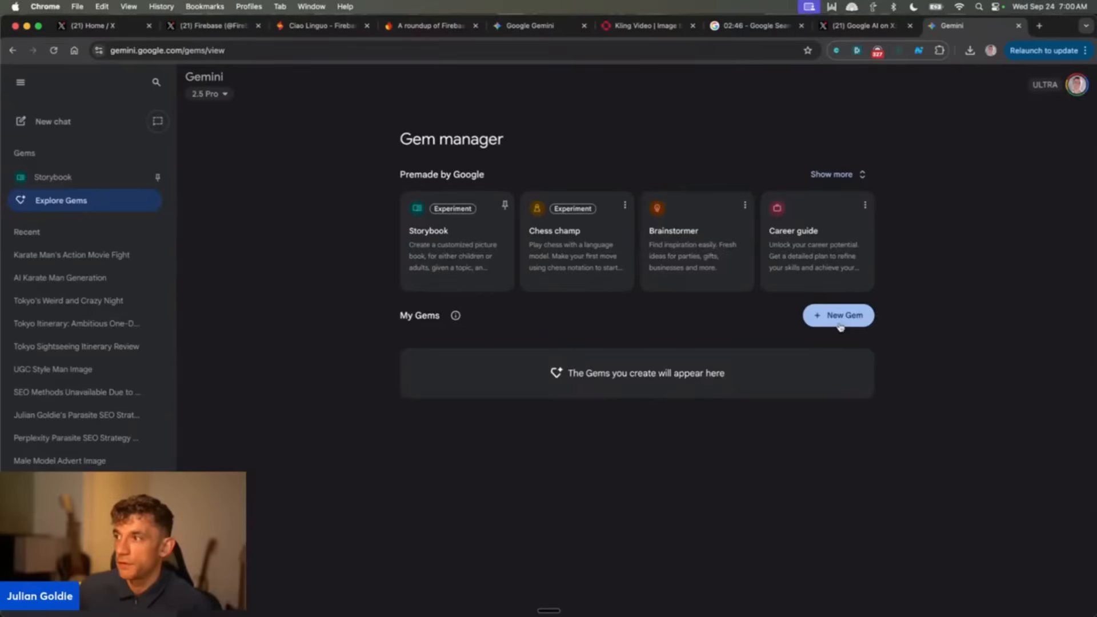
left_click(838, 315)
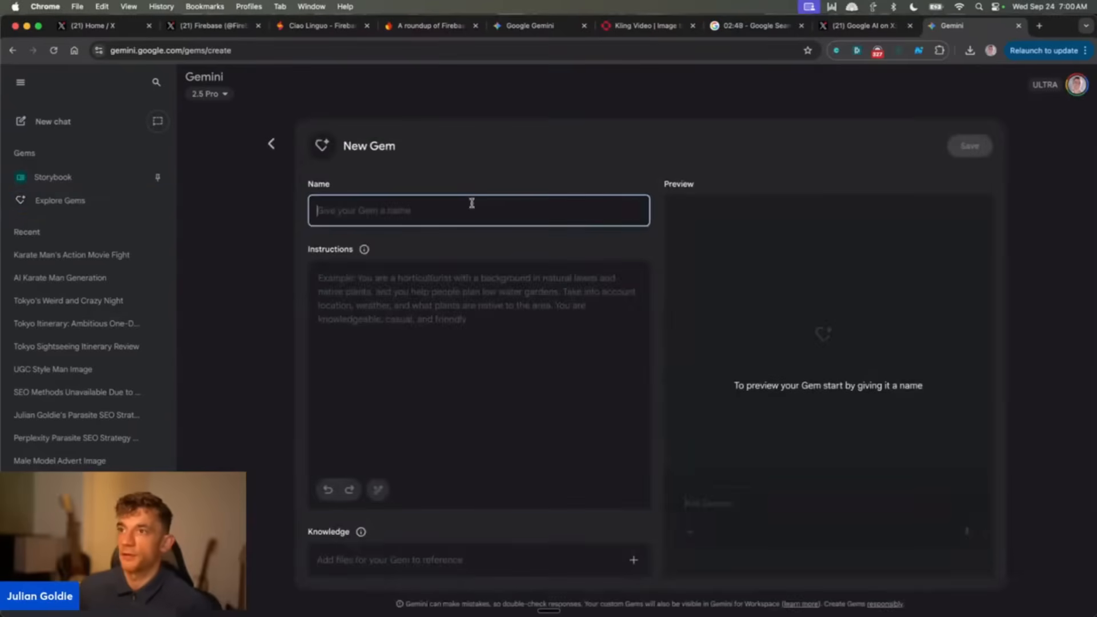
Name the Gem 'SEO Content Writer' and fill its Instructions with SEO article-writing guidance.
type("SEO Con")
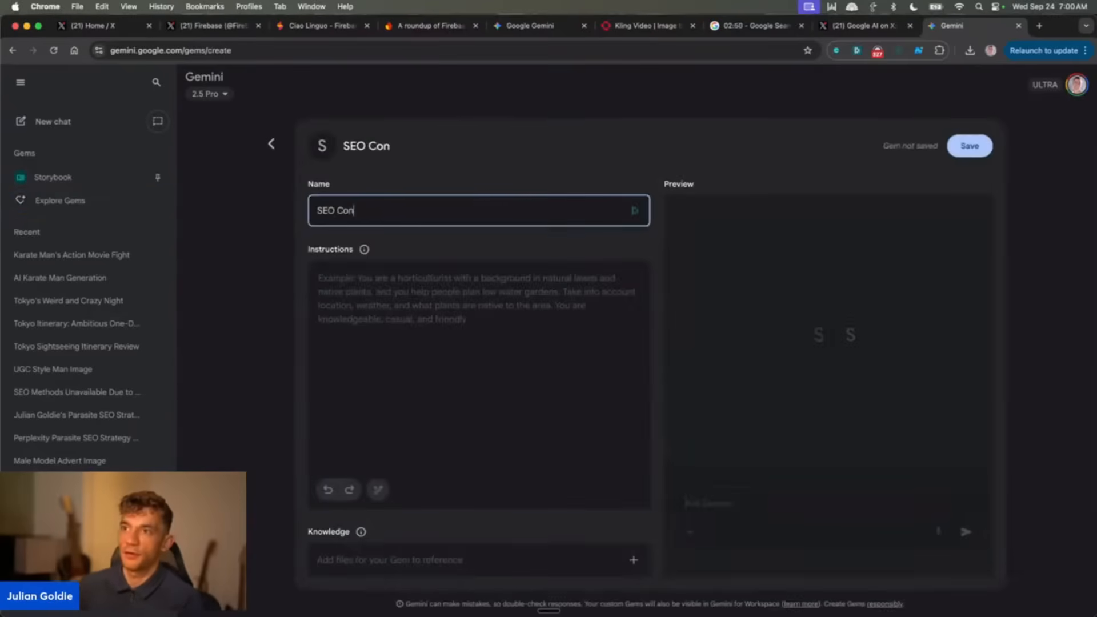
left_click(478, 384)
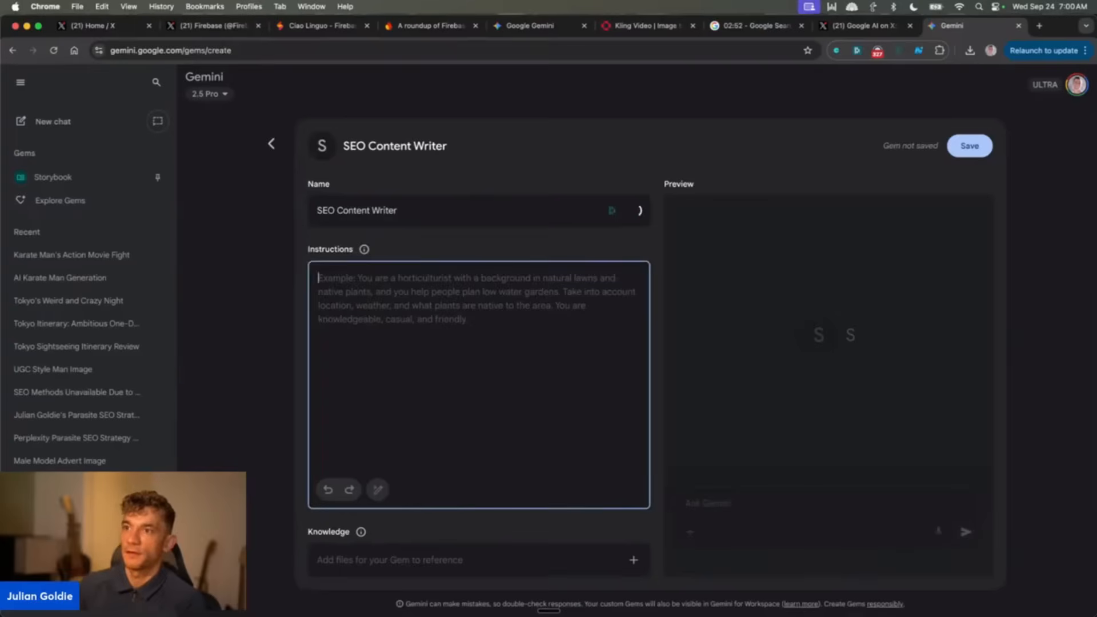
type("Create SEO content")
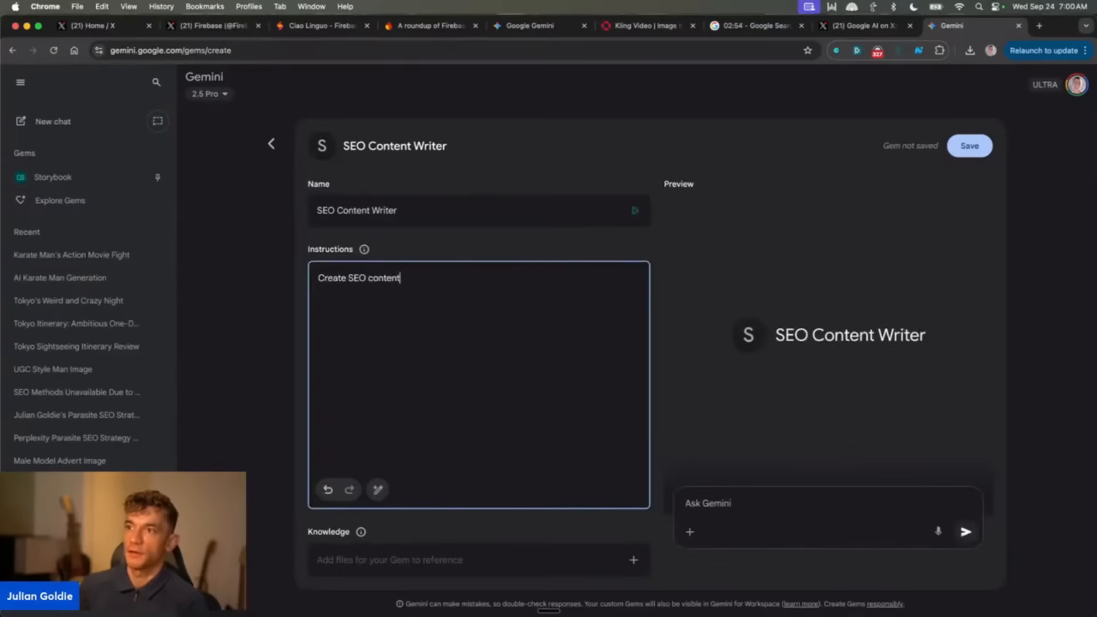
type("that actually ranks")
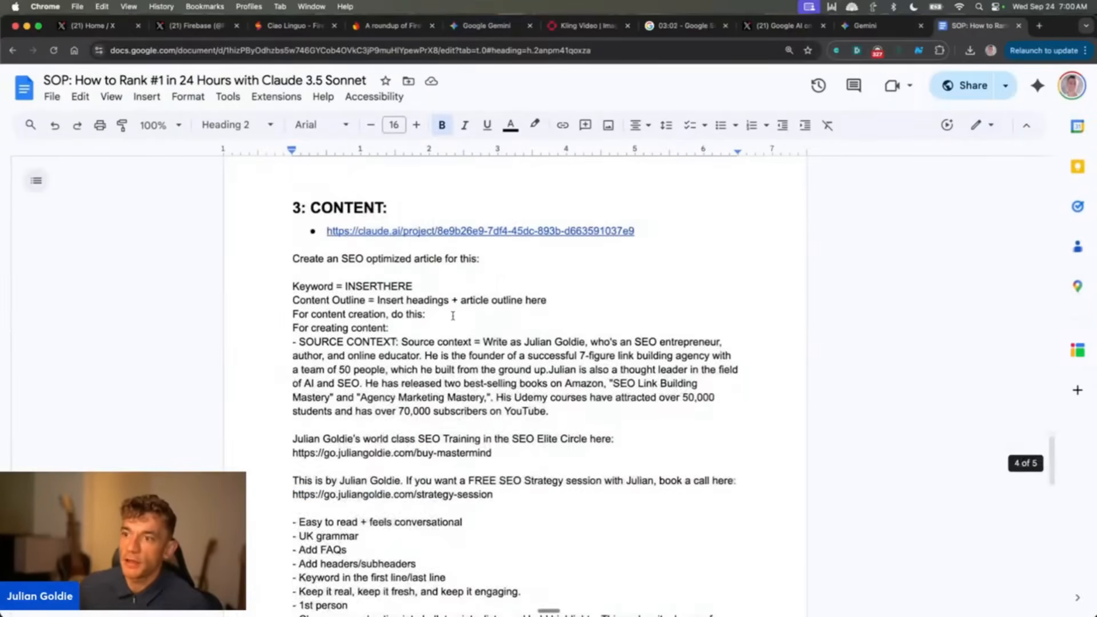
scroll("down", 3)
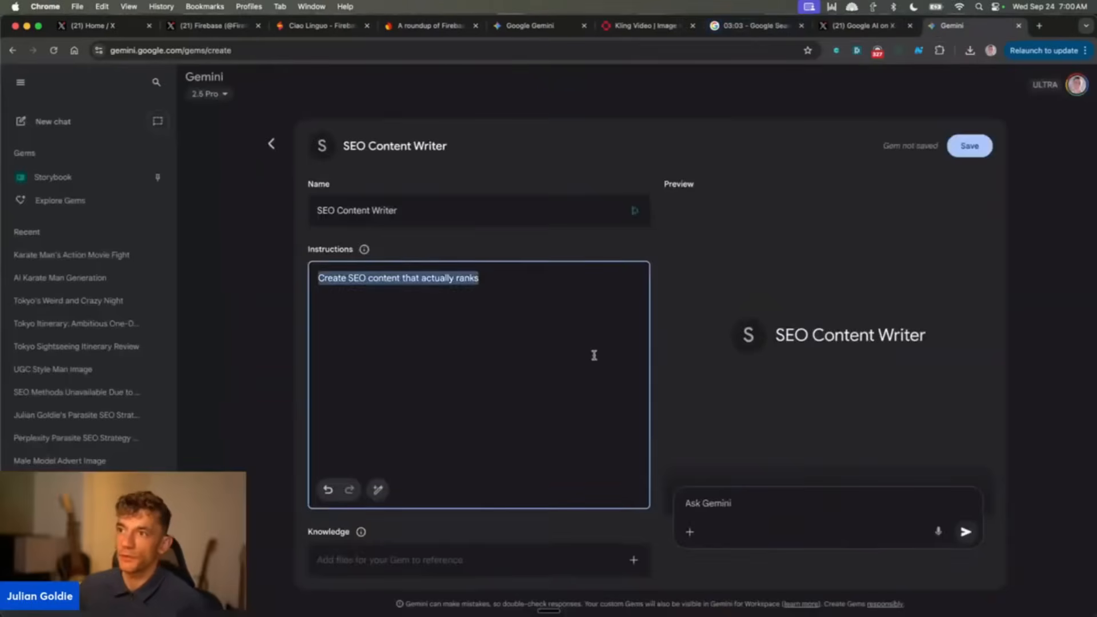
Save the SEO Content Writer Gem and start a chat with it.
left_click(969, 146)
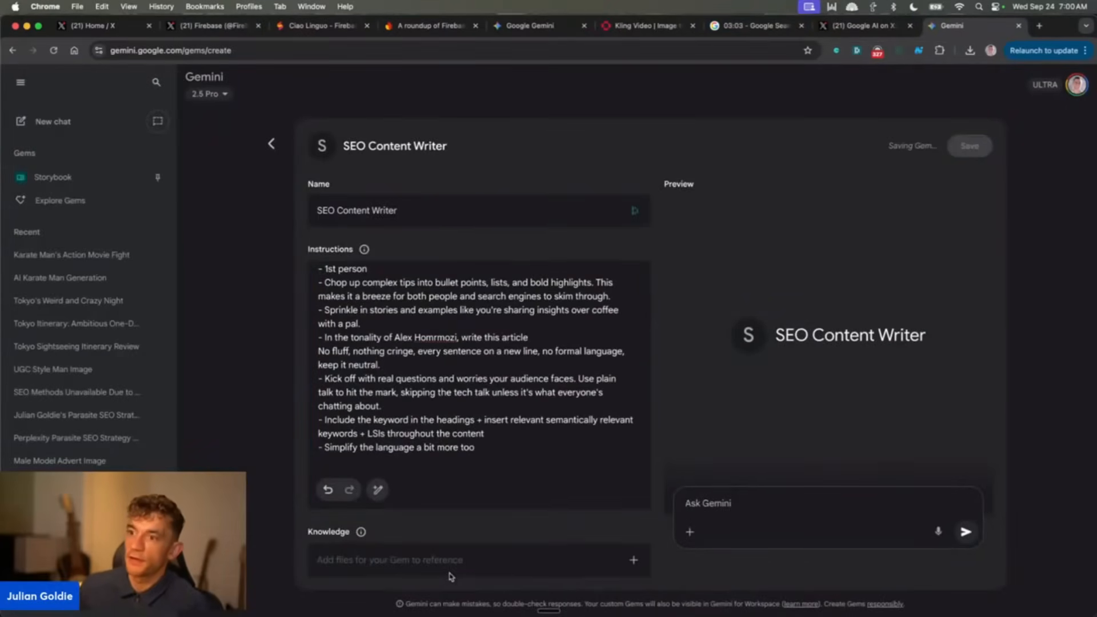
left_click(969, 145)
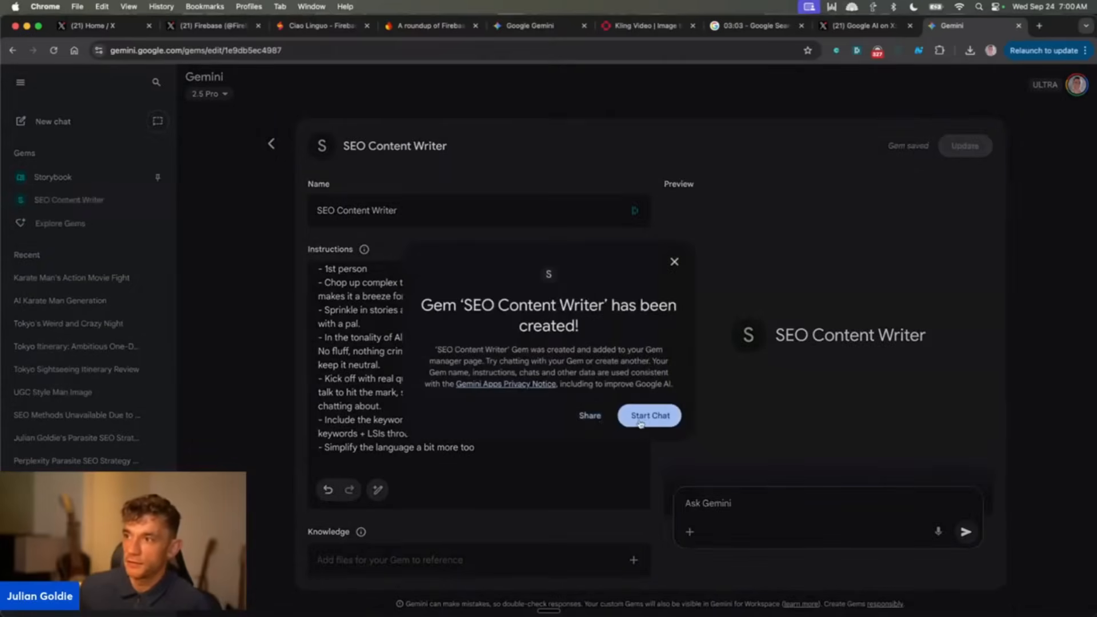
left_click(648, 415)
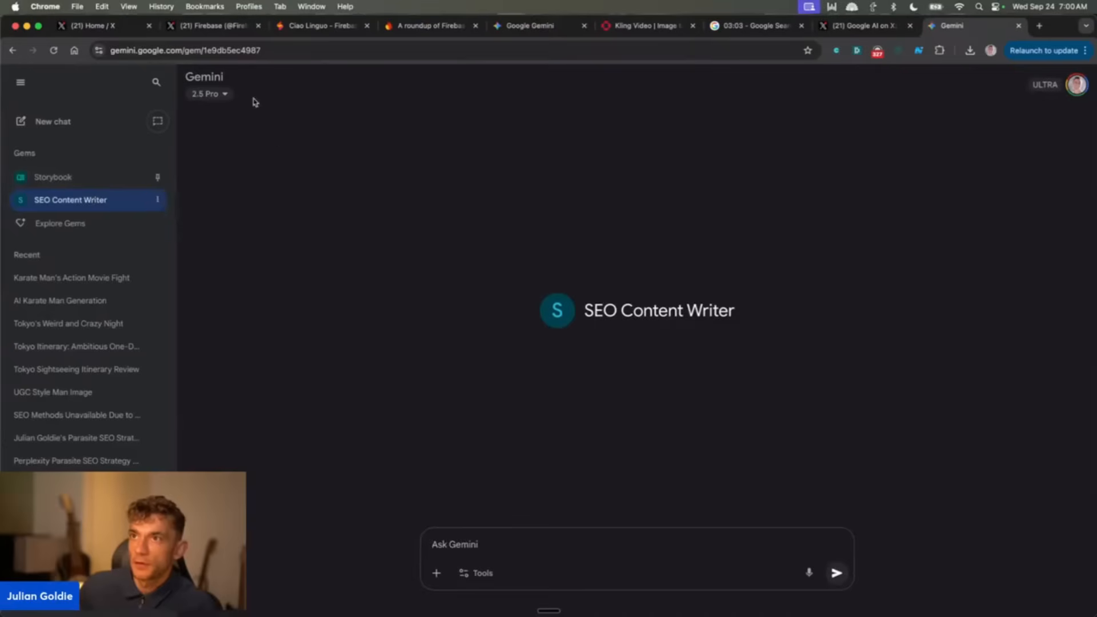
mouse_move(853, 410)
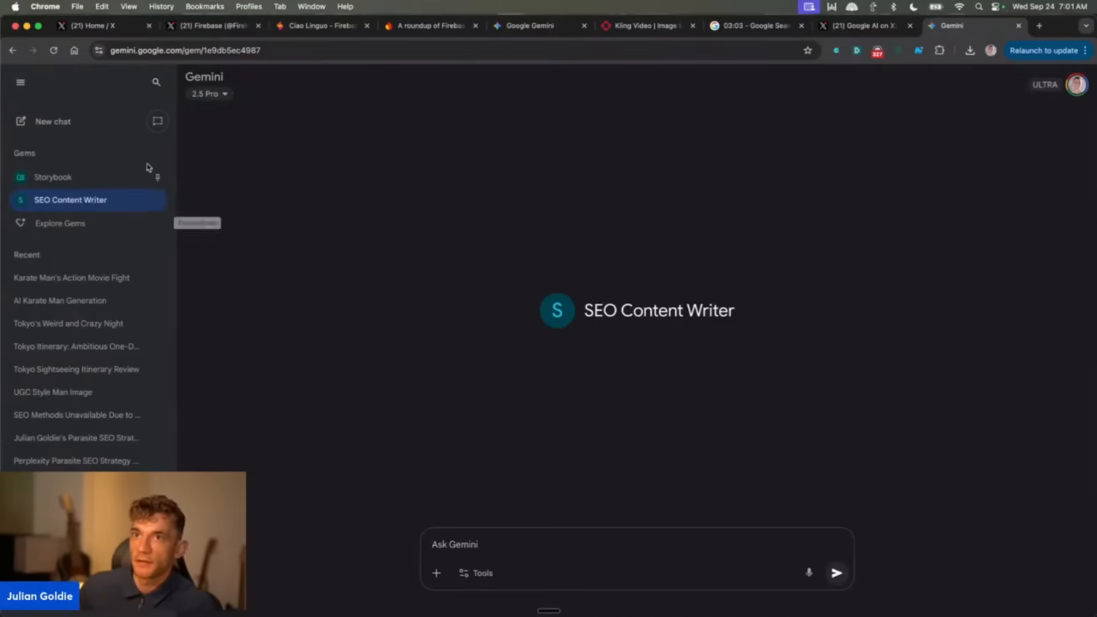
Share the SEO Content Writer Gem so anyone with the link can view it.
left_click(59, 224)
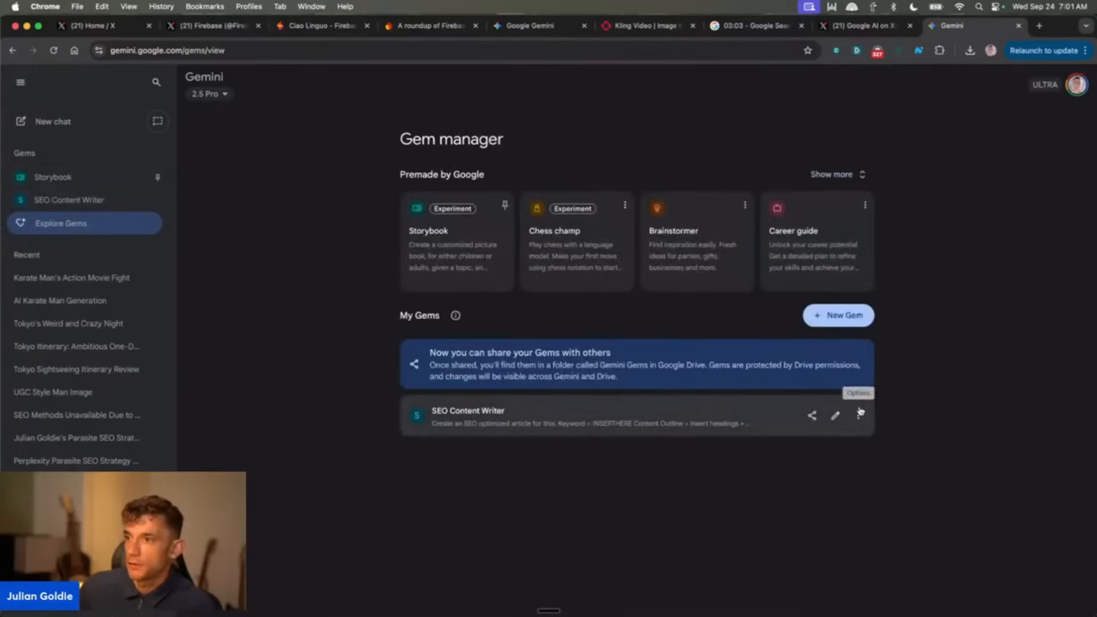
mouse_move(811, 417)
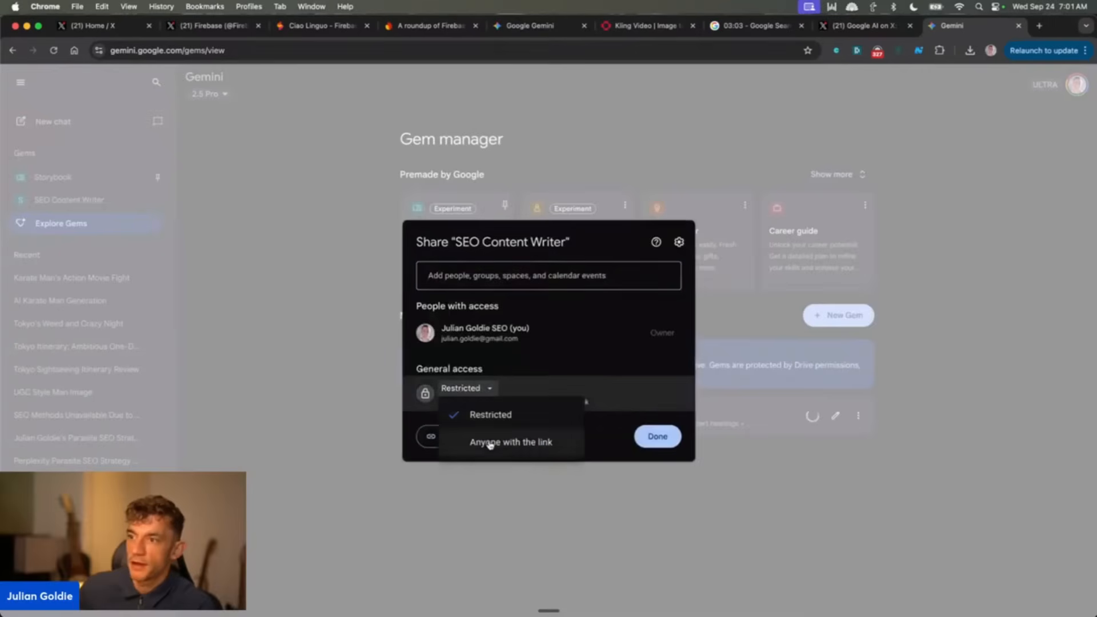
left_click(512, 441)
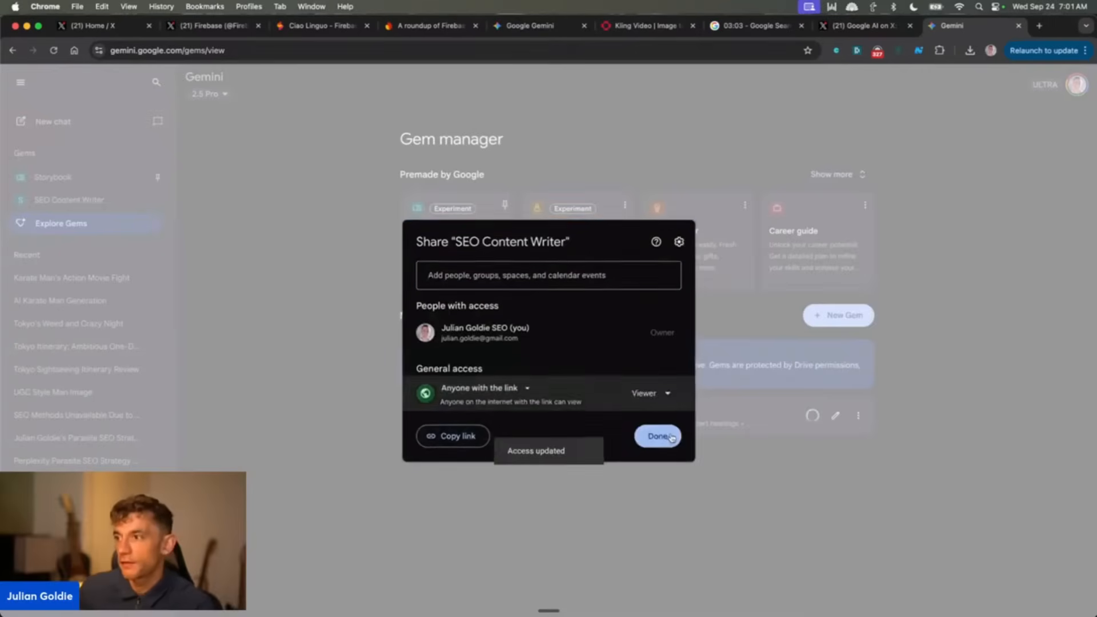
left_click(657, 437)
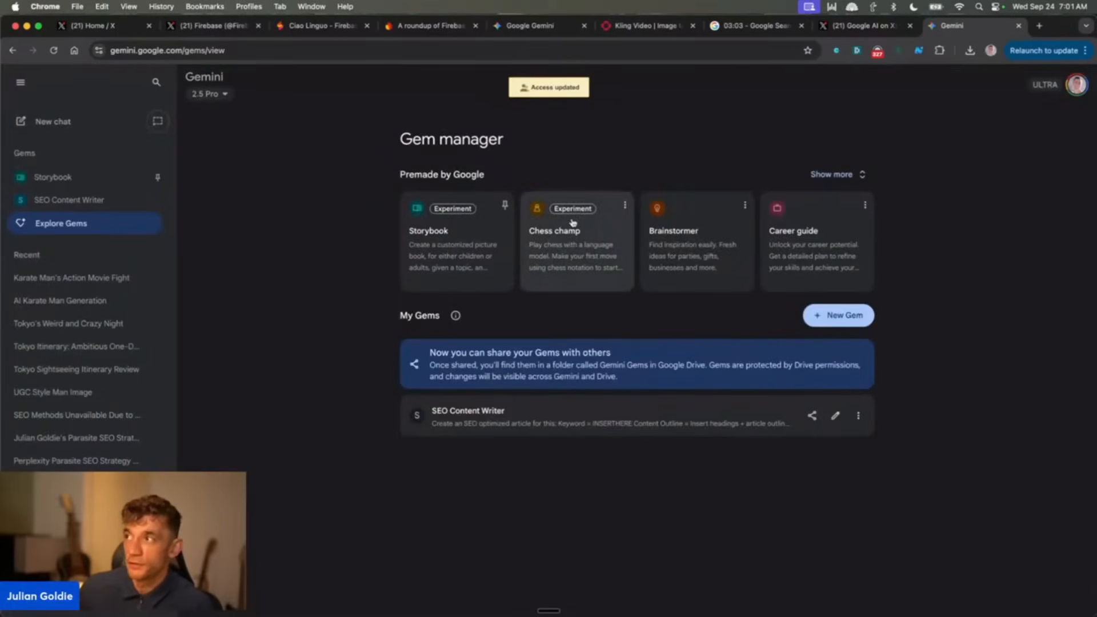
Glance at the Google AI post and the stopwatch, then land on the finished Kling video on fal.ai.
left_click(866, 25)
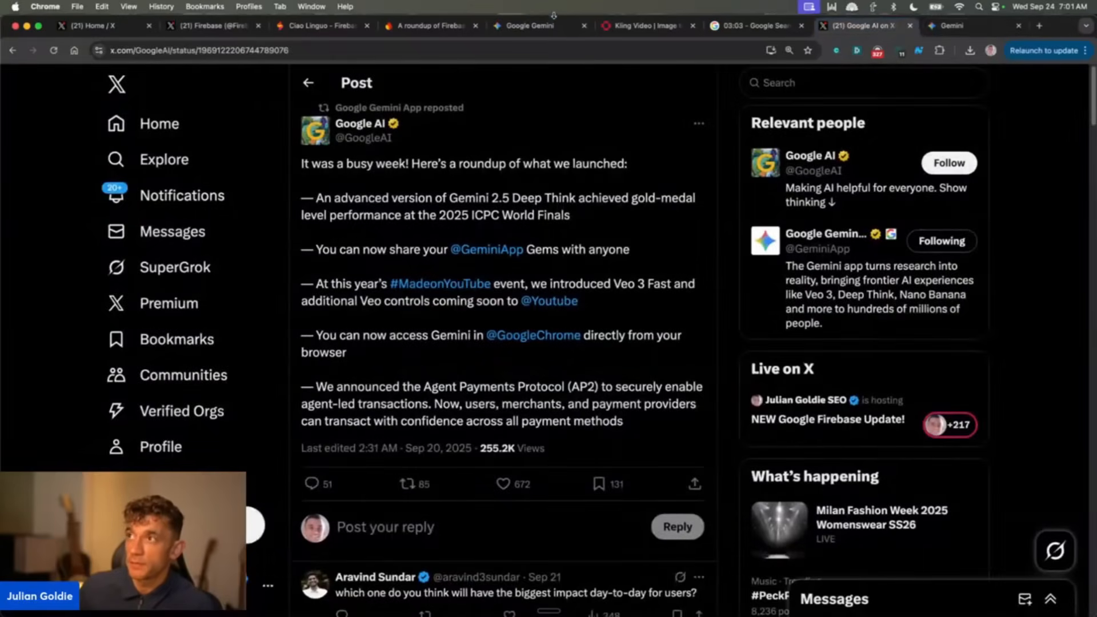
left_click(755, 25)
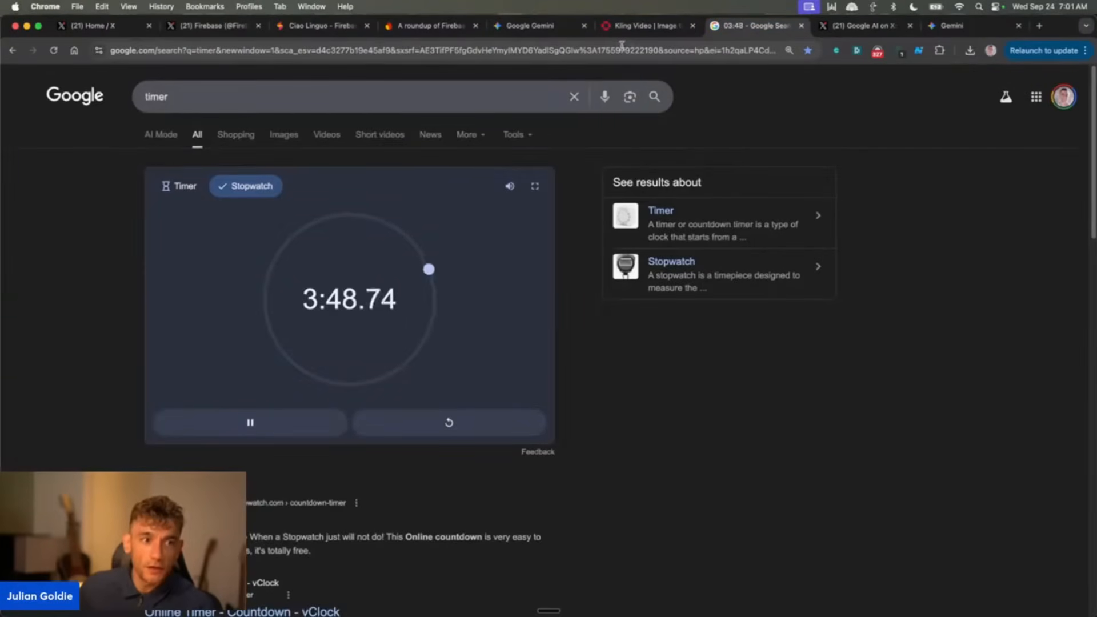
left_click(648, 26)
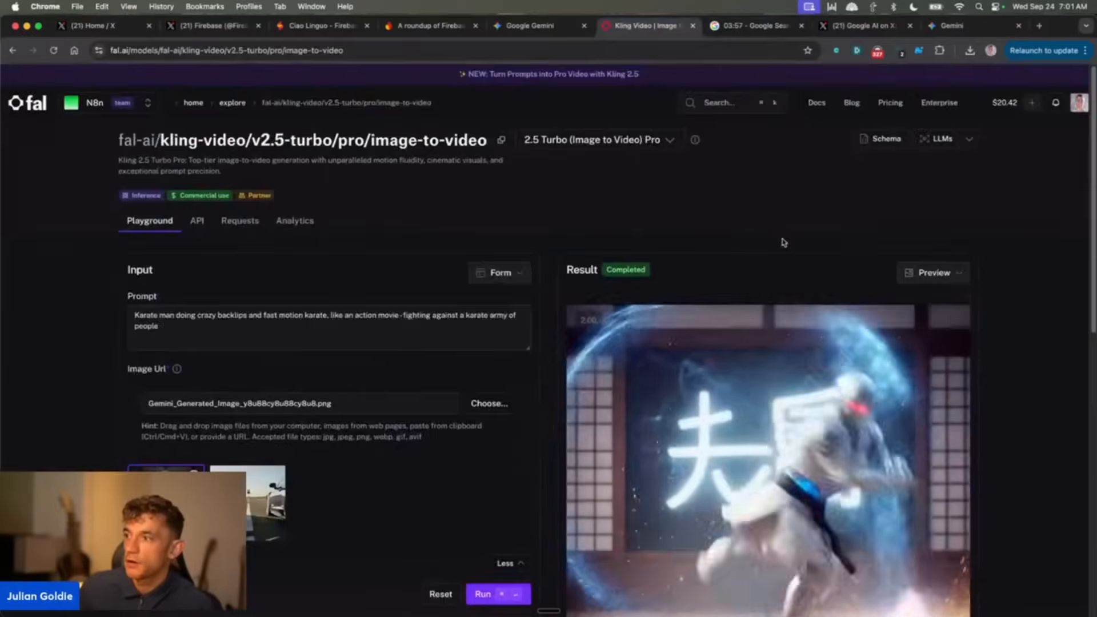
scroll("down", 3)
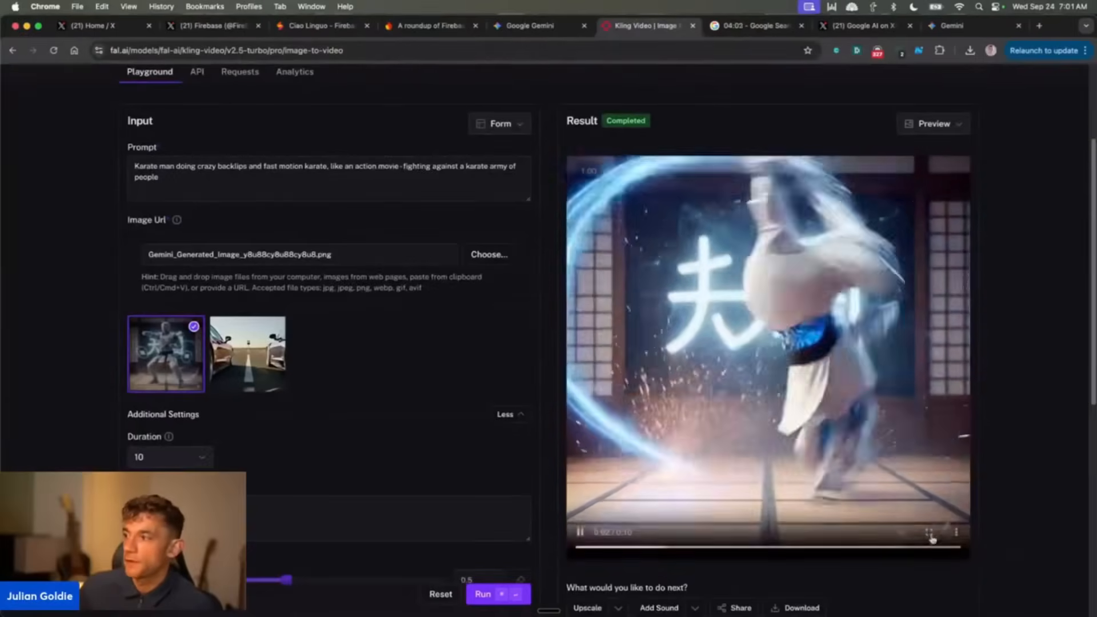
left_click(927, 533)
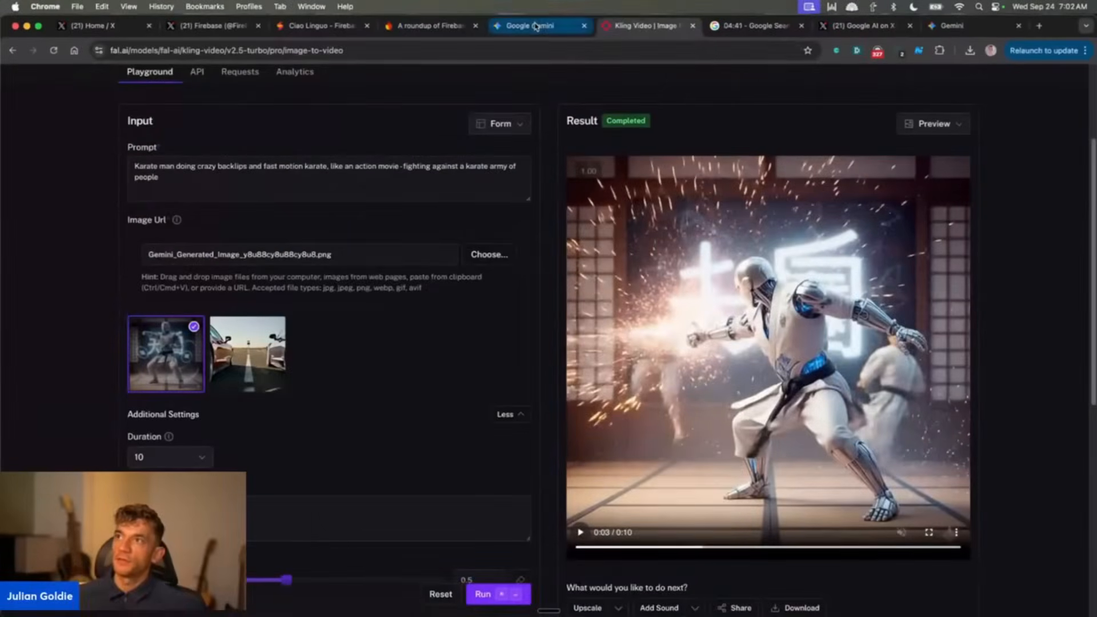
left_click(533, 27)
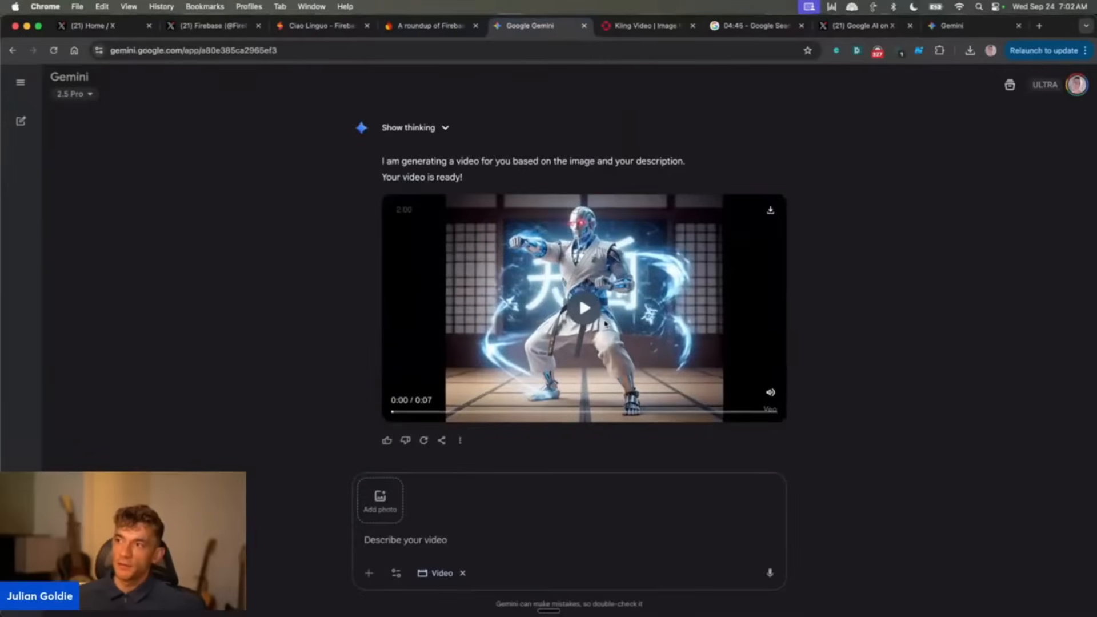
Play Gemini's Veo karate video, download it as an MP4 and open the downloaded file.
left_click(582, 308)
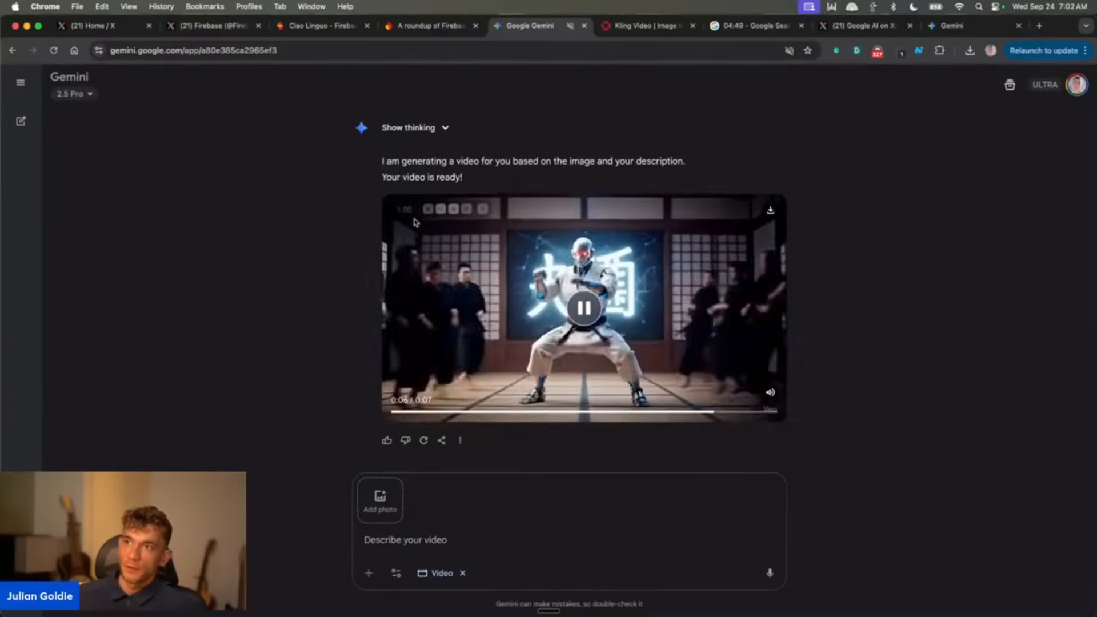
mouse_move(795, 276)
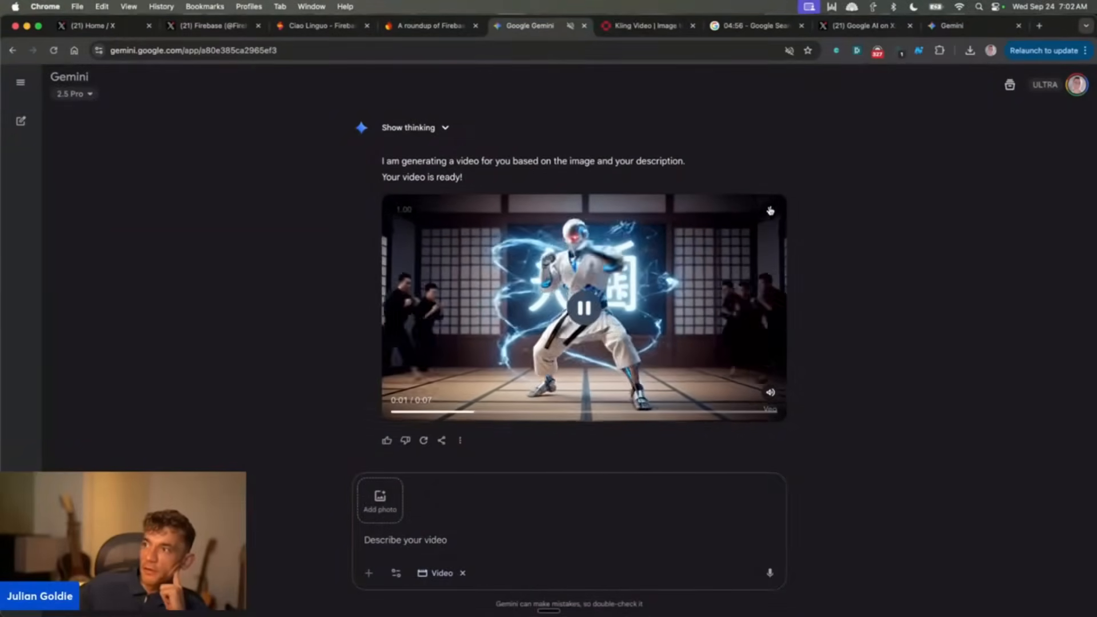
left_click(970, 50)
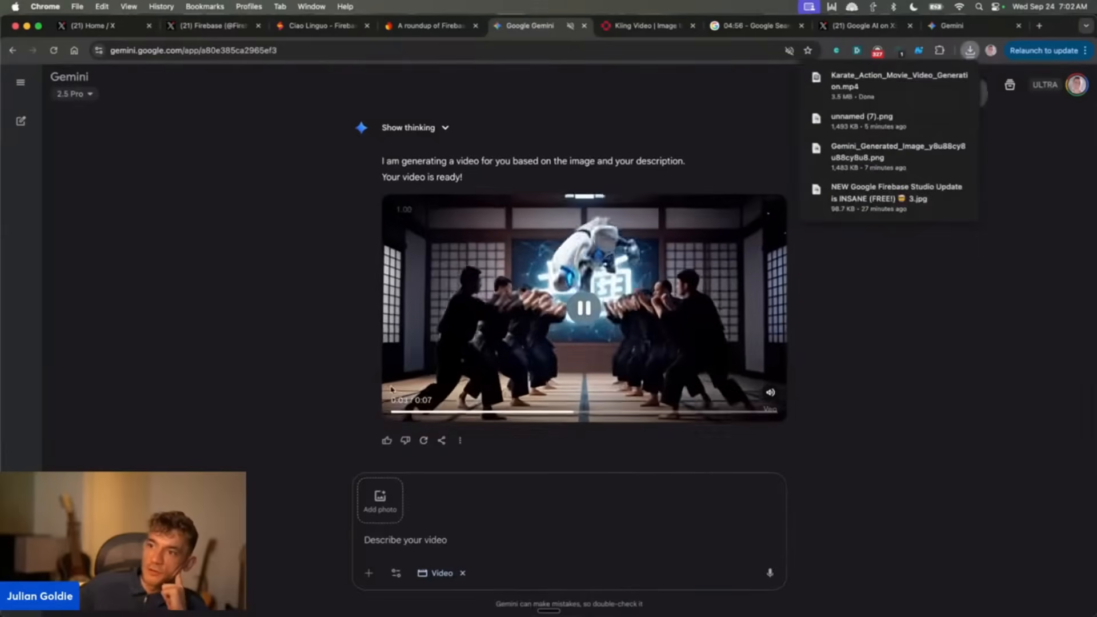
left_click(649, 25)
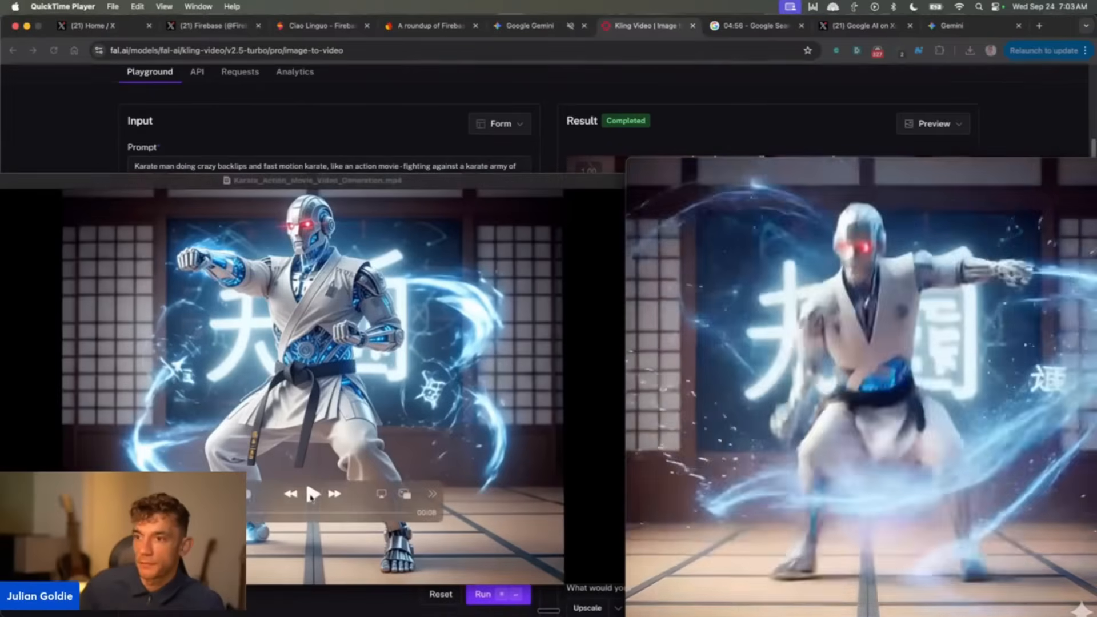
Play the Veo MP4 in QuickTime beside the Kling result, then return to the karate image chat.
left_click(313, 509)
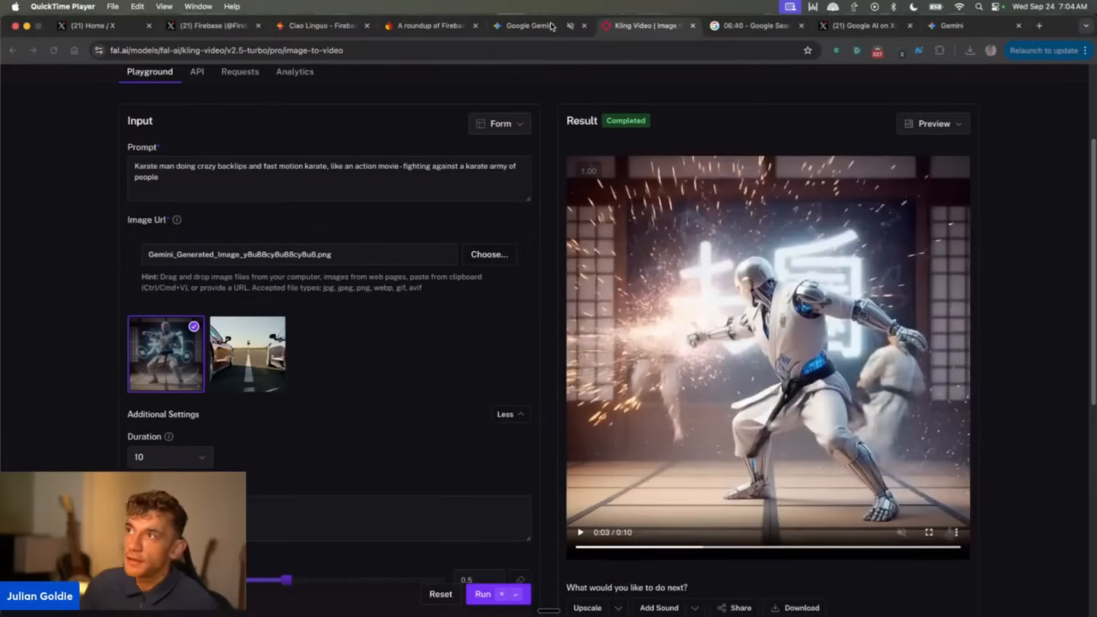
left_click(530, 26)
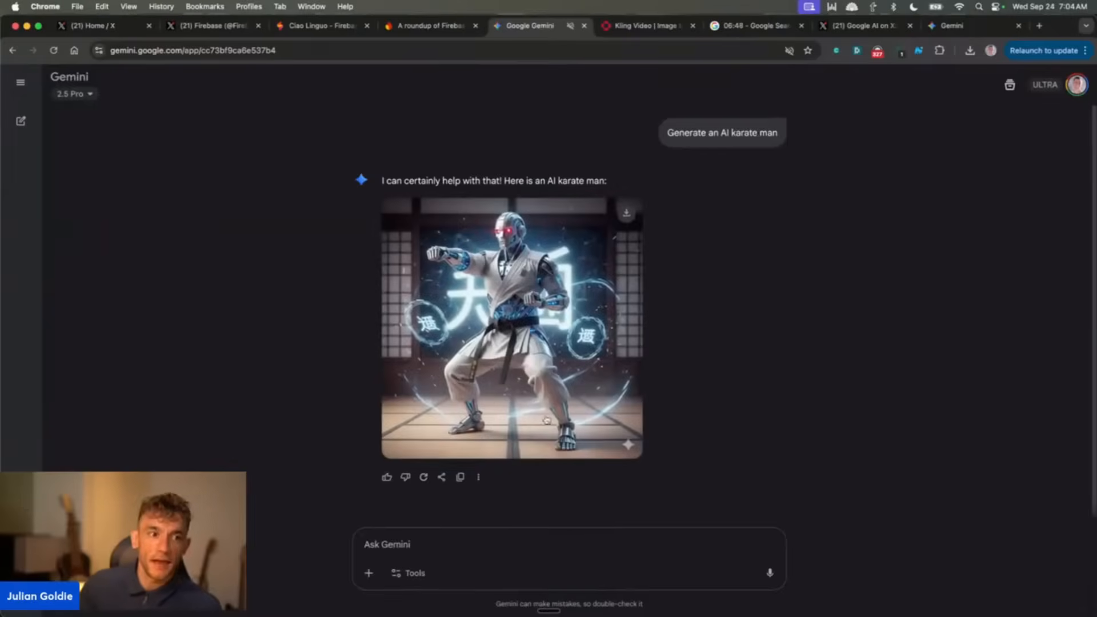
Close the Gemini karate chat and the Kling image-to-video results tab in Chrome.
left_click(21, 82)
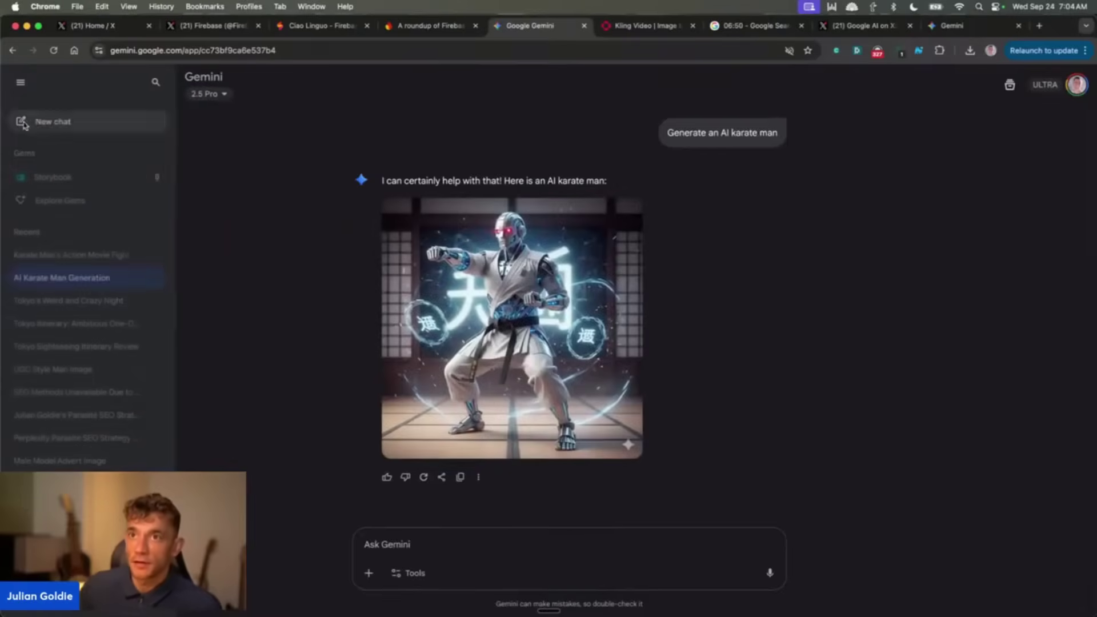
left_click(651, 26)
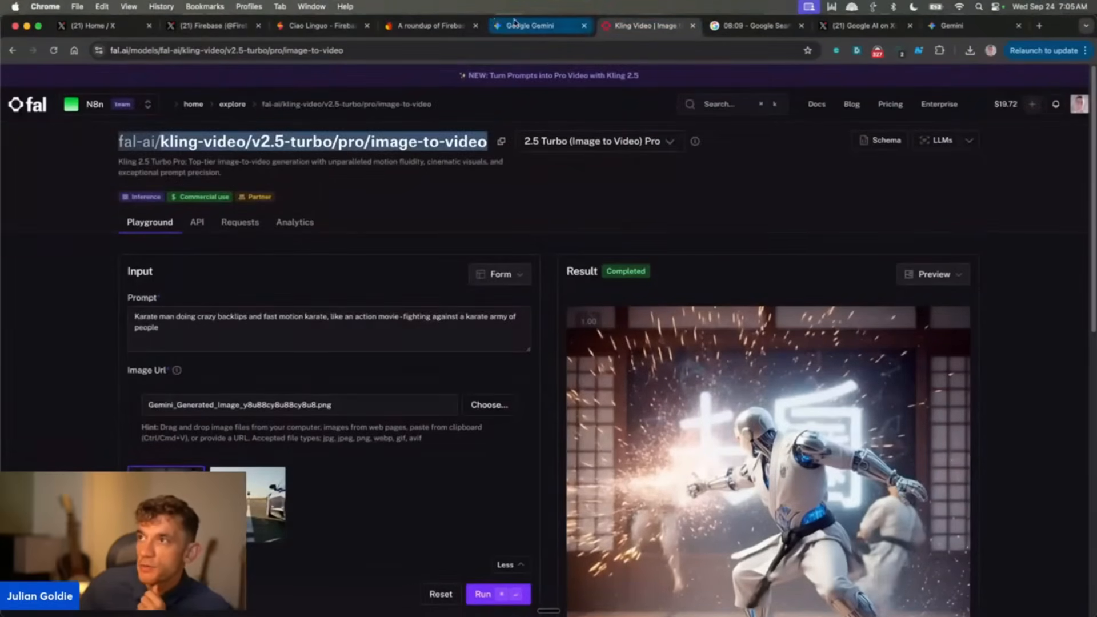
left_click(532, 25)
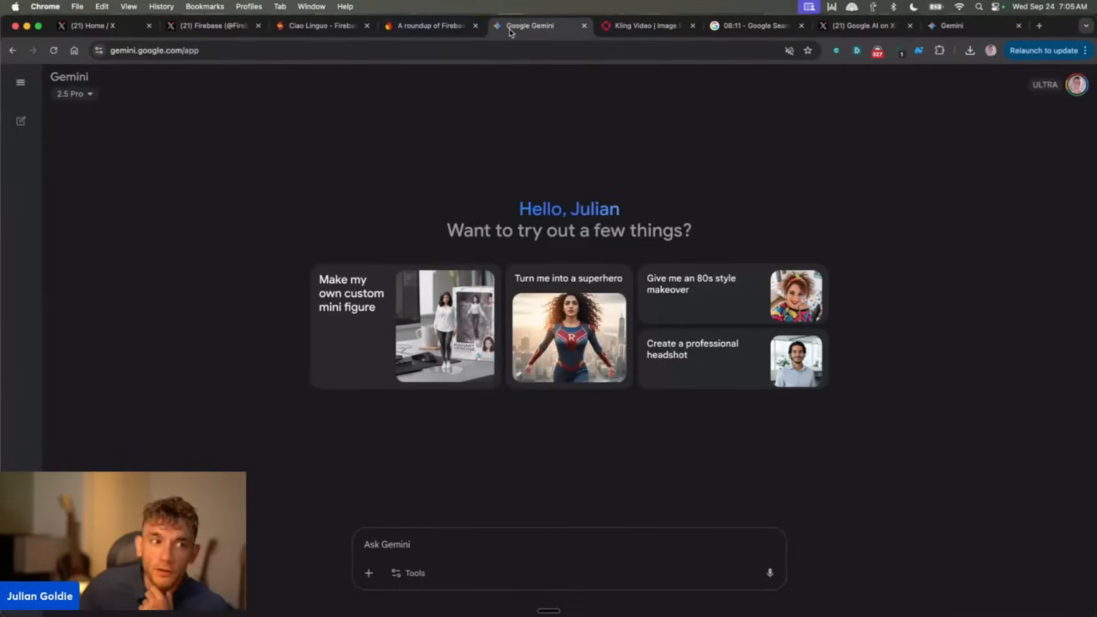
left_click(647, 25)
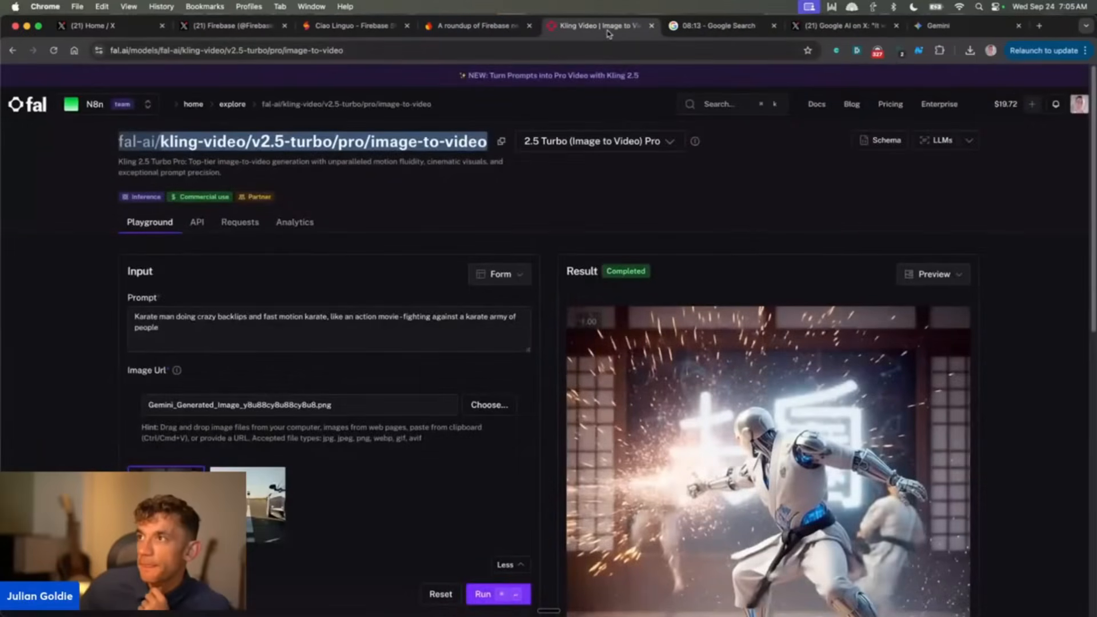
left_click(477, 27)
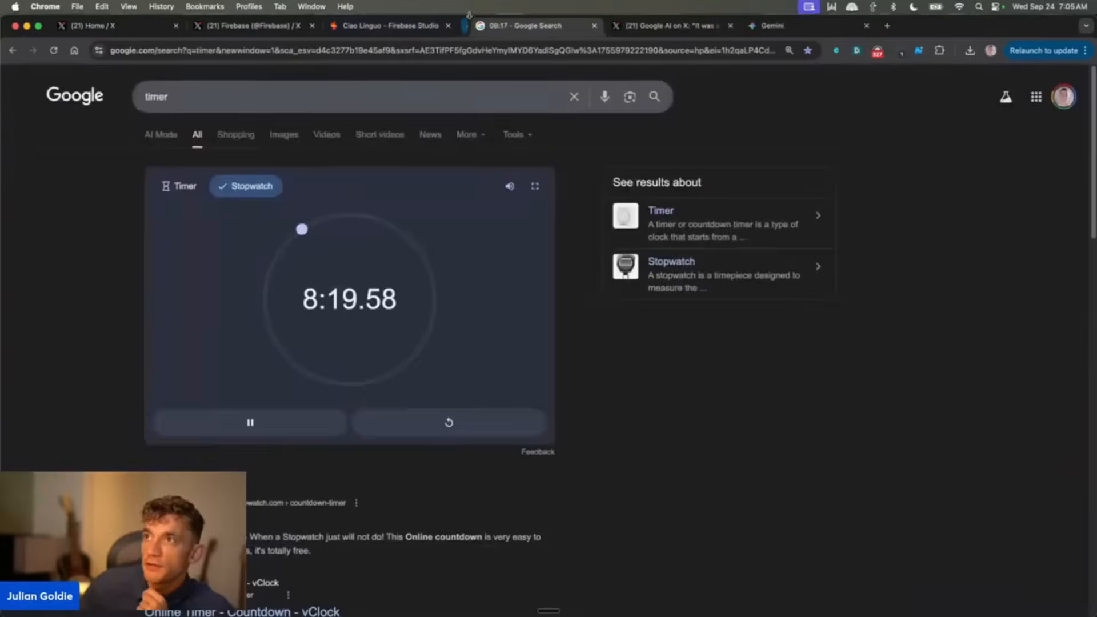
Review the Ciao Linguo Italian-learning app preview in Firebase Studio, then close its tab.
left_click(390, 27)
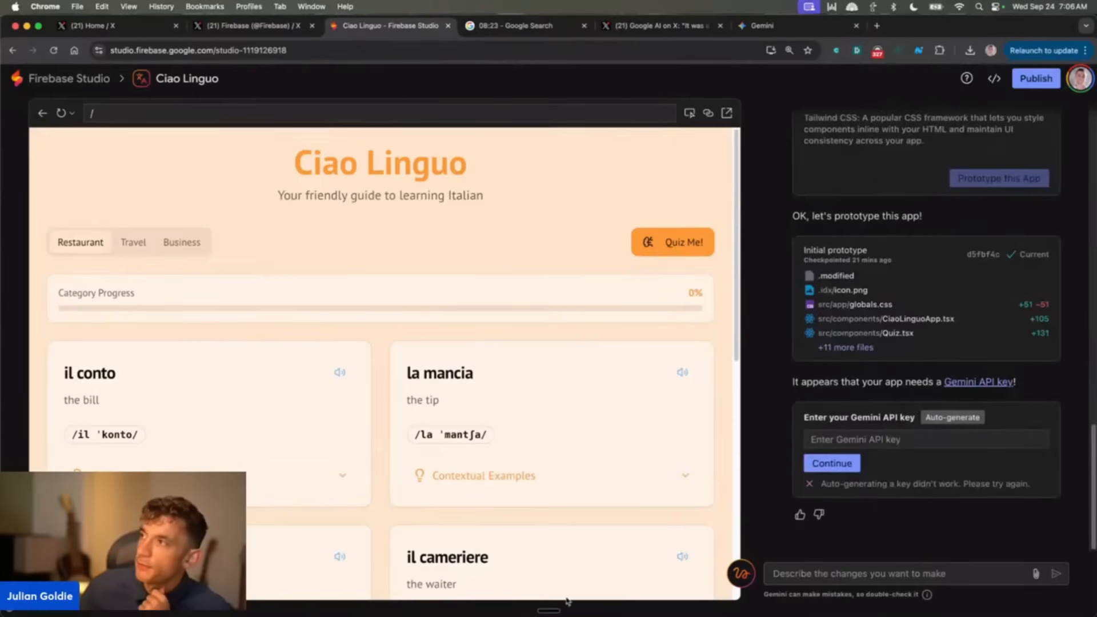
left_click(390, 25)
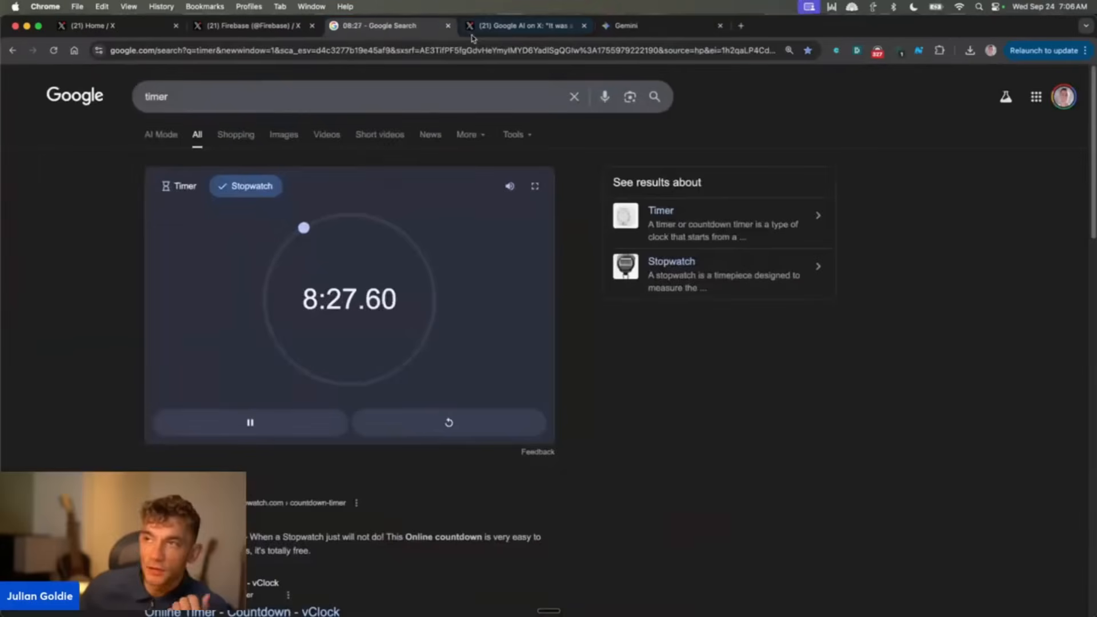
Read Google AI's roundup post, highlighting the Gemini 2.5 Deep Think line, then close the post.
left_click(528, 25)
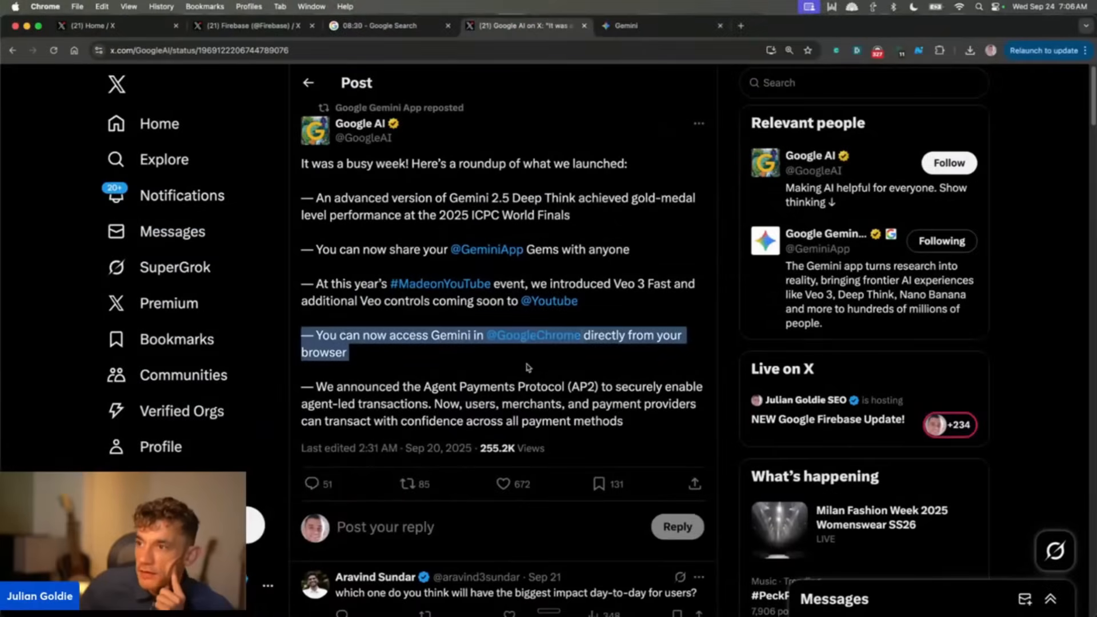
left_click(376, 382)
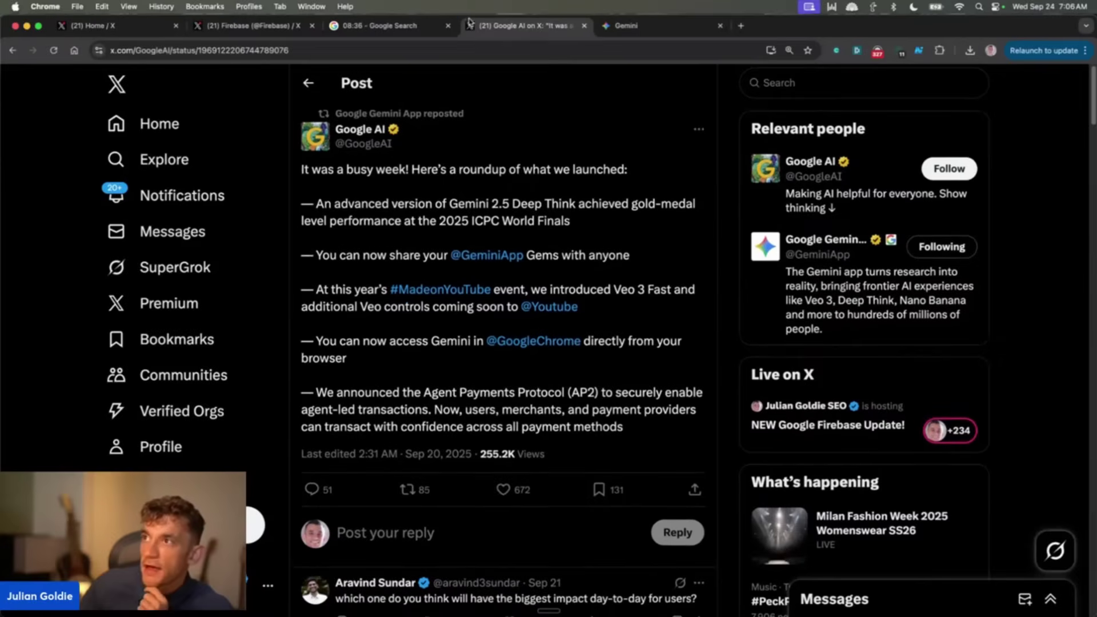
left_click_drag(303, 203, 570, 221)
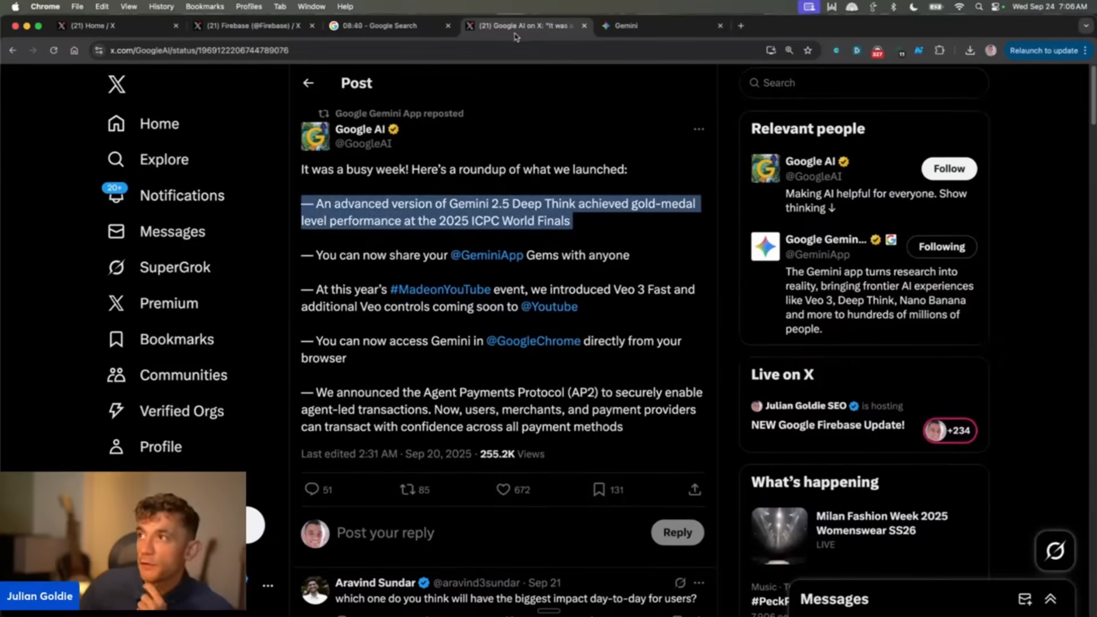
left_click(626, 25)
type("ai pro")
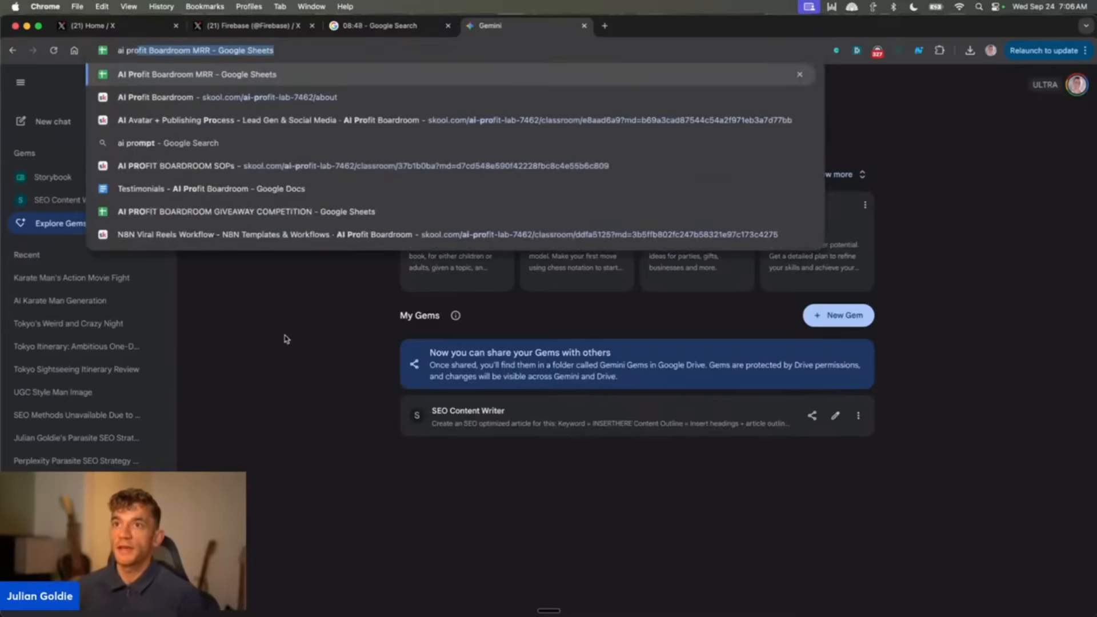
View the AI Profit Boardroom overview and scroll through its community discussion feed.
left_click(156, 97)
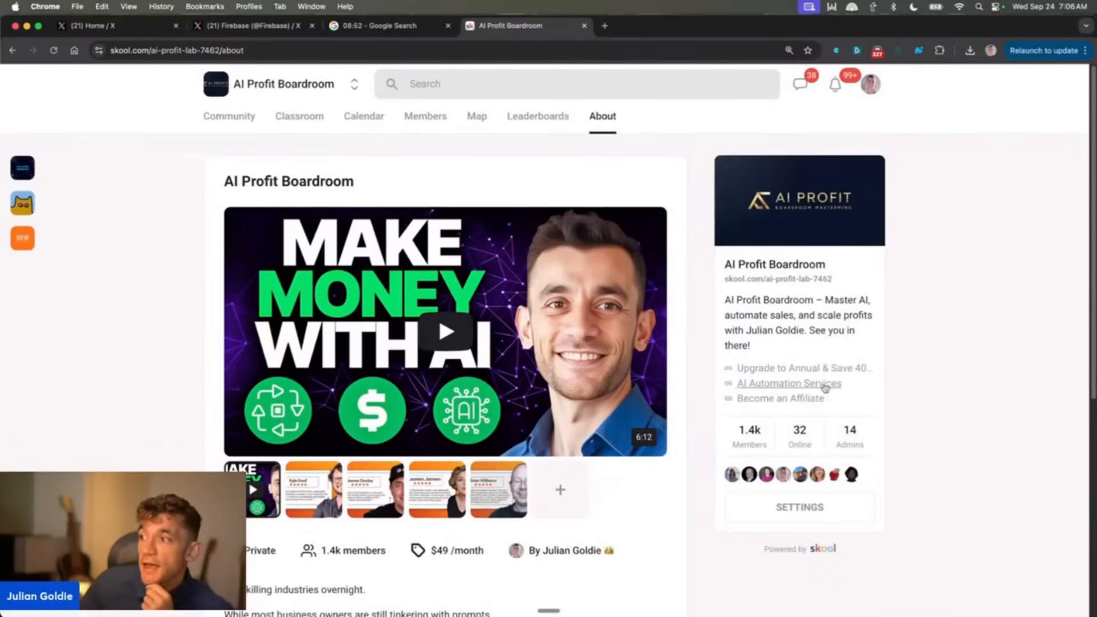
scroll("down", 3)
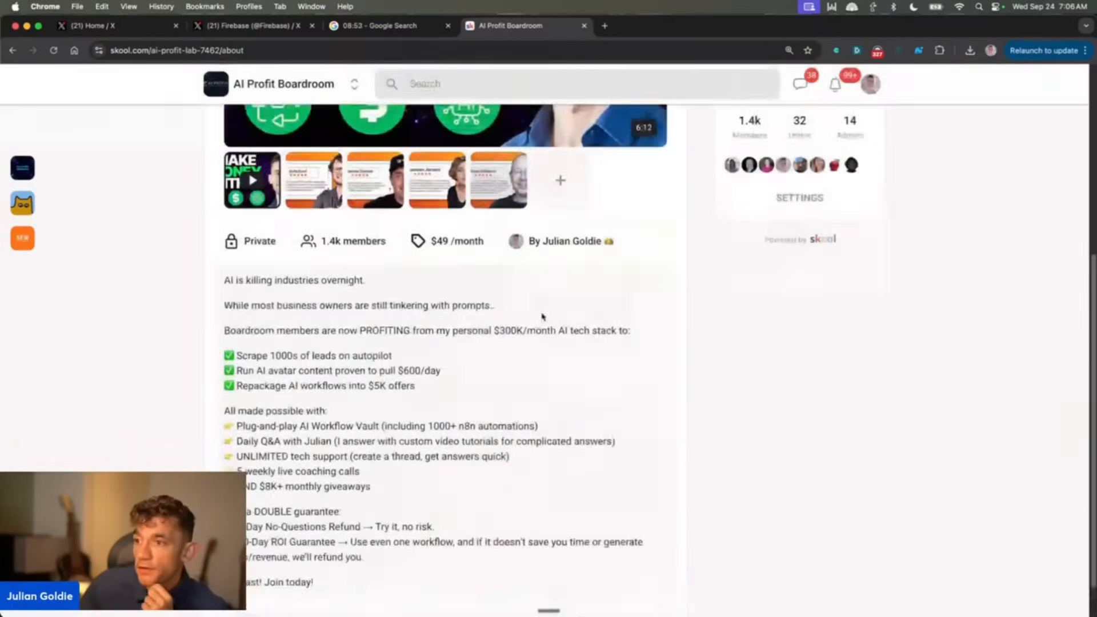
scroll("up", 3)
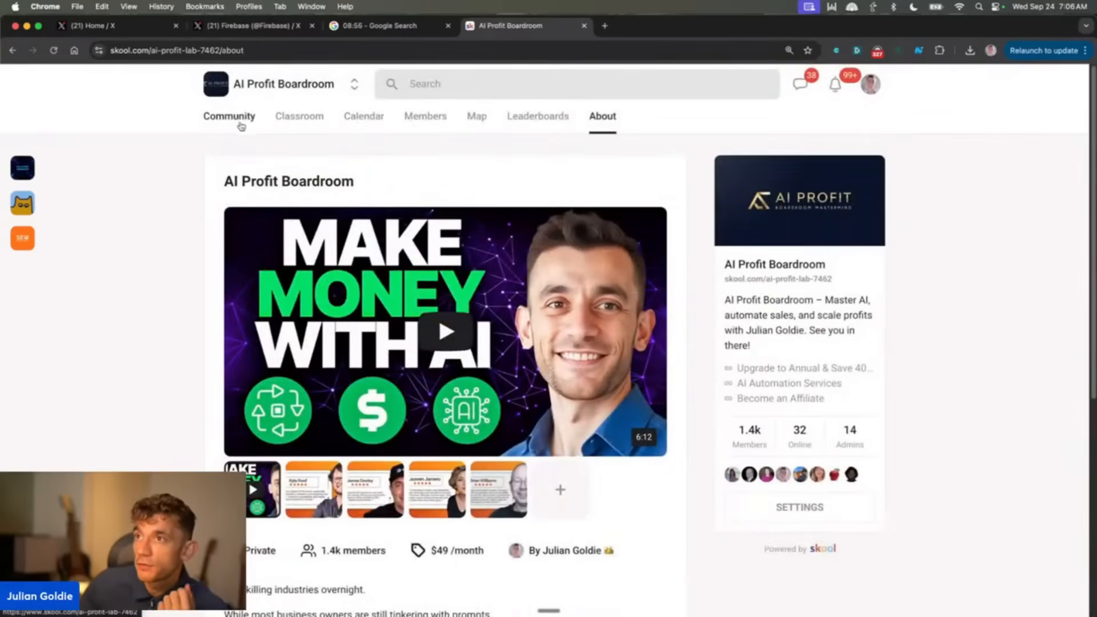
left_click(228, 116)
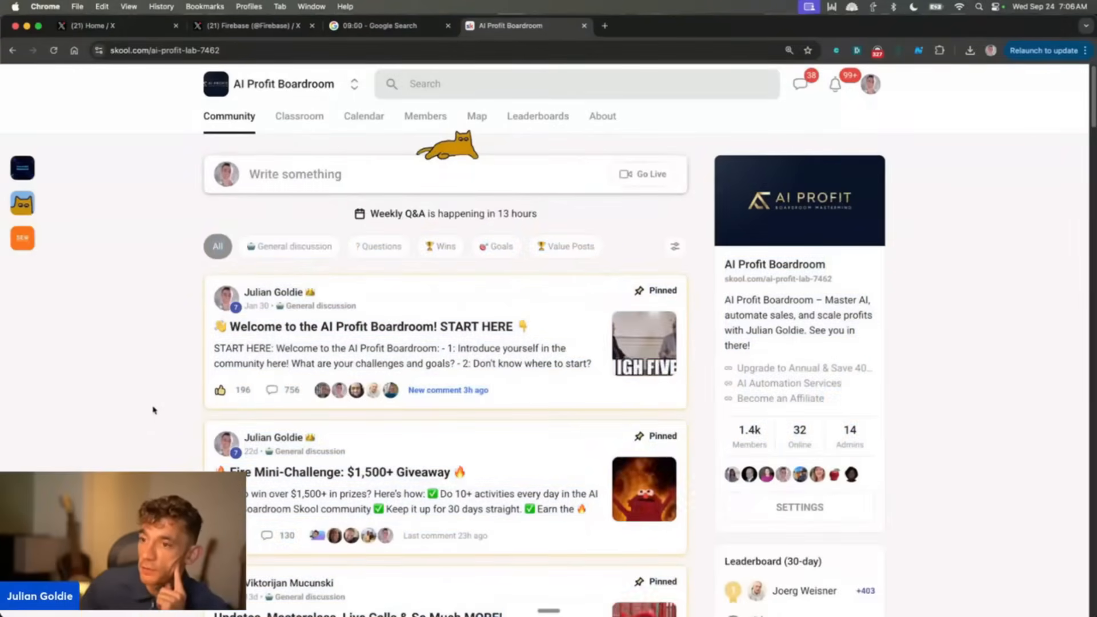
scroll("down", 3)
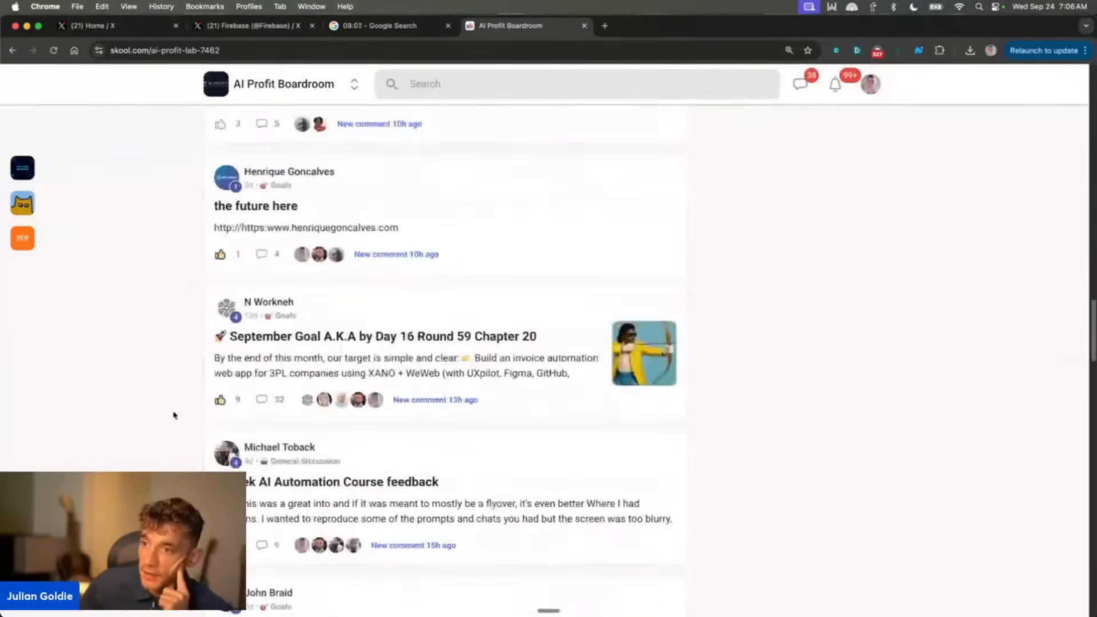
scroll("down", 3)
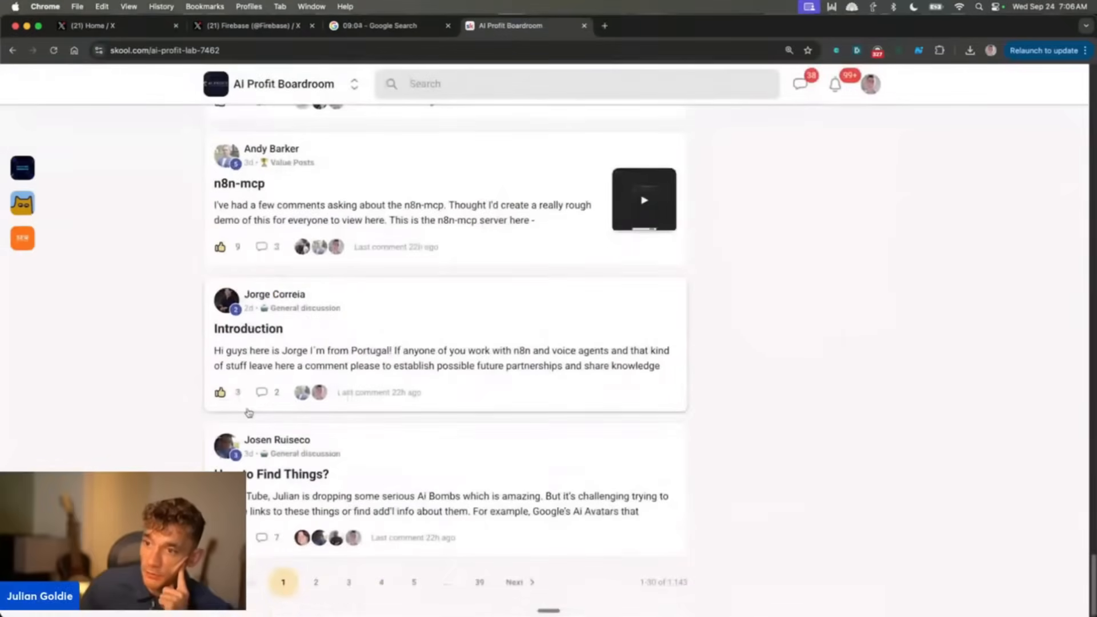
scroll("up", 3)
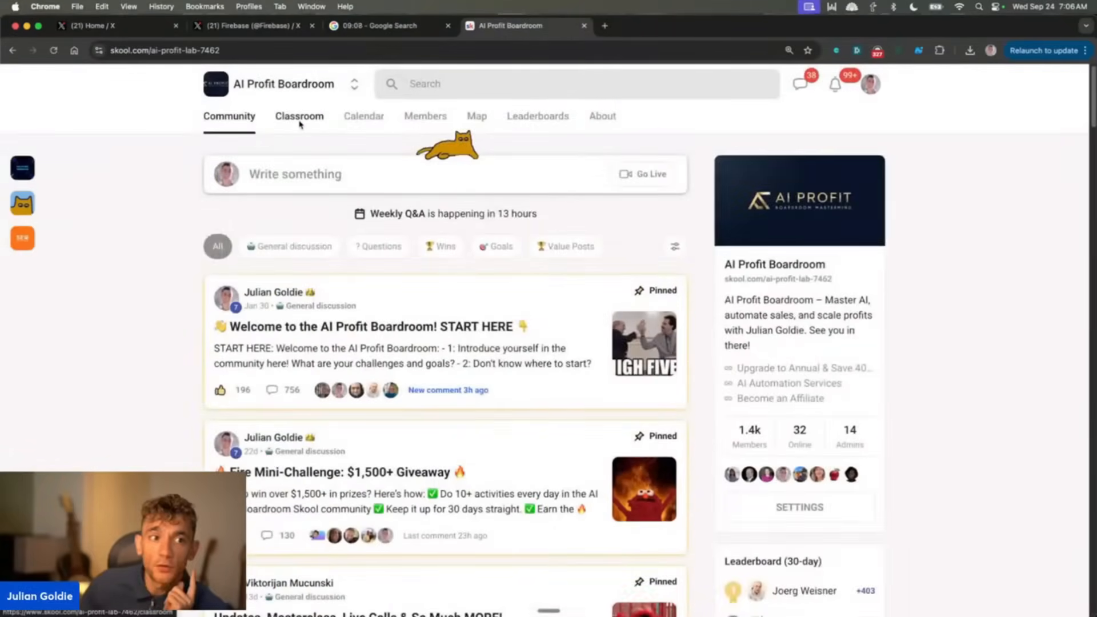
Check the classroom course library, return to About, then switch to the AI Money Lab community.
left_click(299, 116)
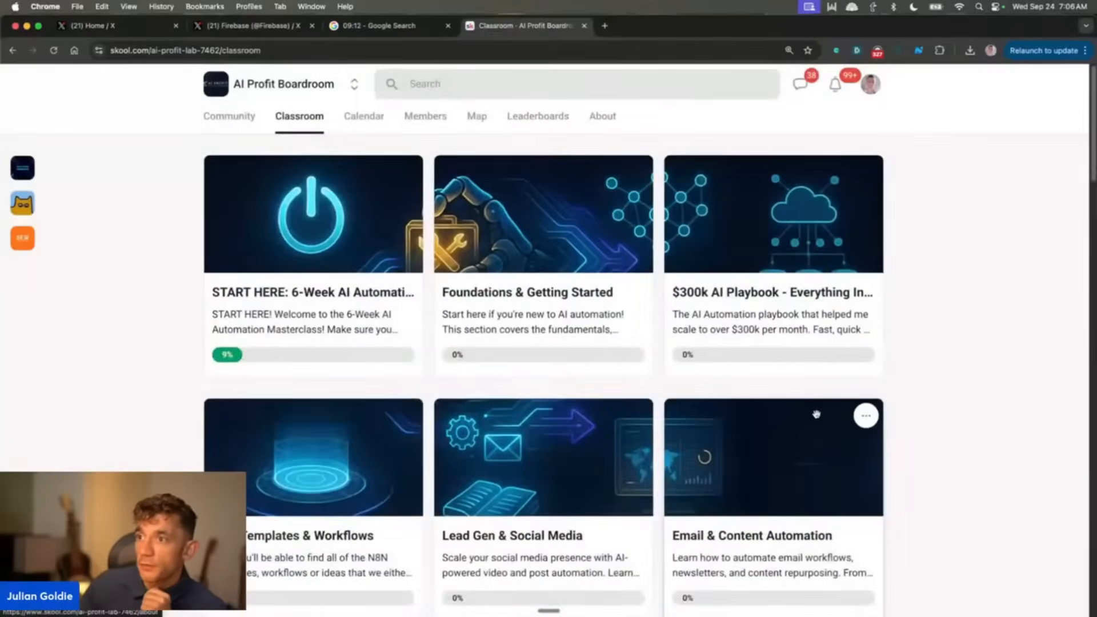
left_click(602, 116)
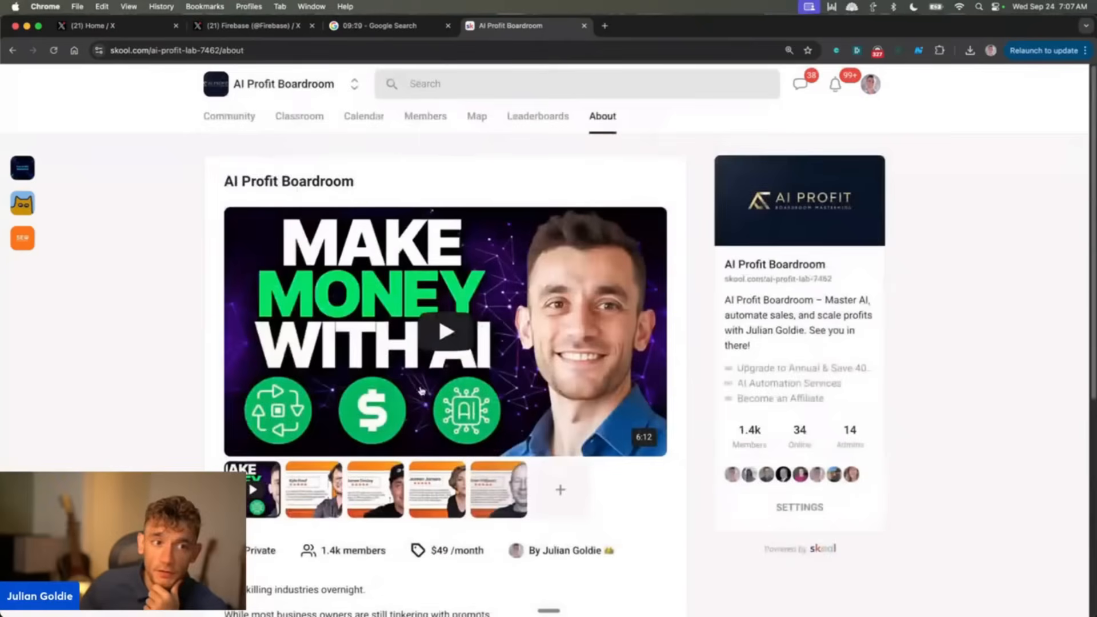
left_click(300, 116)
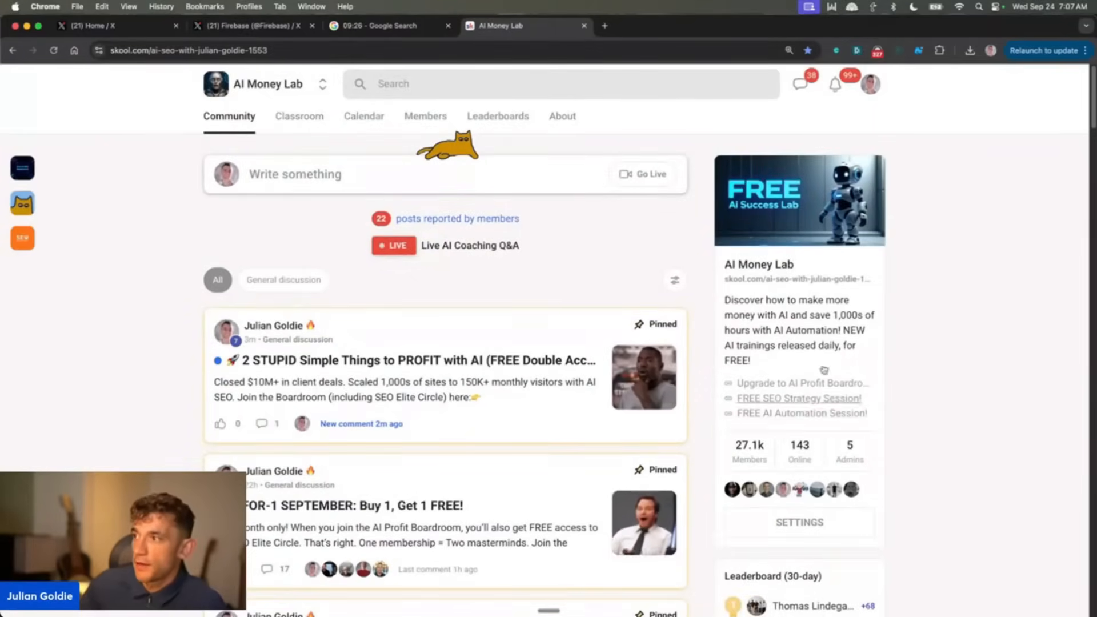
View AI Money Lab's about page and classroom, then browse the FREE AI AUTOMATIONS course.
left_click(562, 117)
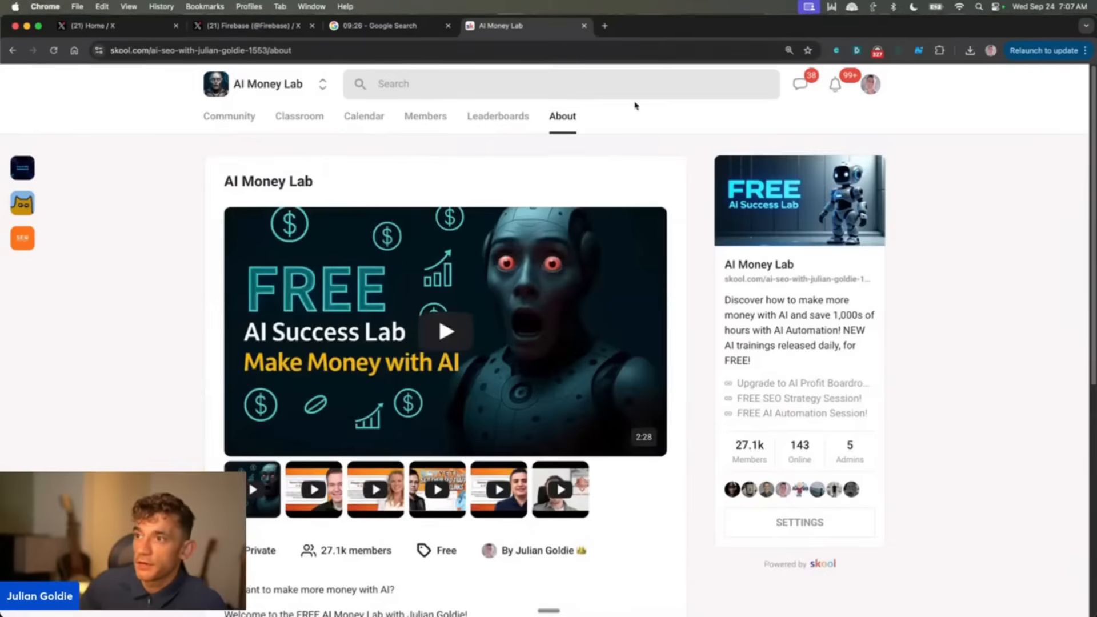
left_click(300, 117)
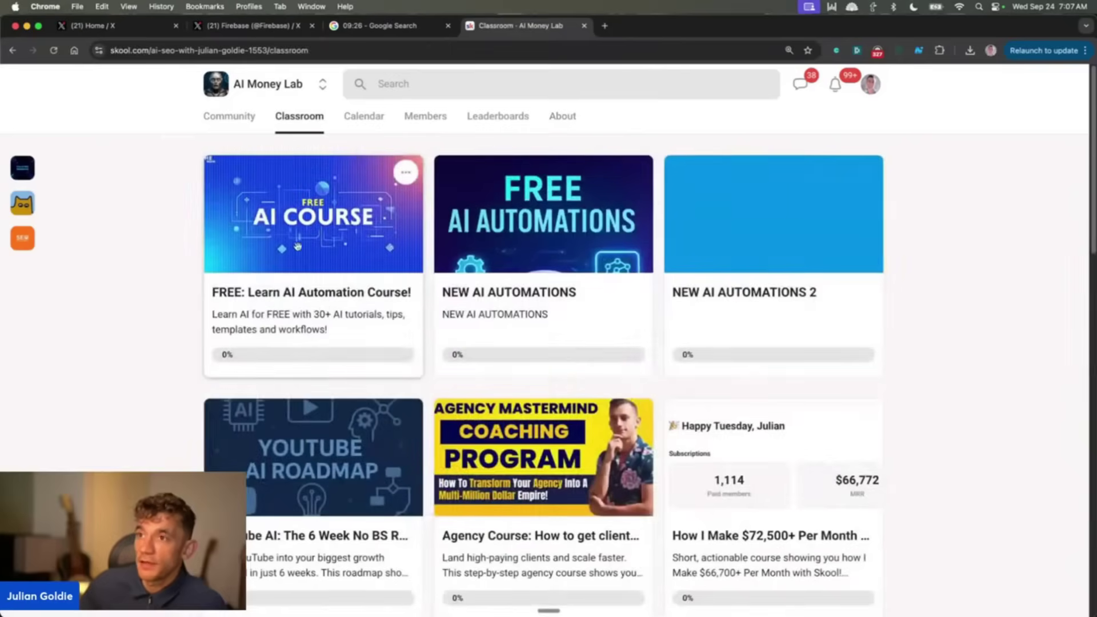
mouse_move(459, 268)
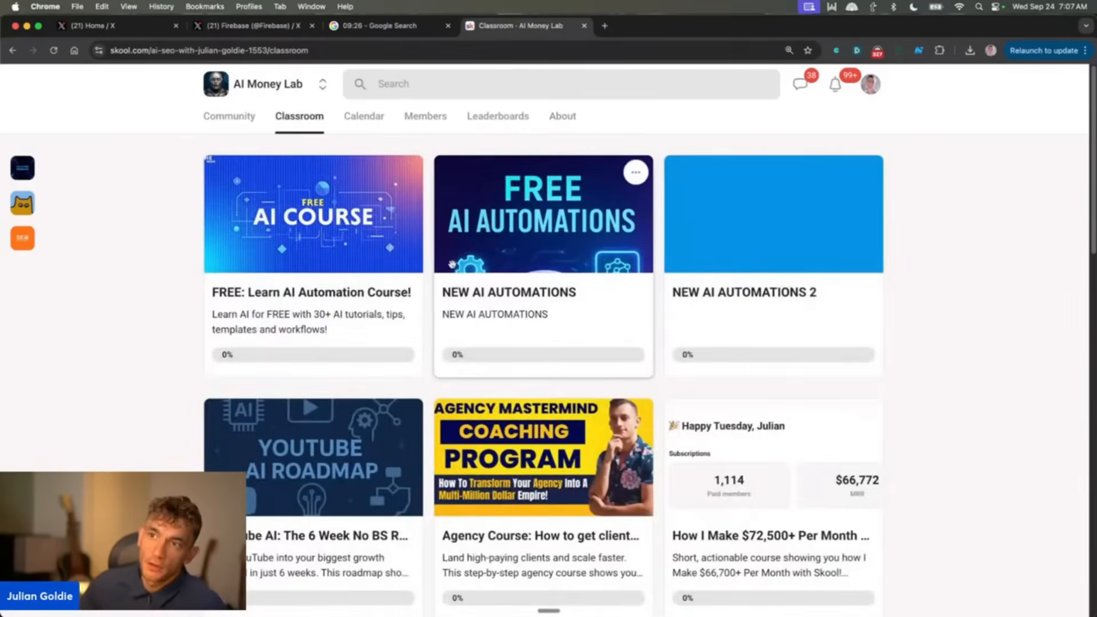
left_click(544, 212)
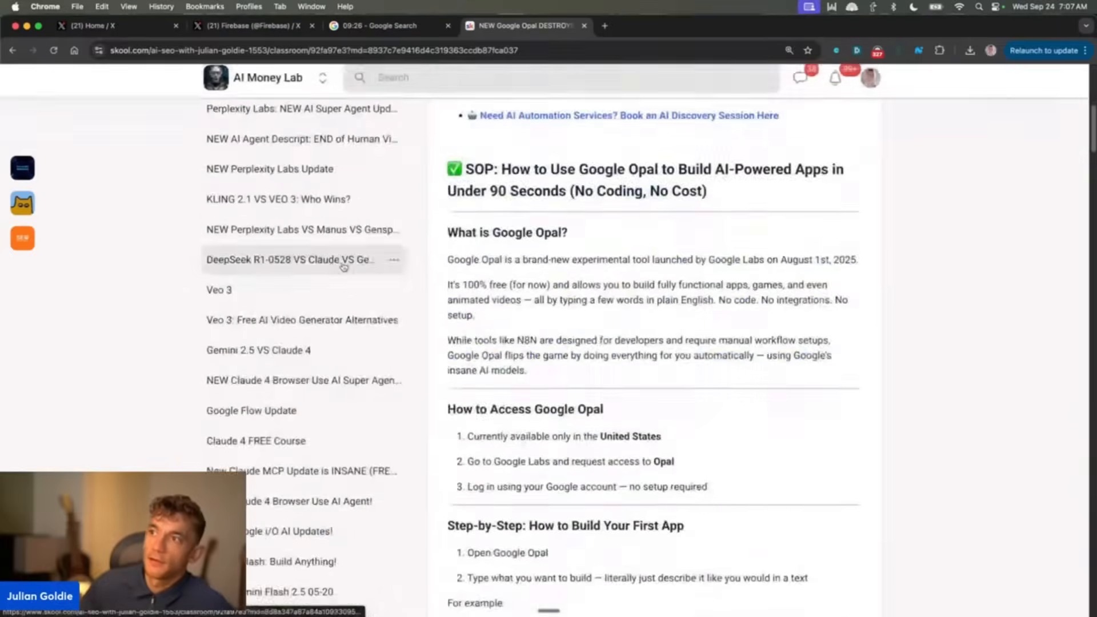
scroll("down", 3)
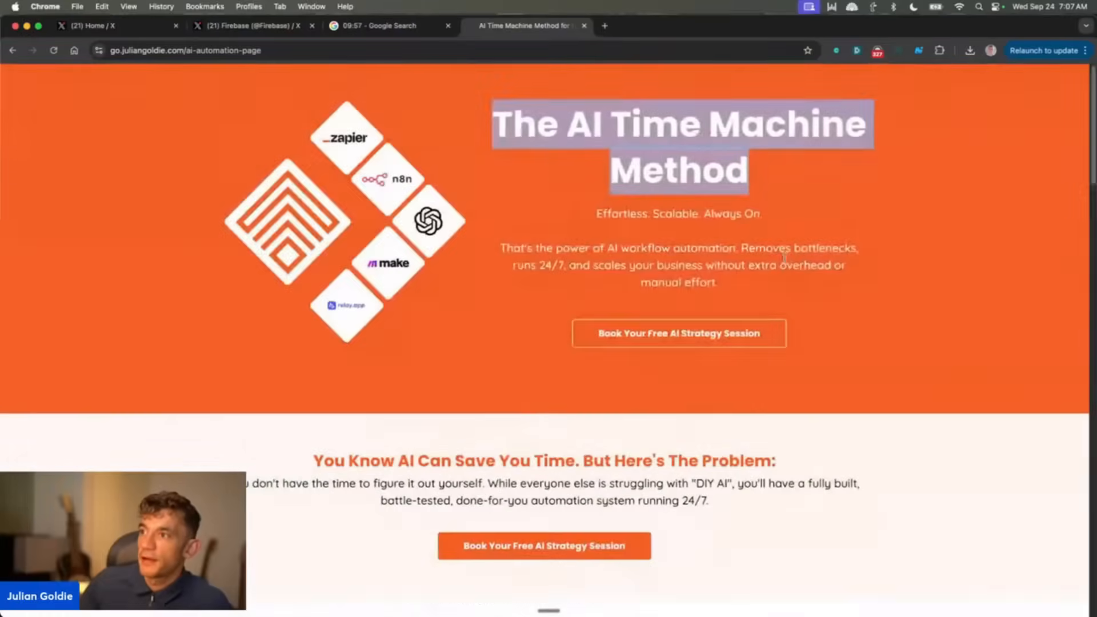
left_click(500, 98)
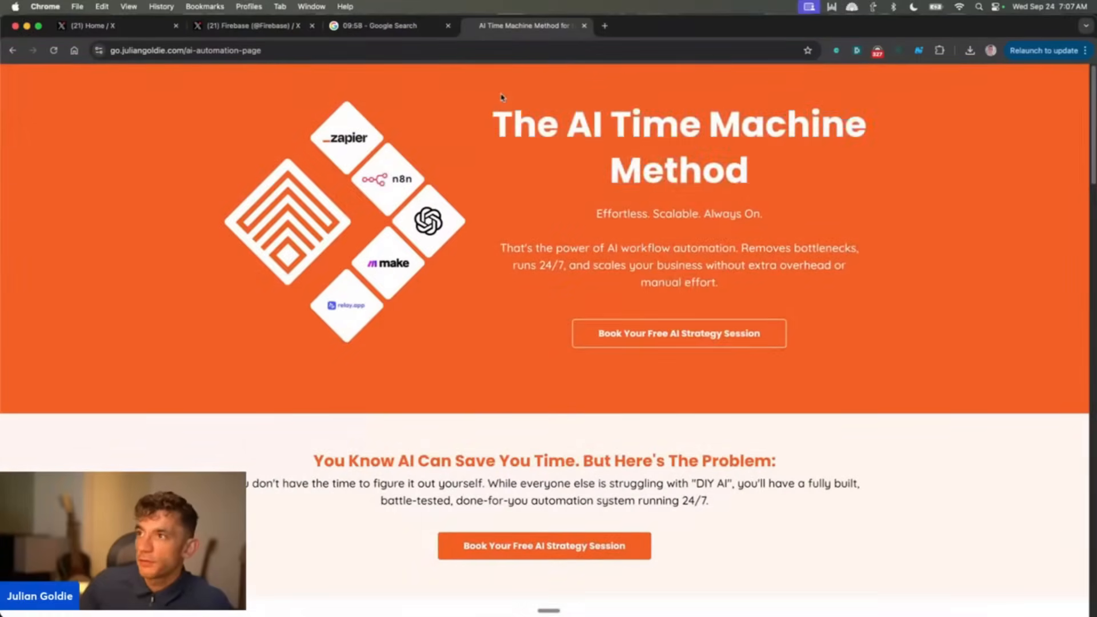
scroll("down", 3)
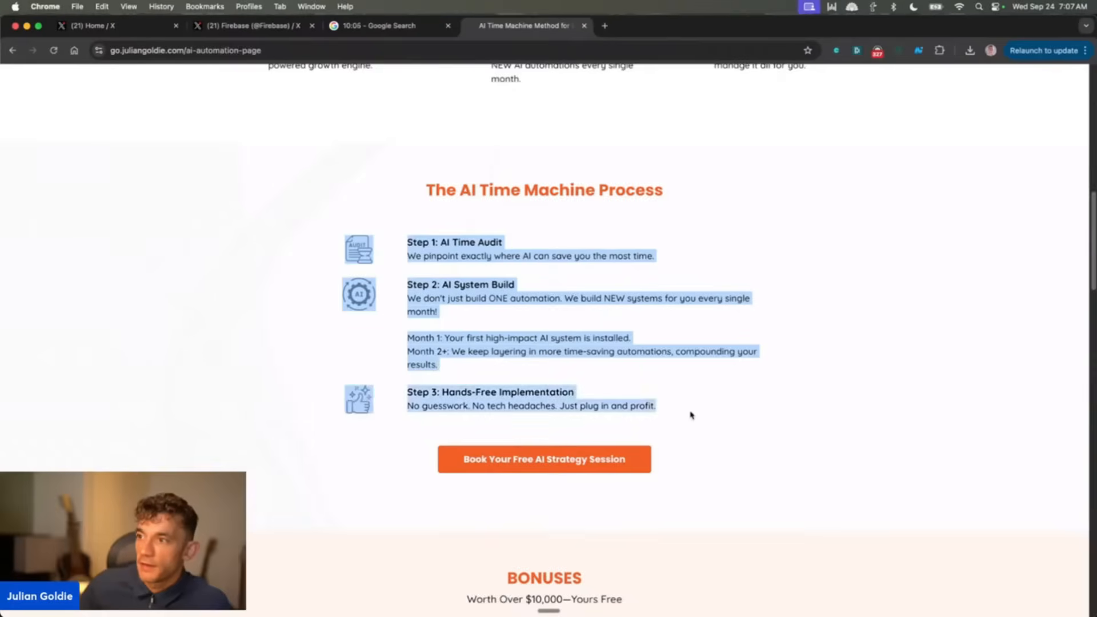
scroll("down", 3)
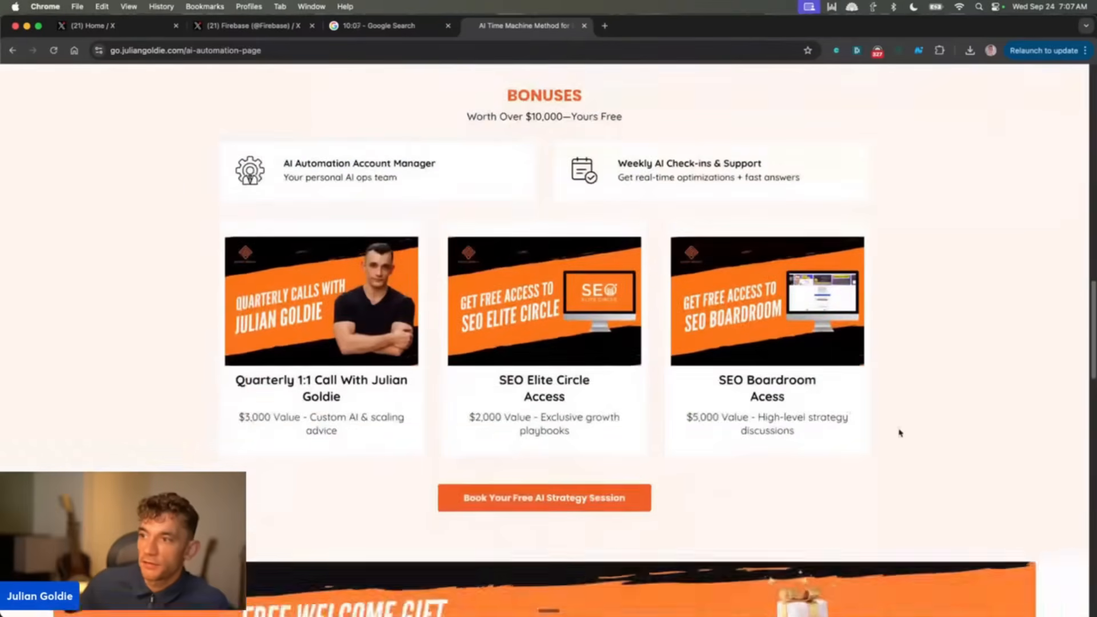
scroll("up", 3)
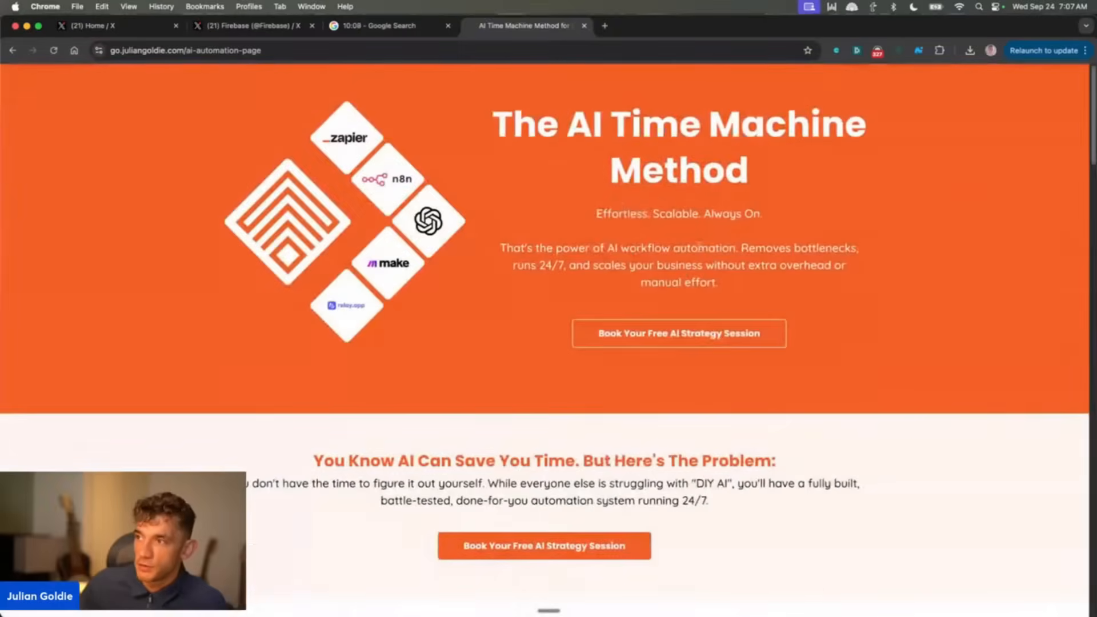